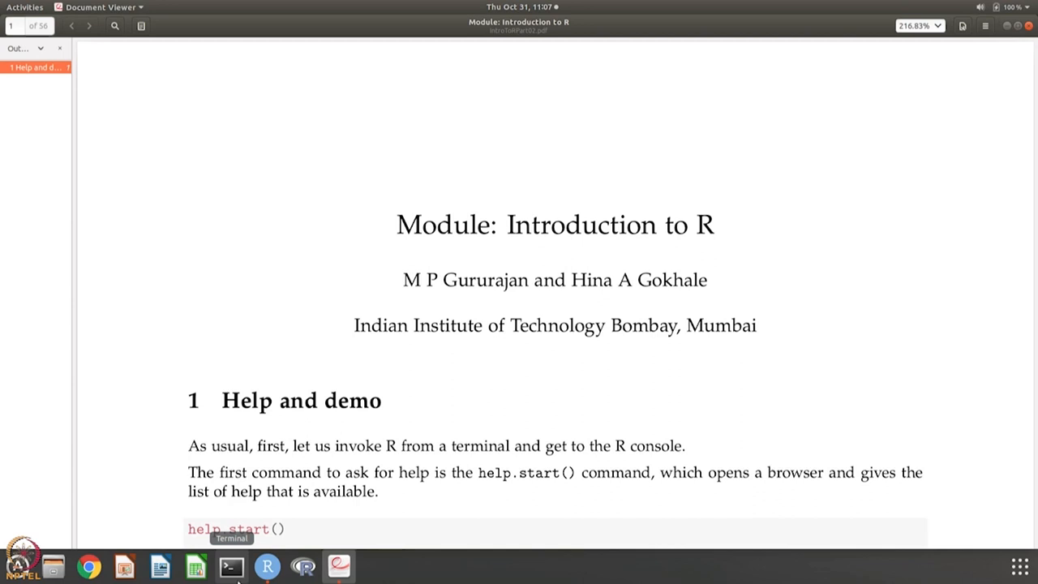
mouse_move(303, 566)
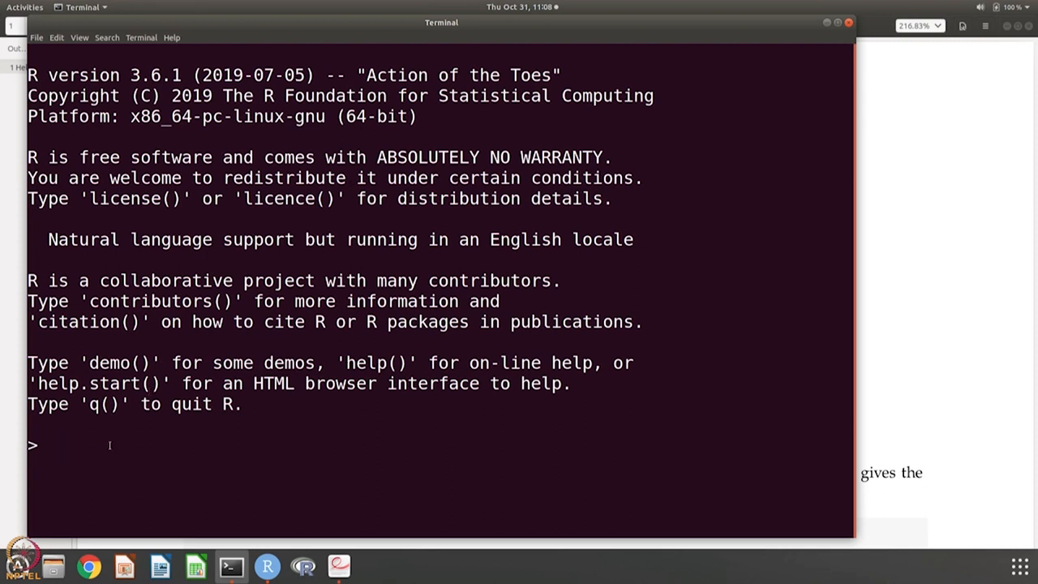
Step: Enter help.start() at the R prompt to open the HTML help index in Chrome
type("help")
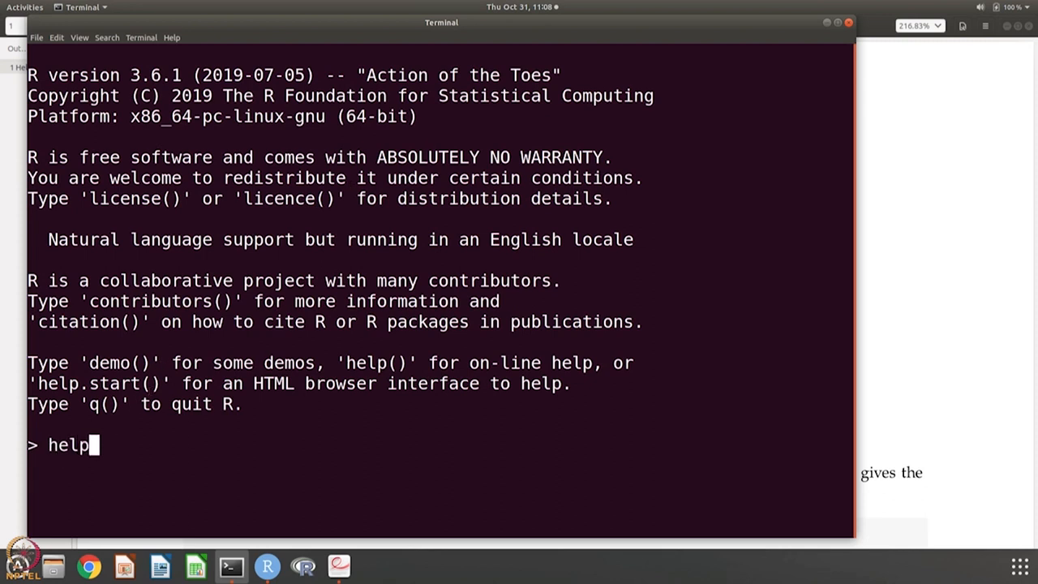
type(".start")
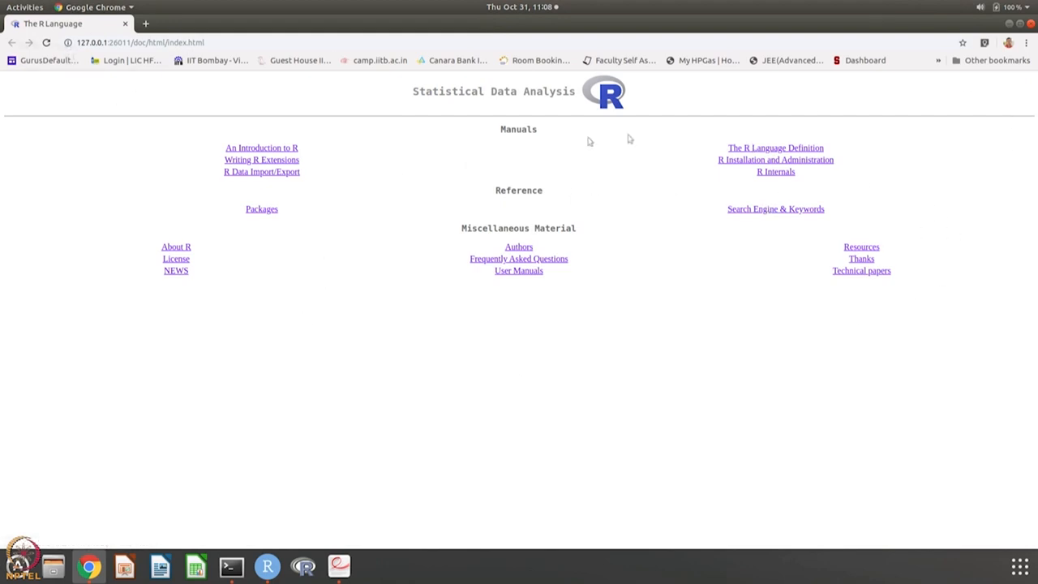
mouse_move(827, 184)
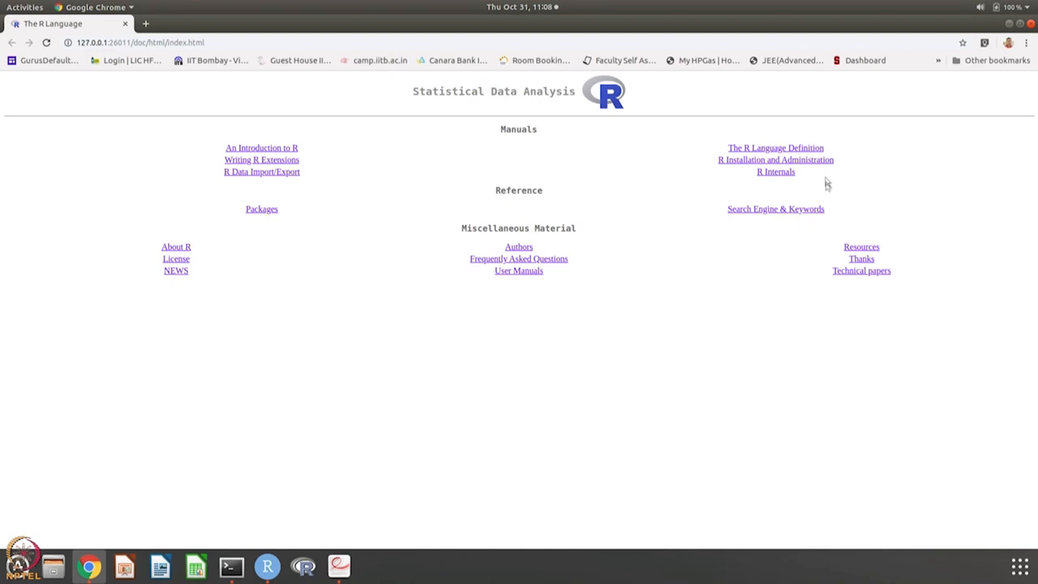
mouse_move(353, 165)
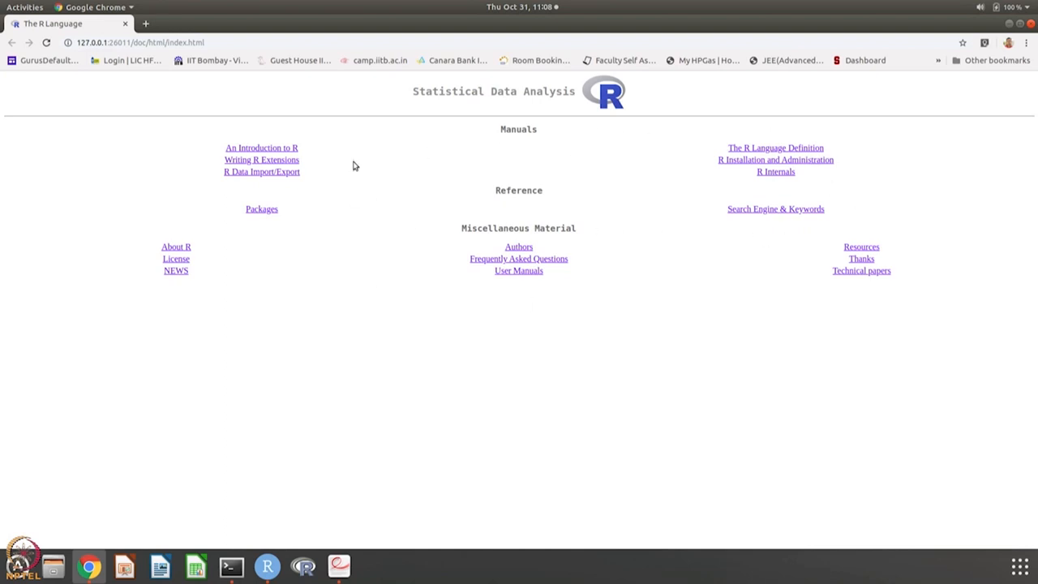
mouse_move(296, 150)
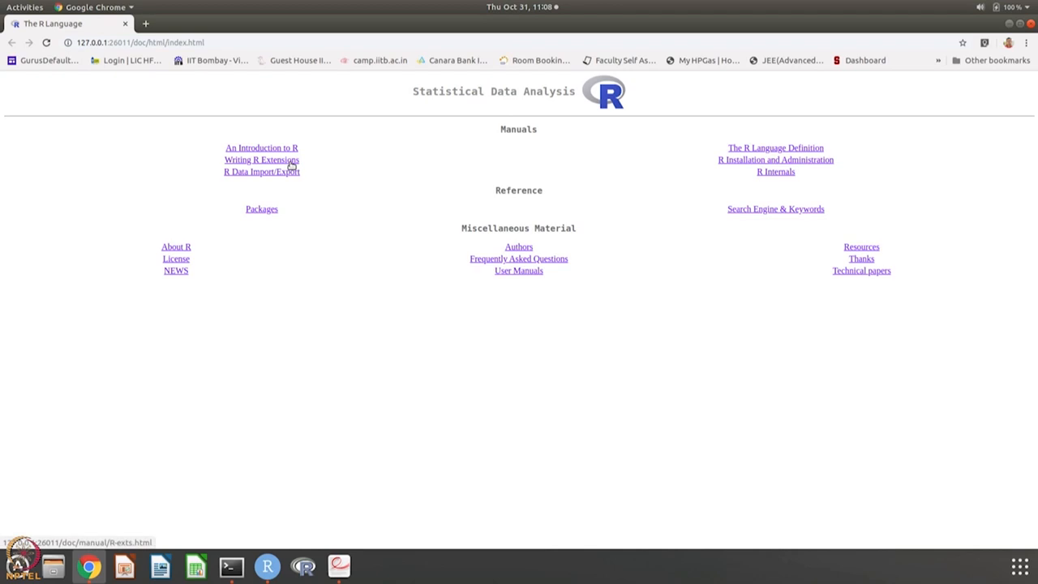
mouse_move(528, 156)
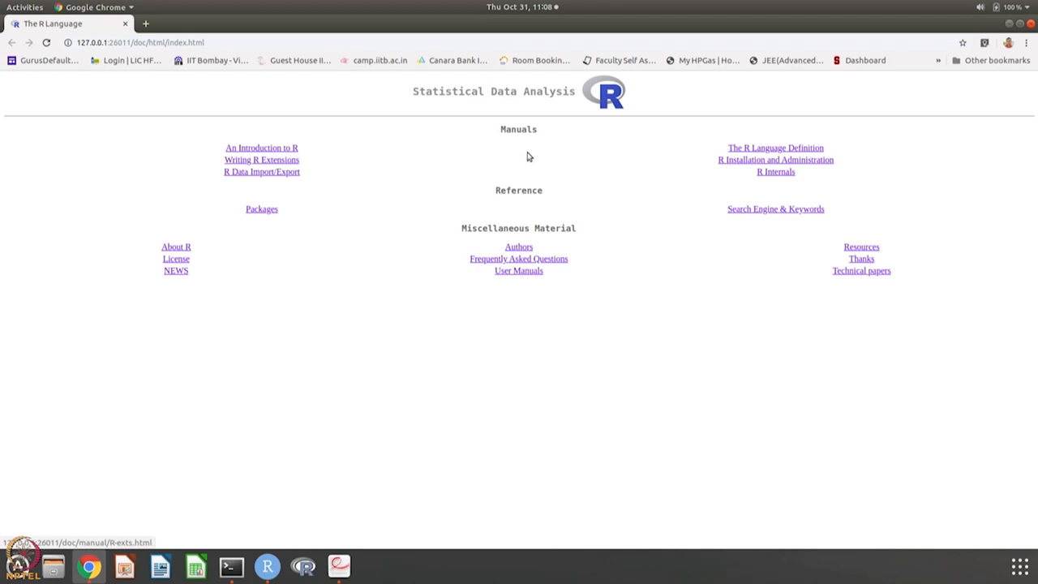
mouse_move(738, 152)
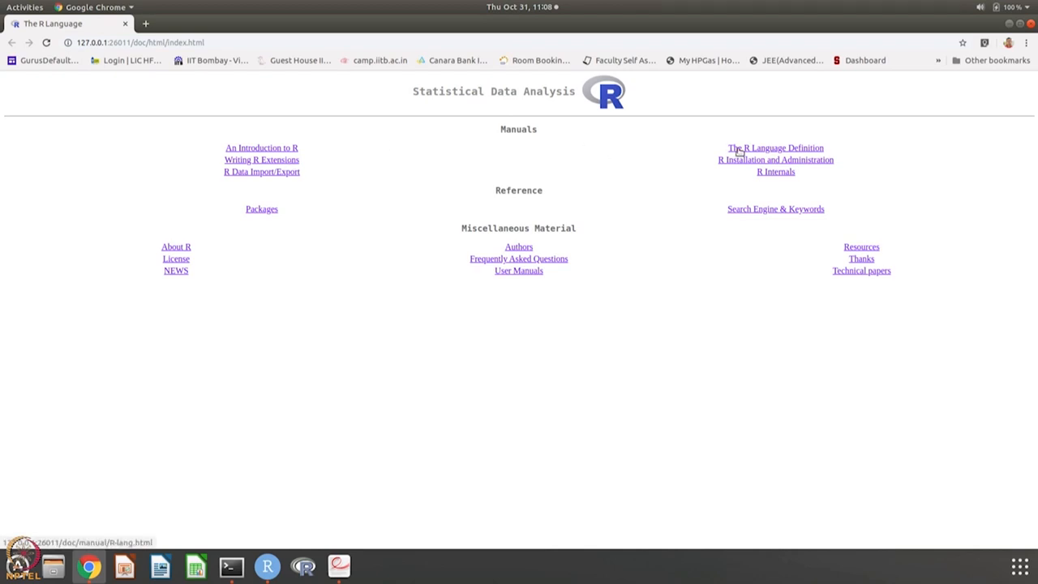
mouse_move(714, 168)
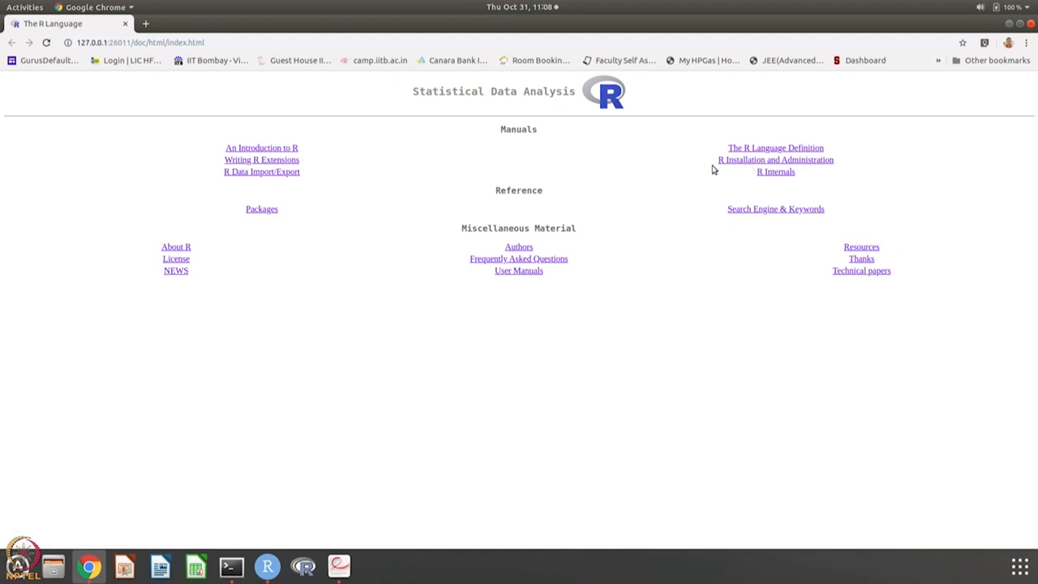
mouse_move(746, 168)
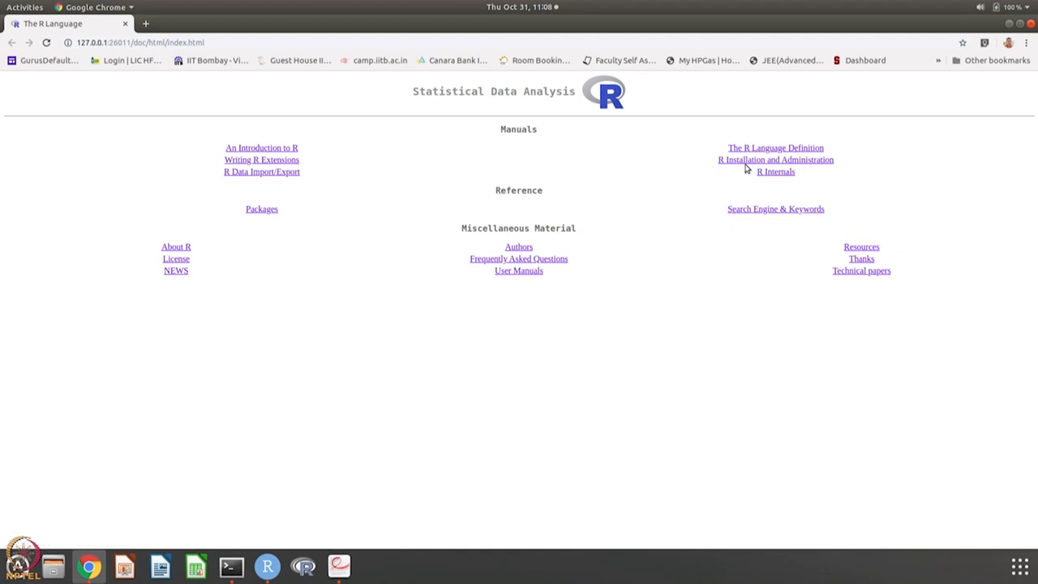
mouse_move(740, 161)
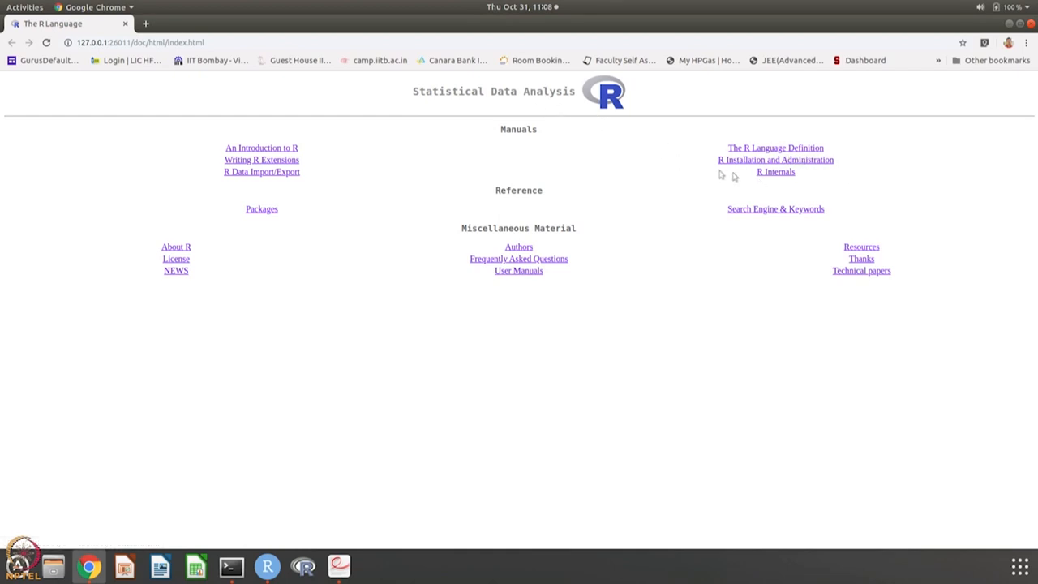
mouse_move(779, 192)
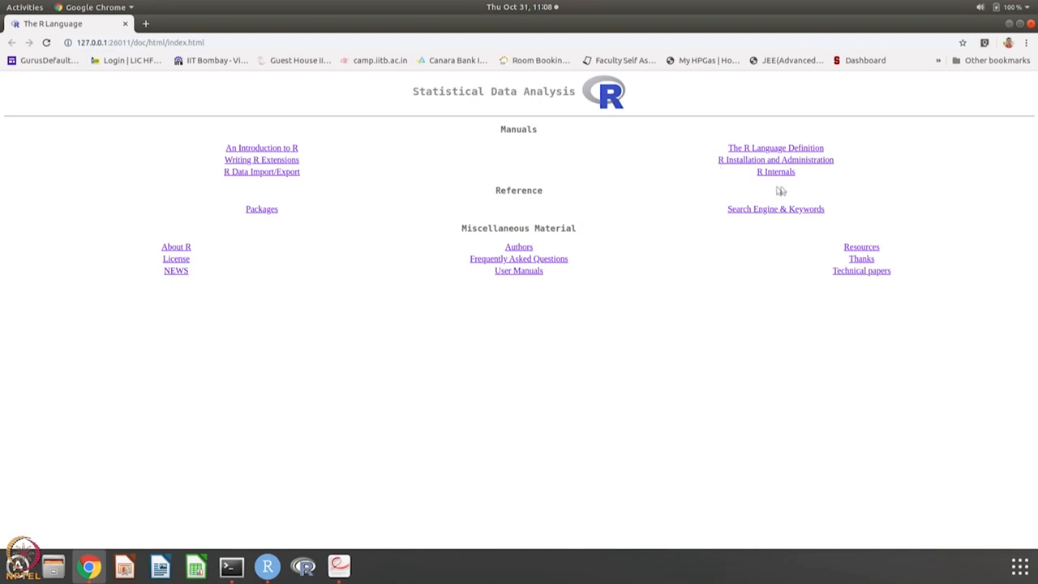
mouse_move(769, 169)
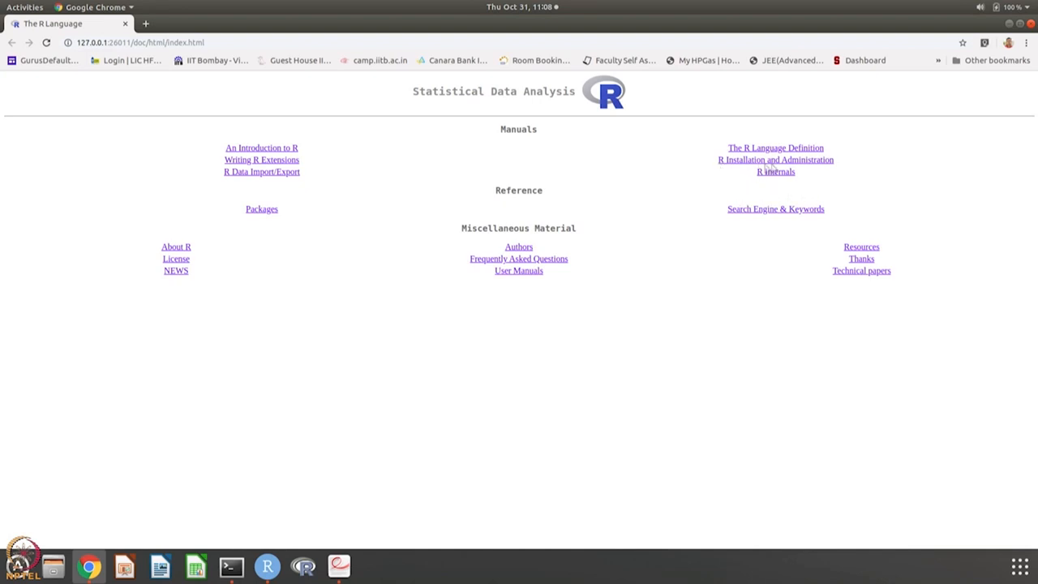
mouse_move(501, 172)
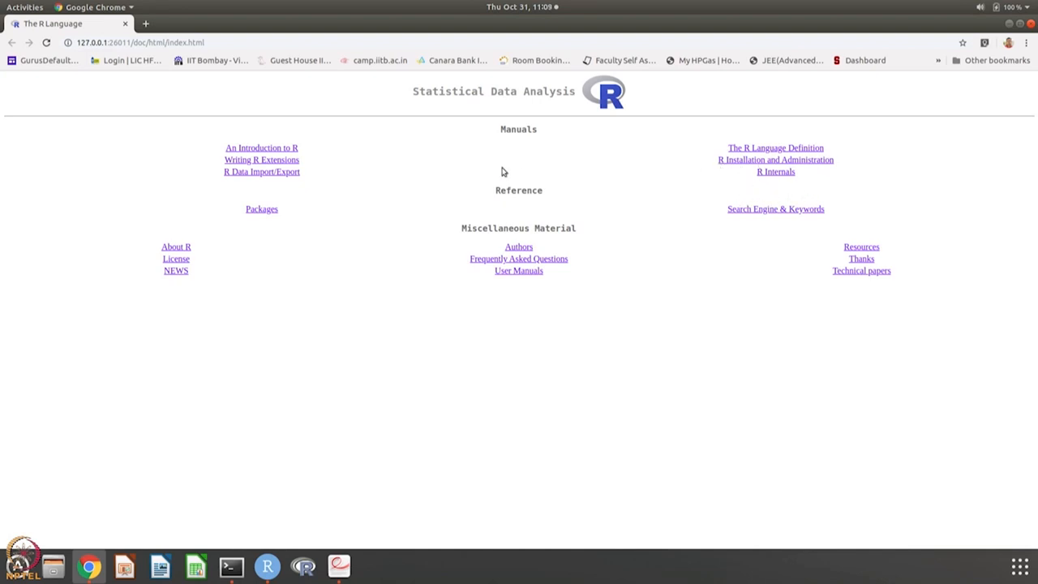
mouse_move(297, 188)
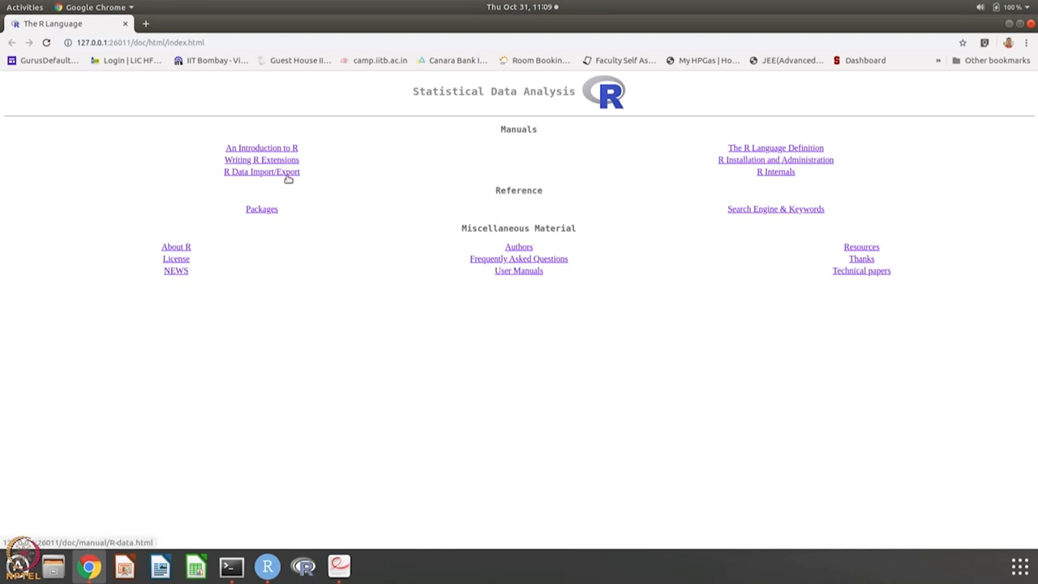
mouse_move(302, 227)
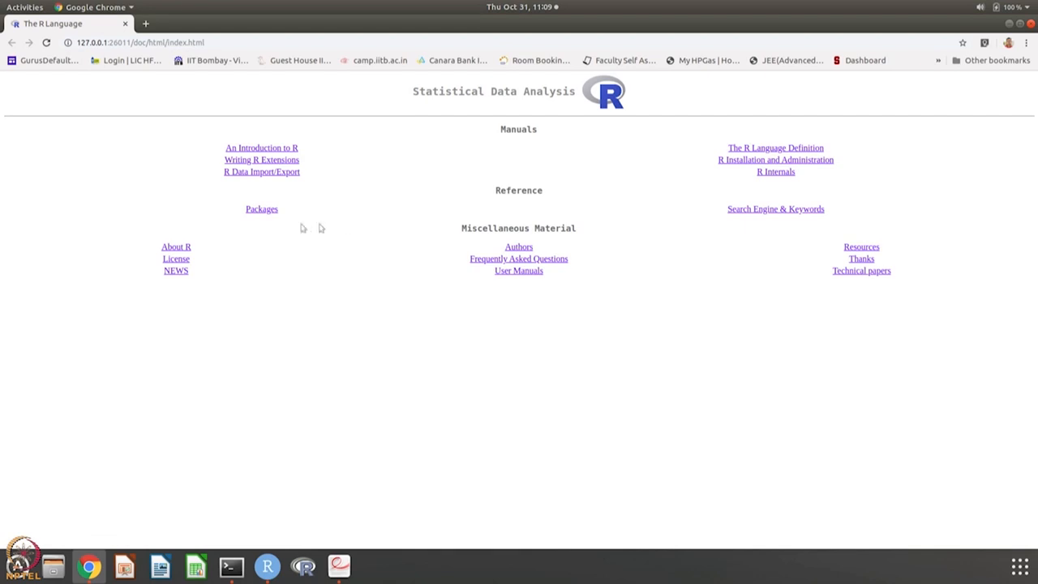
mouse_move(727, 230)
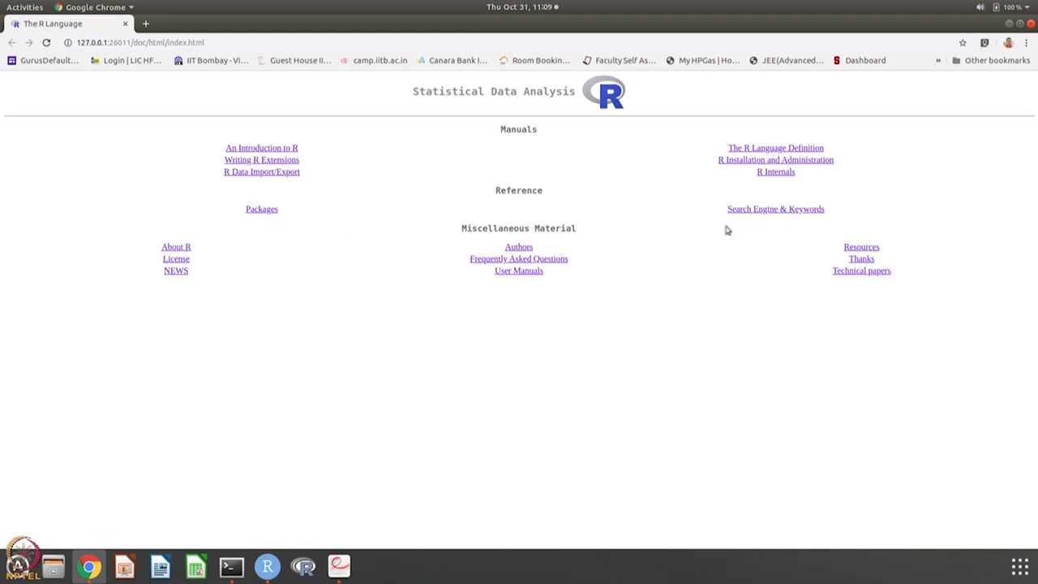
mouse_move(230, 268)
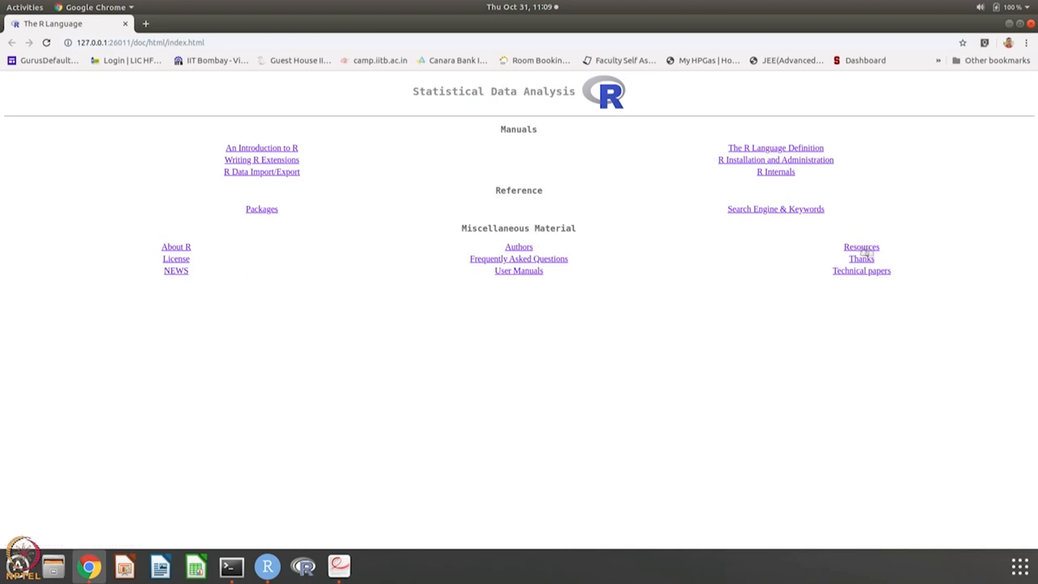
mouse_move(827, 265)
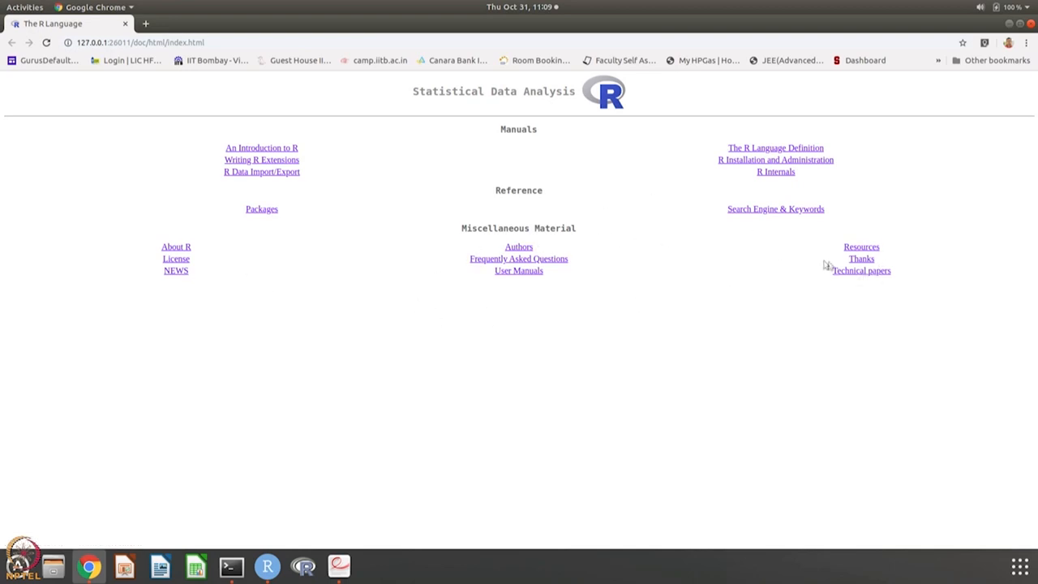
mouse_move(518, 271)
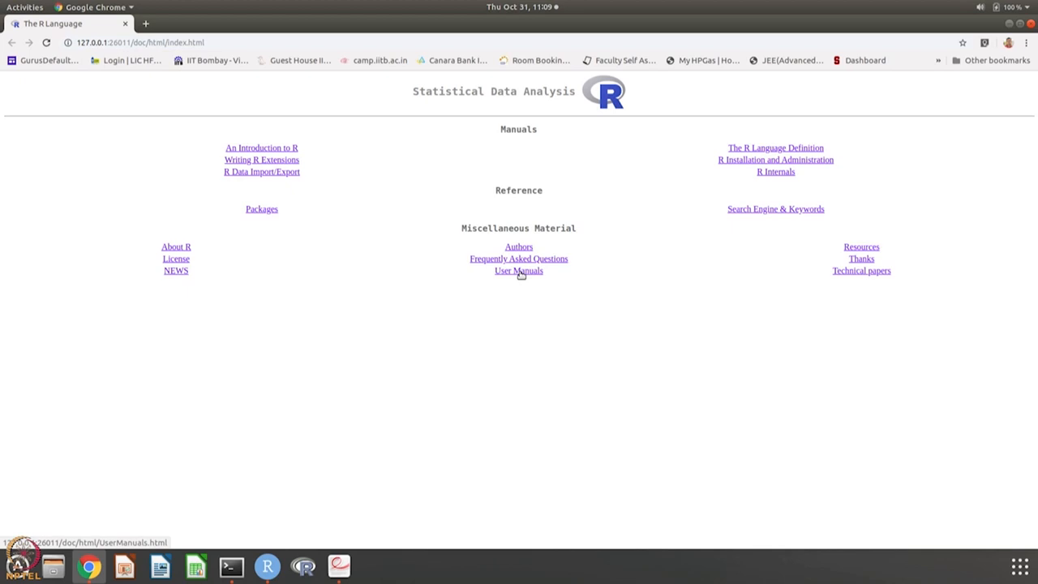
Step: Open User Manuals under Miscellaneous Material and scroll through the package manuals list
left_click(518, 270)
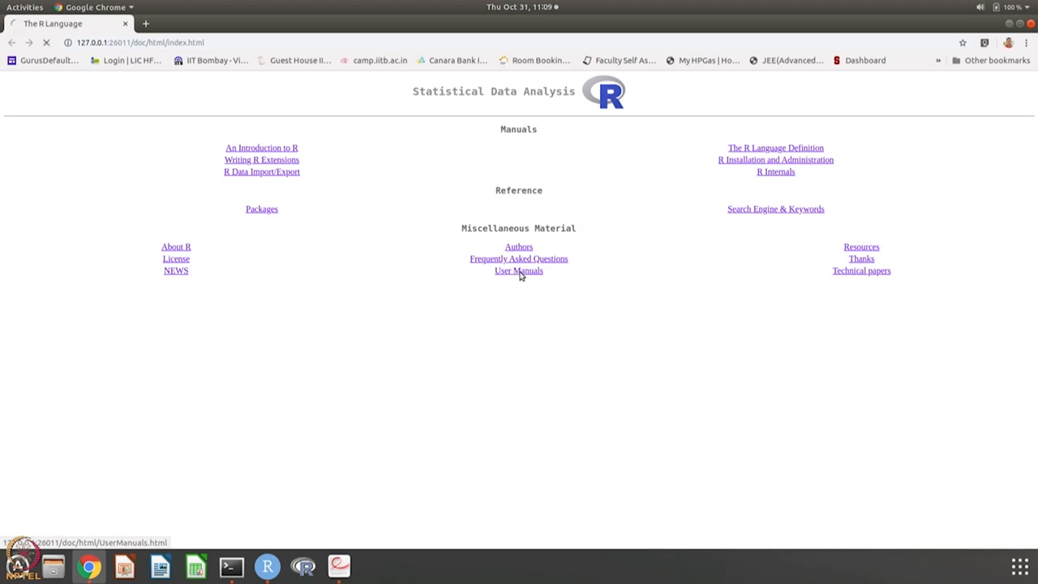
left_click(518, 270)
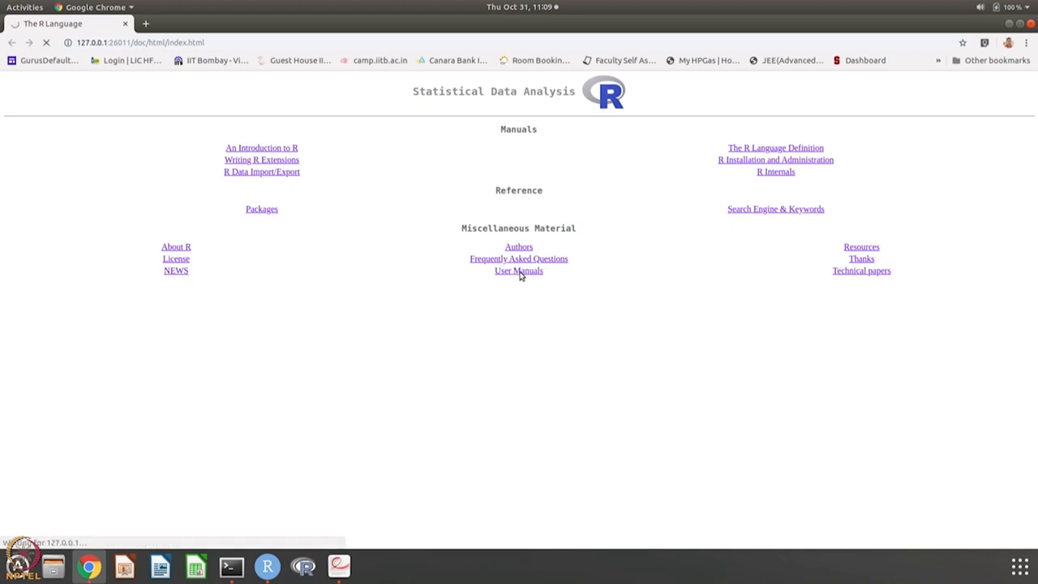
left_click(518, 270)
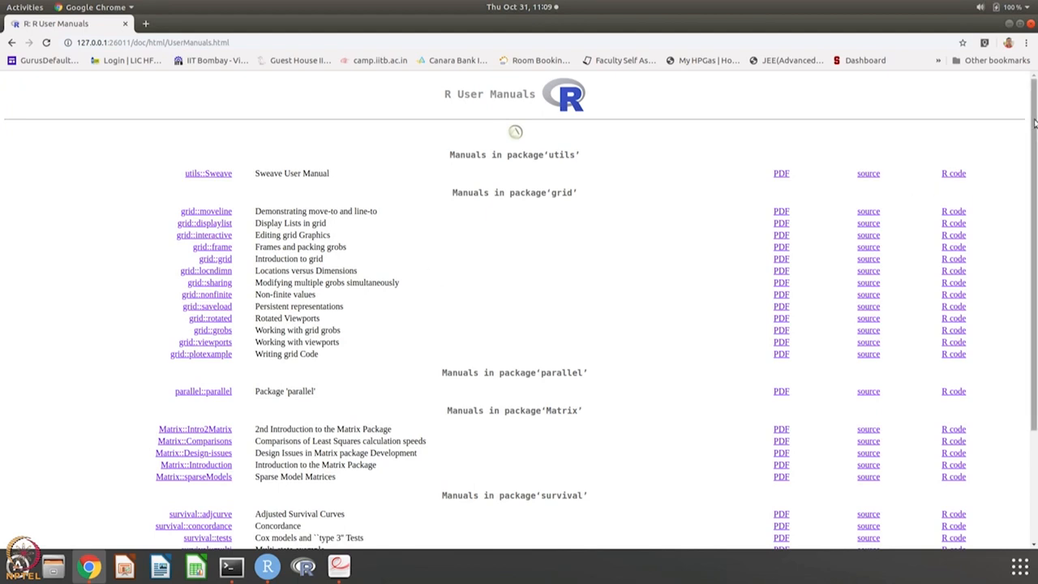
scroll("down", 3)
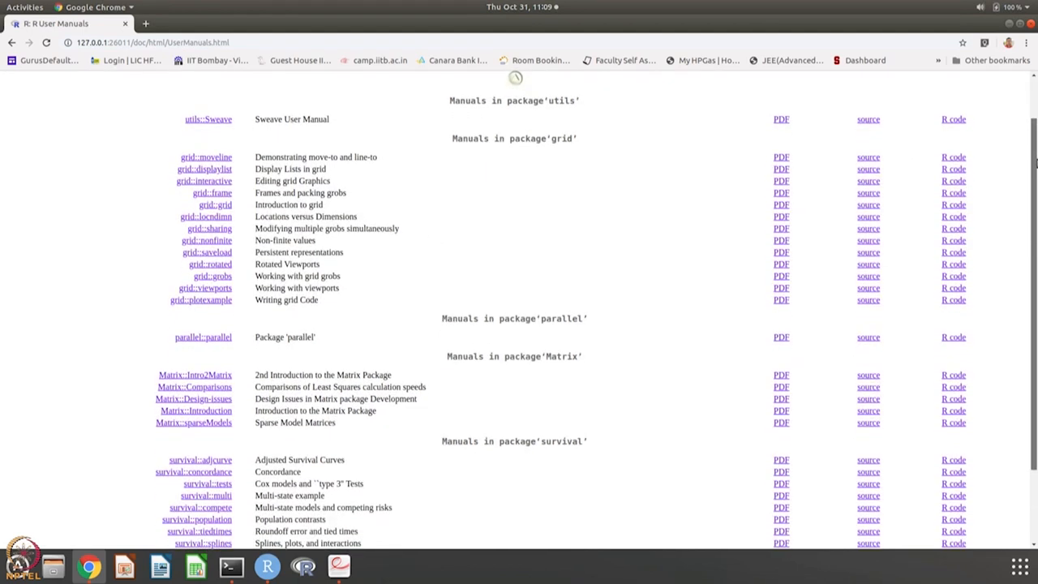
scroll("down", 3)
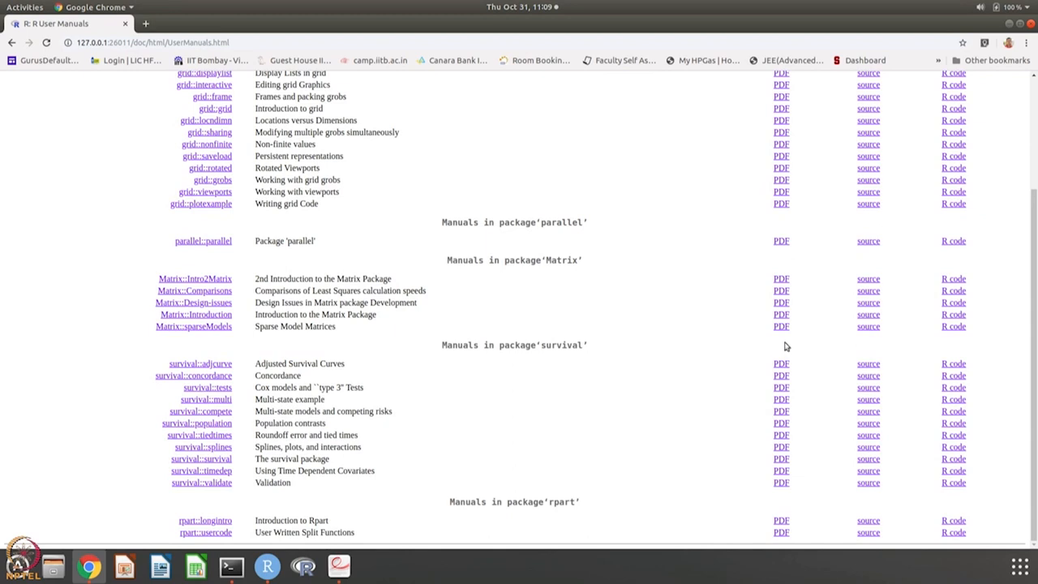
mouse_move(312, 355)
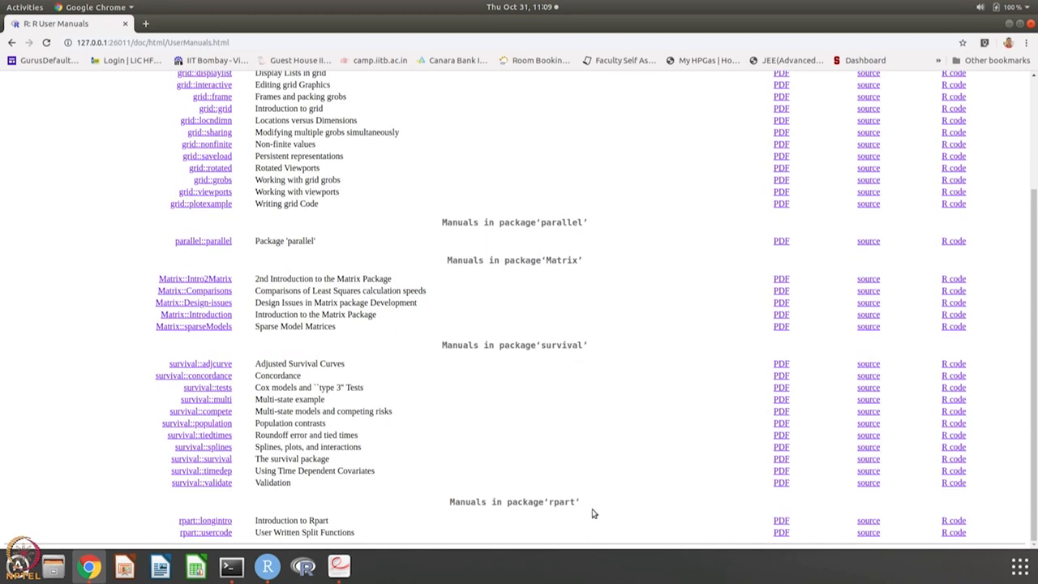
mouse_move(377, 327)
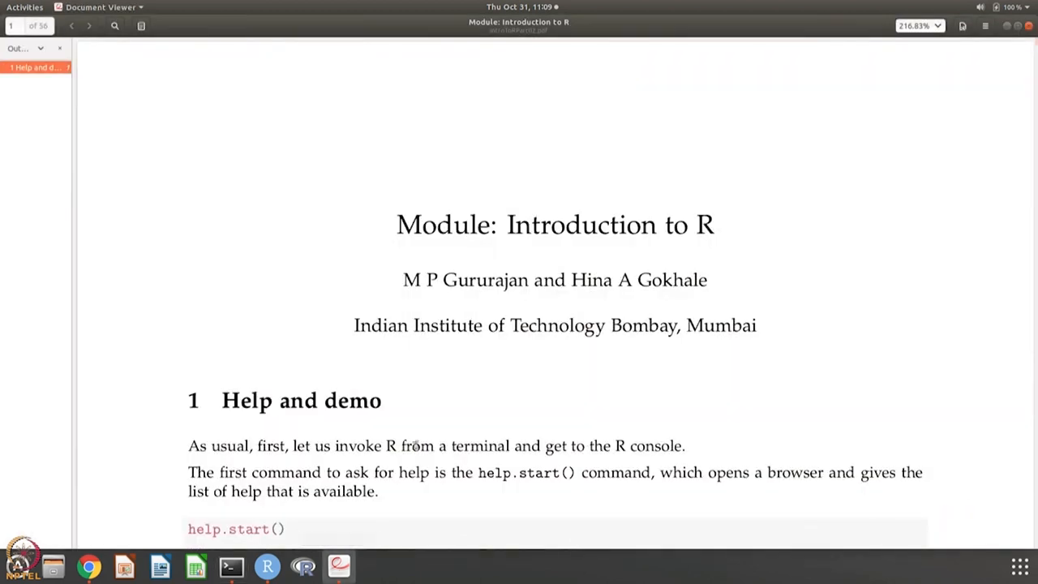
Step: Bring the R console forward and enter help("sin") to show the Trig page
scroll("down", 3)
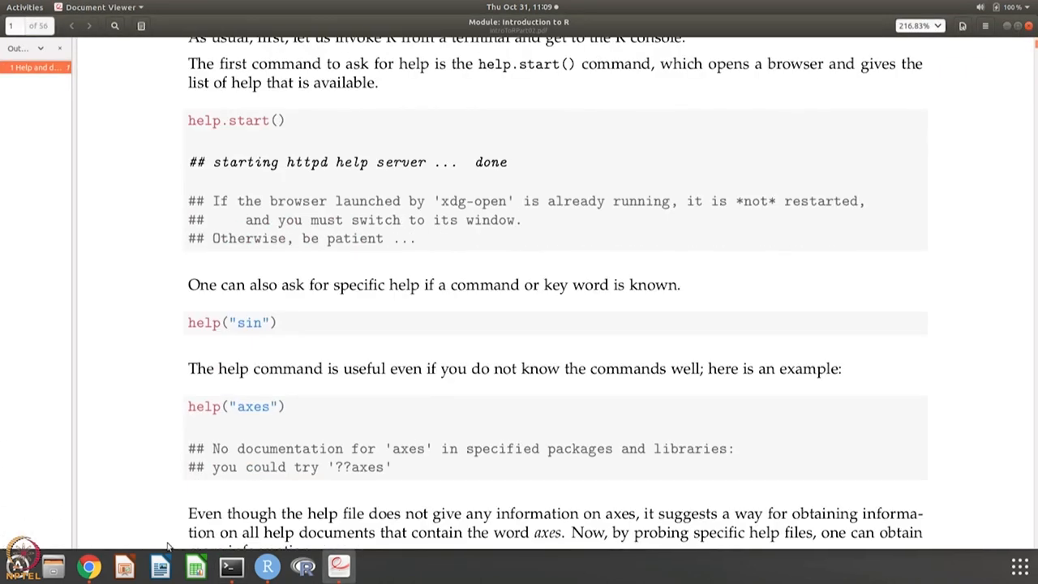
left_click(231, 565)
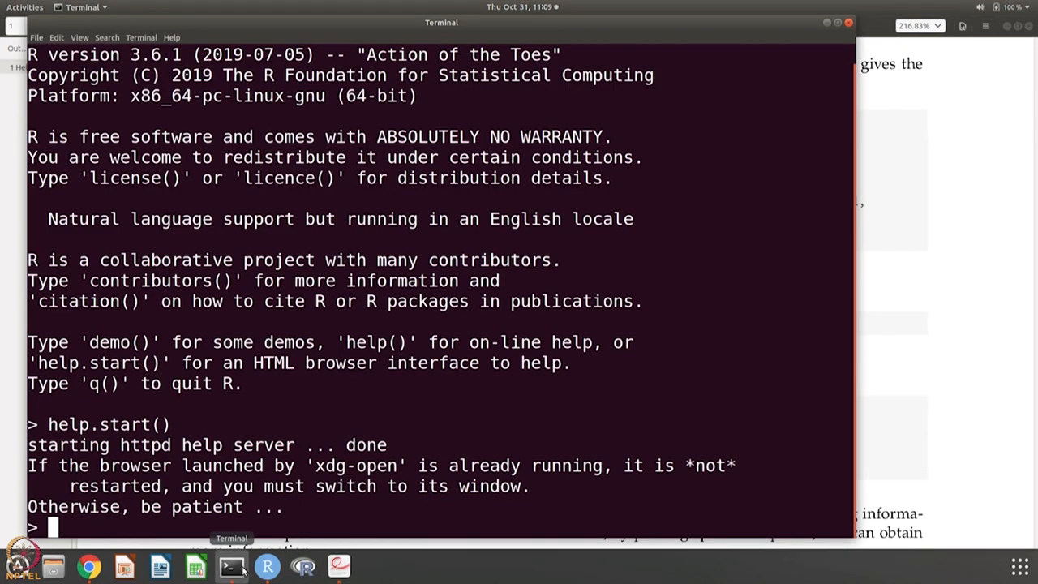
type("help(")
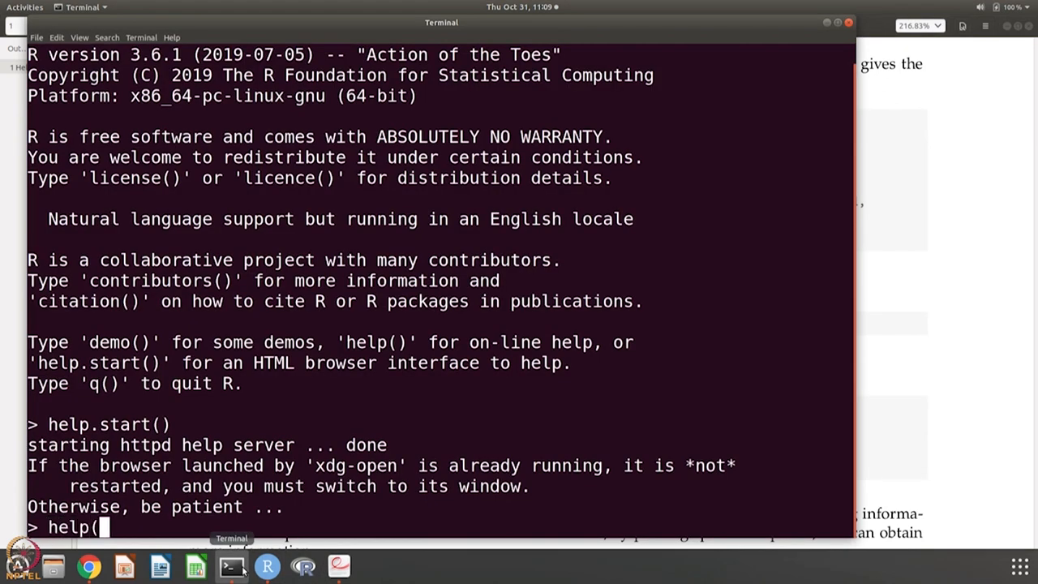
type("\"sin\")")
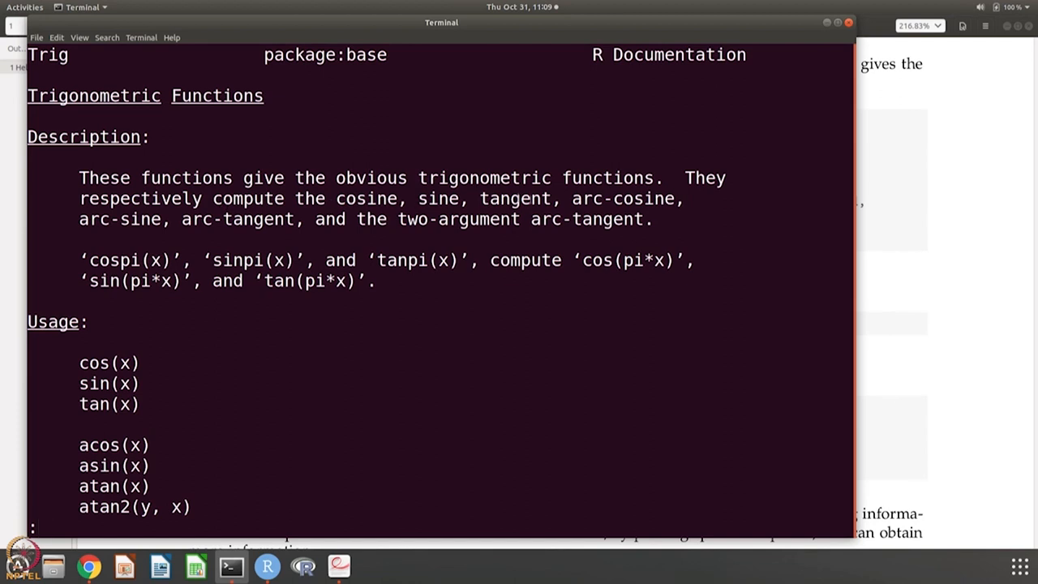
mouse_move(486, 203)
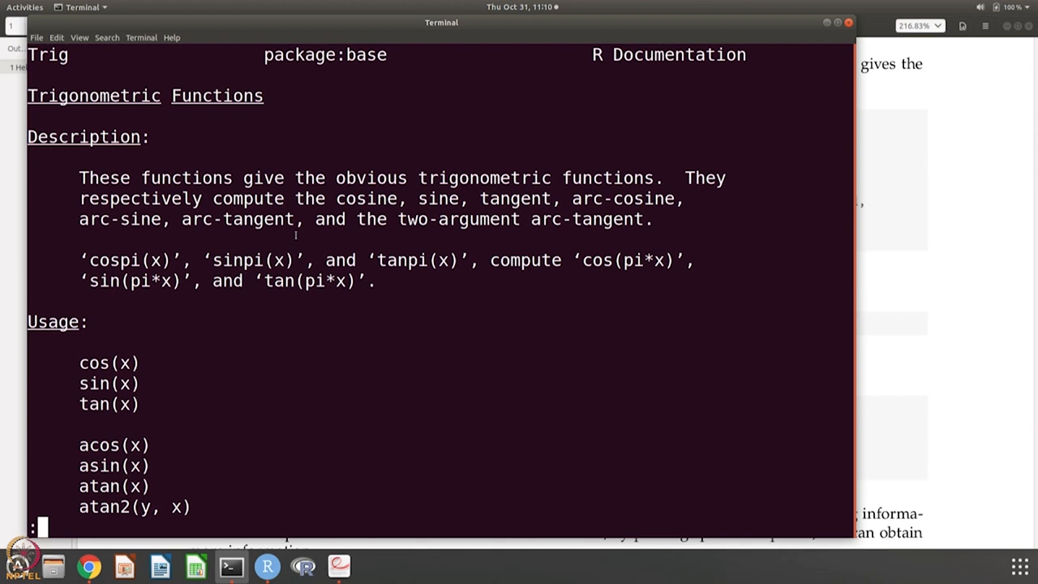
mouse_move(558, 227)
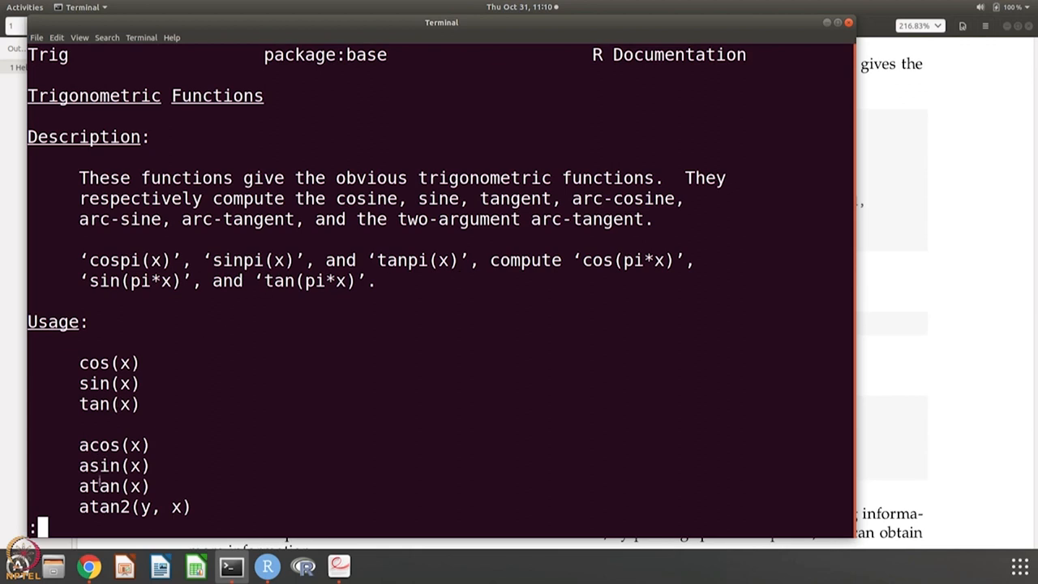
Step: Scroll the Trig help pager through to its Examples and (END), then quit it
scroll("down", 3)
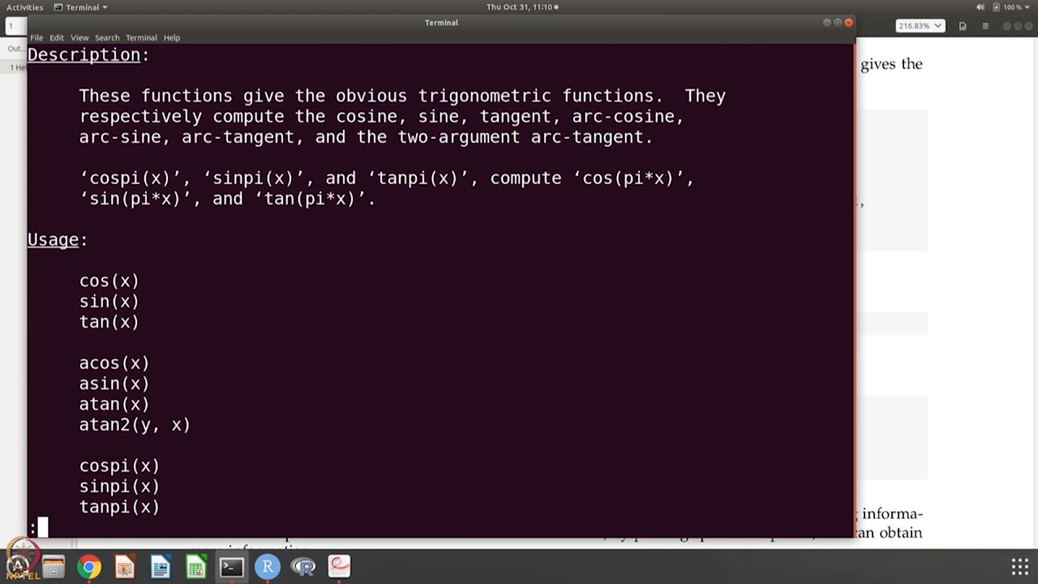
scroll("down", 3)
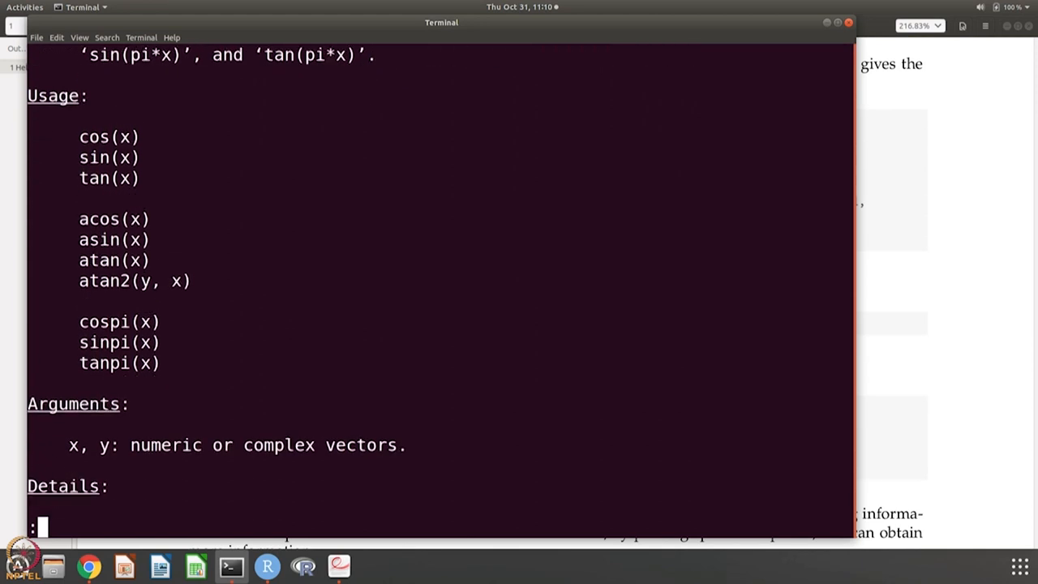
scroll("down", 3)
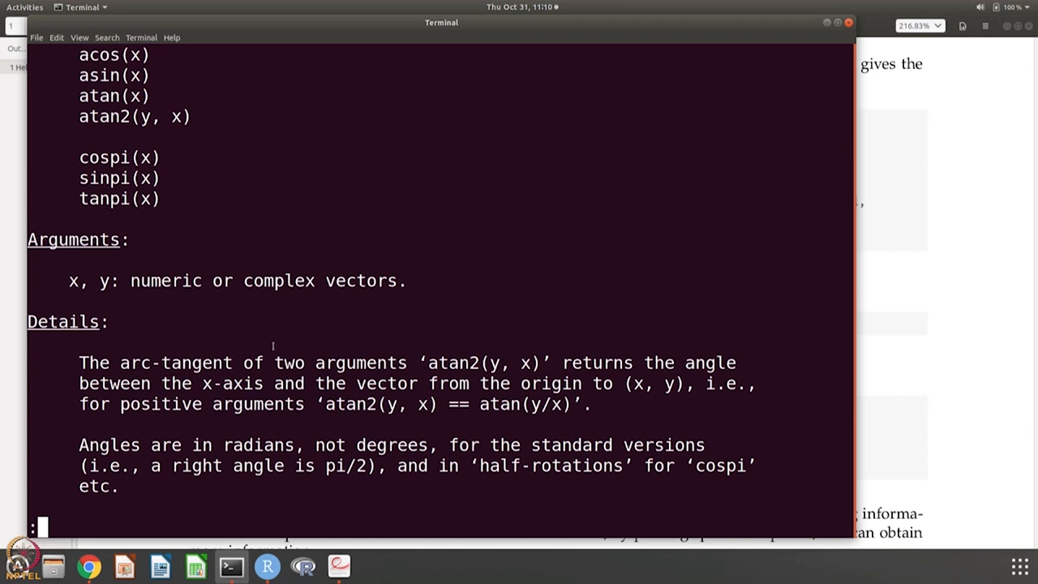
scroll("down", 3)
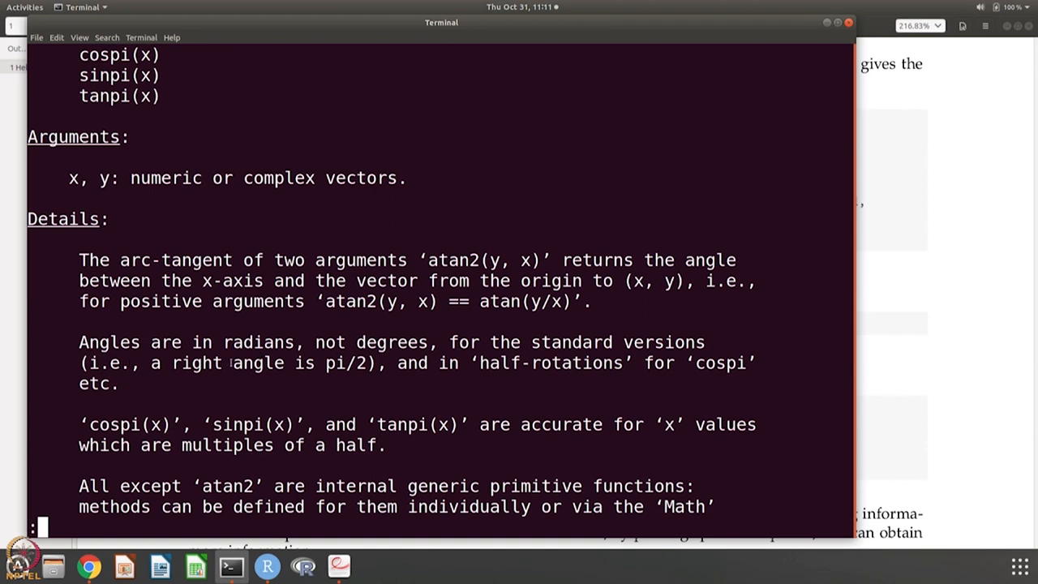
mouse_move(336, 379)
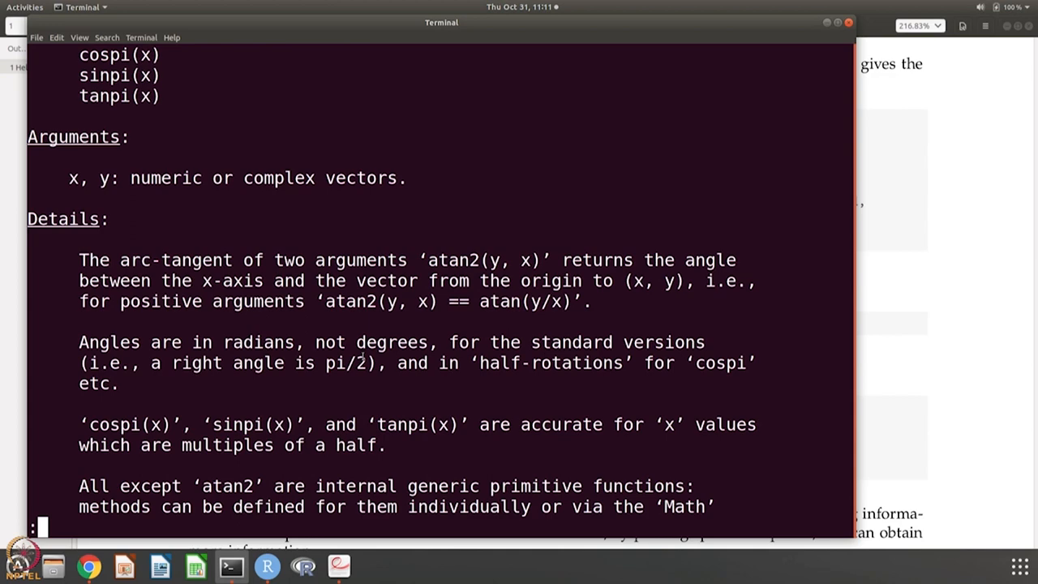
scroll("down", 3)
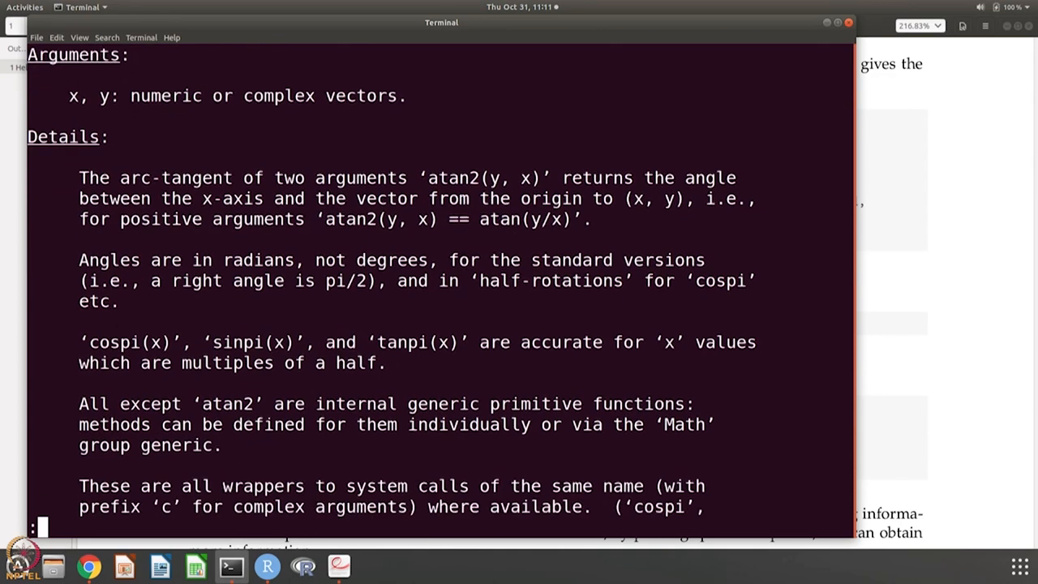
scroll("down", 3)
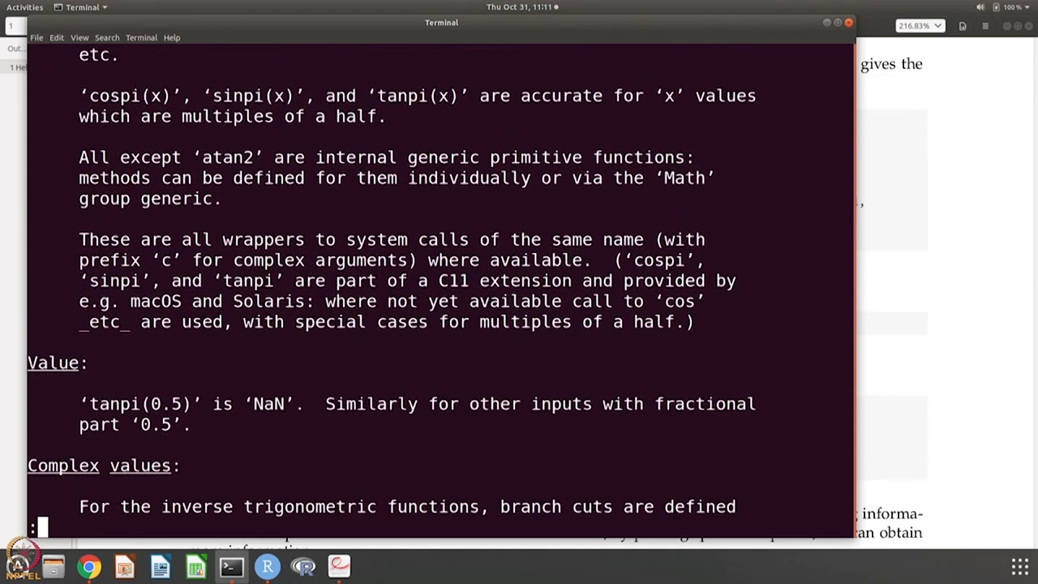
scroll("down", 3)
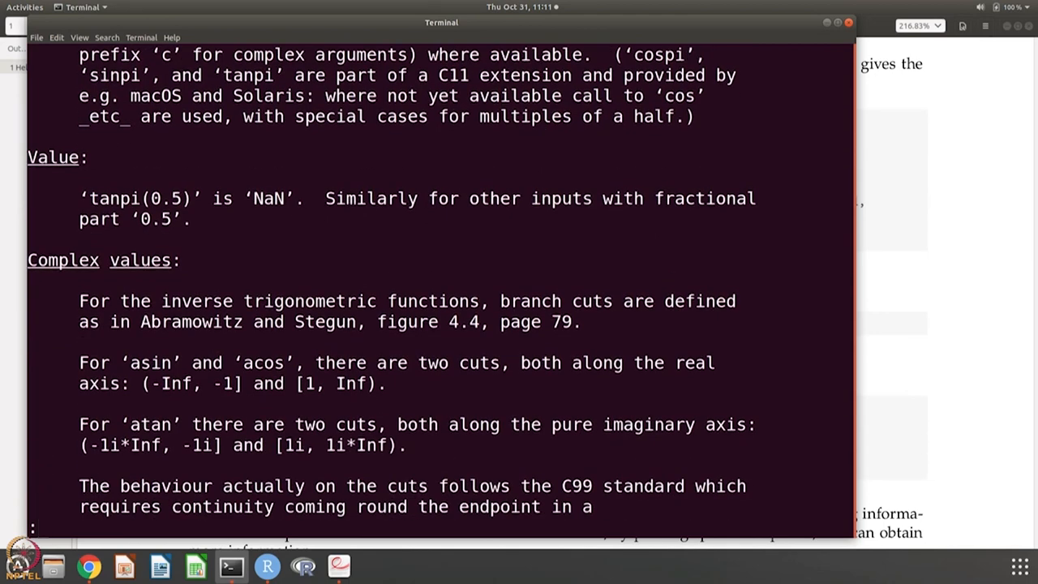
scroll("down", 3)
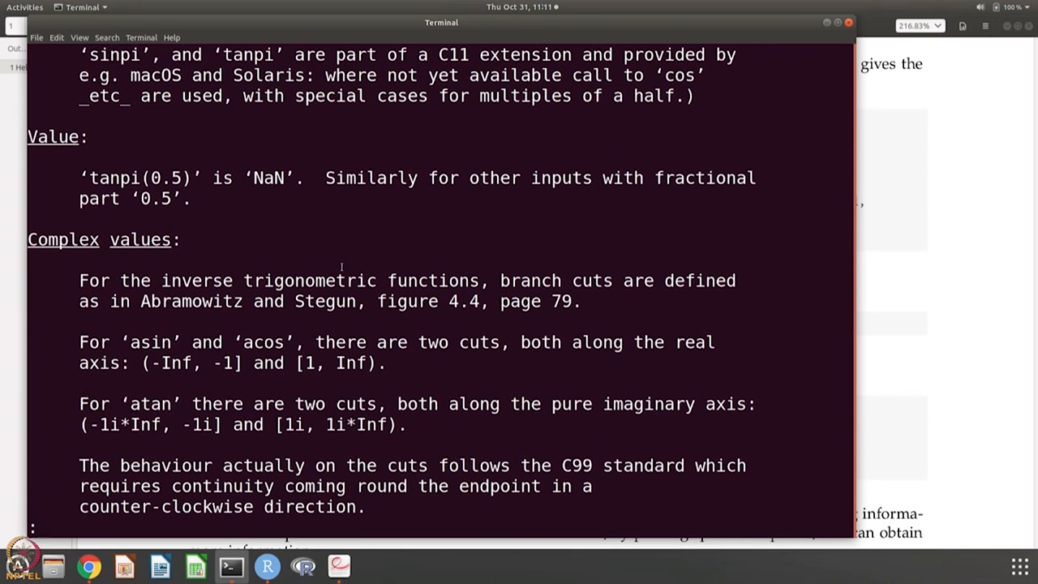
scroll("down", 3)
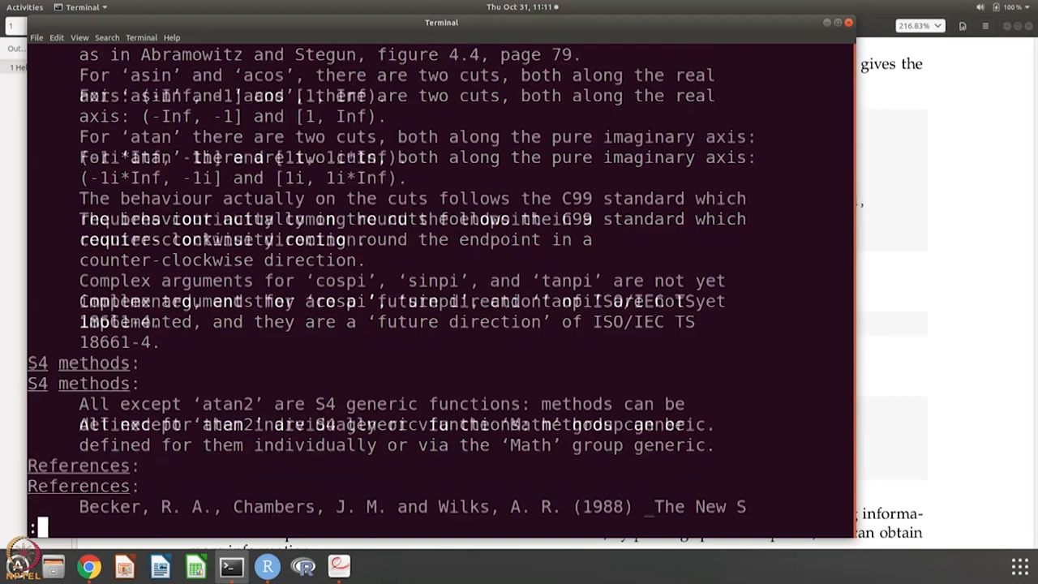
scroll("down", 3)
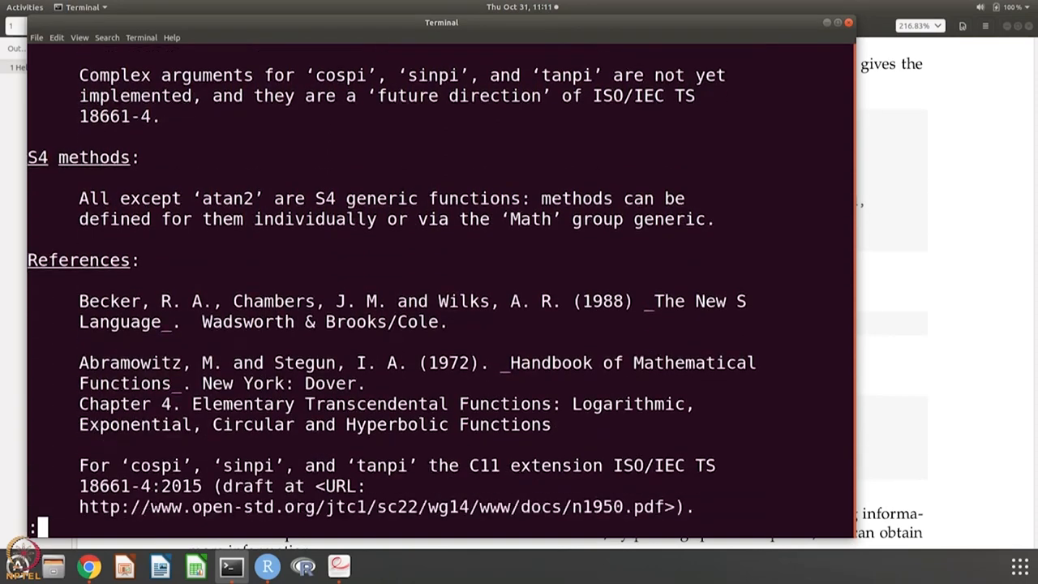
scroll("down", 3)
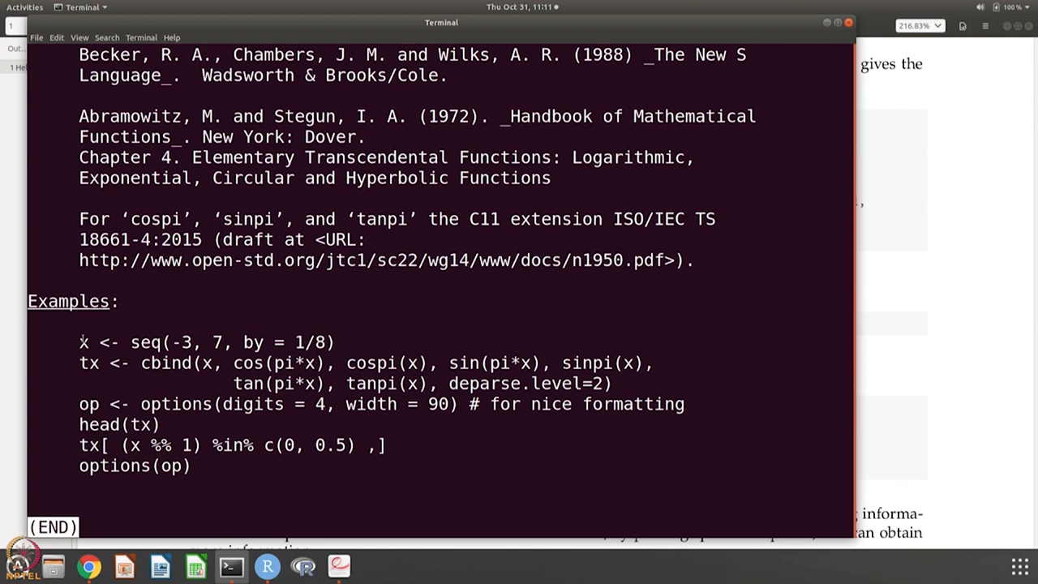
left_click_drag(80, 341, 385, 468)
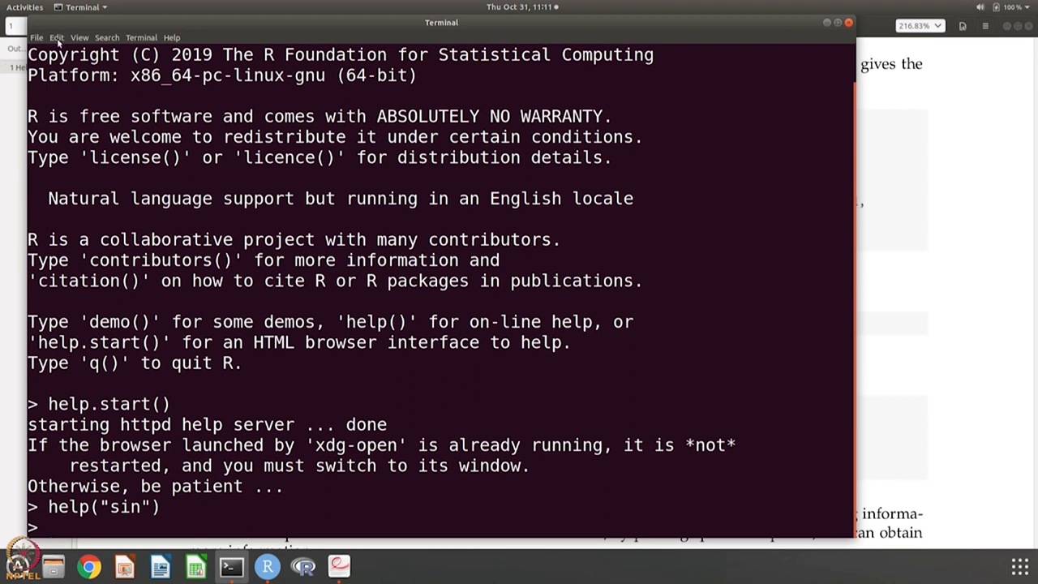
Step: Reopen help("sin"), scroll to Examples, and run the copied example code at the prompt
left_click(56, 37)
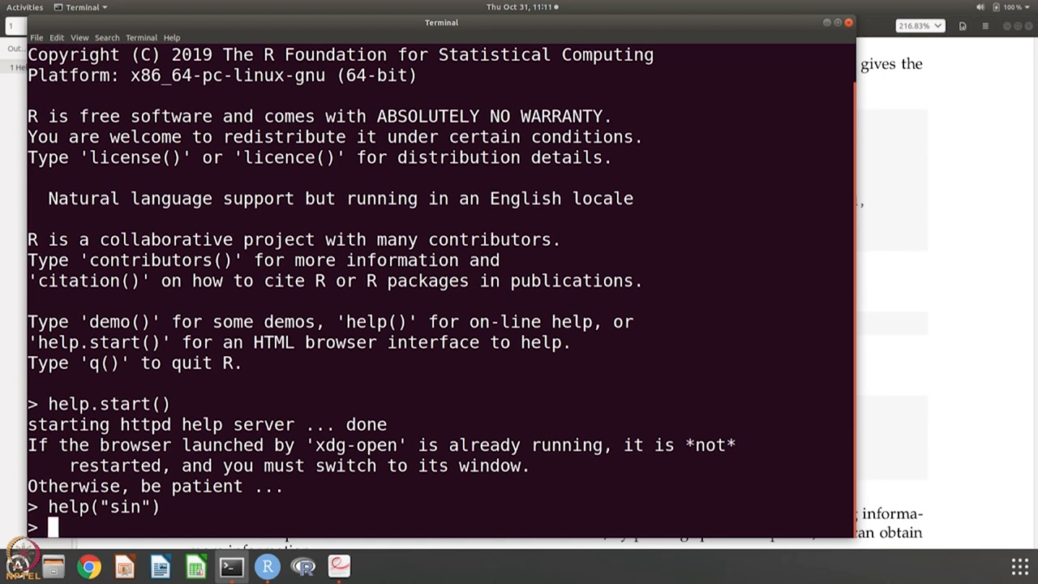
type("help(\"sin\")")
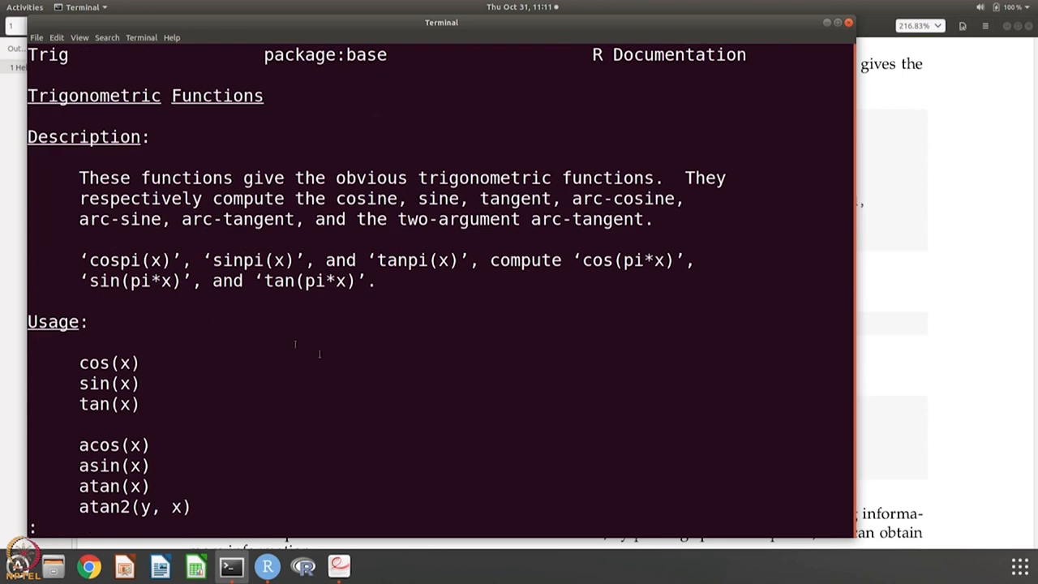
scroll("down", 3)
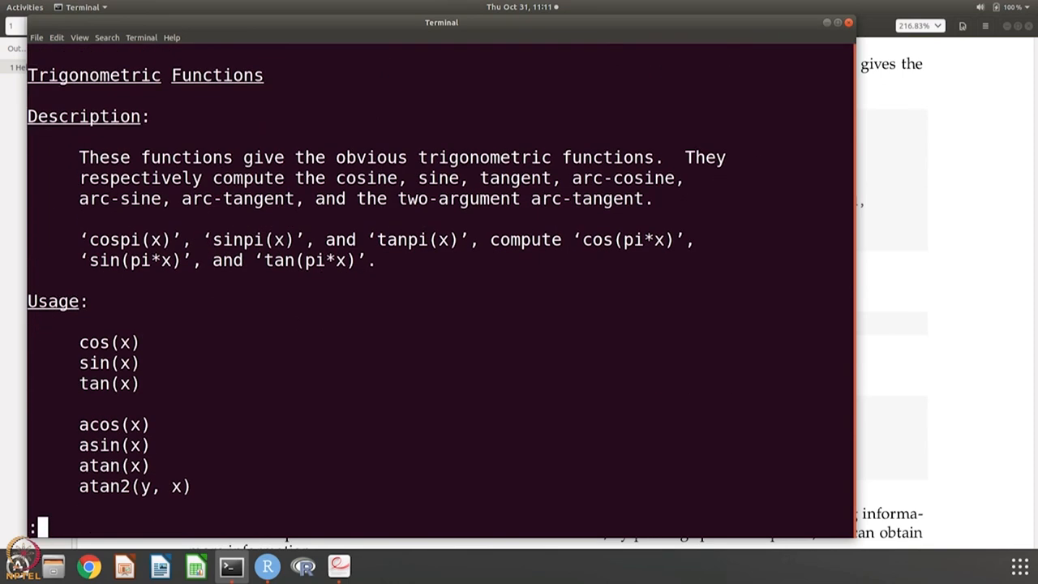
scroll("down", 3)
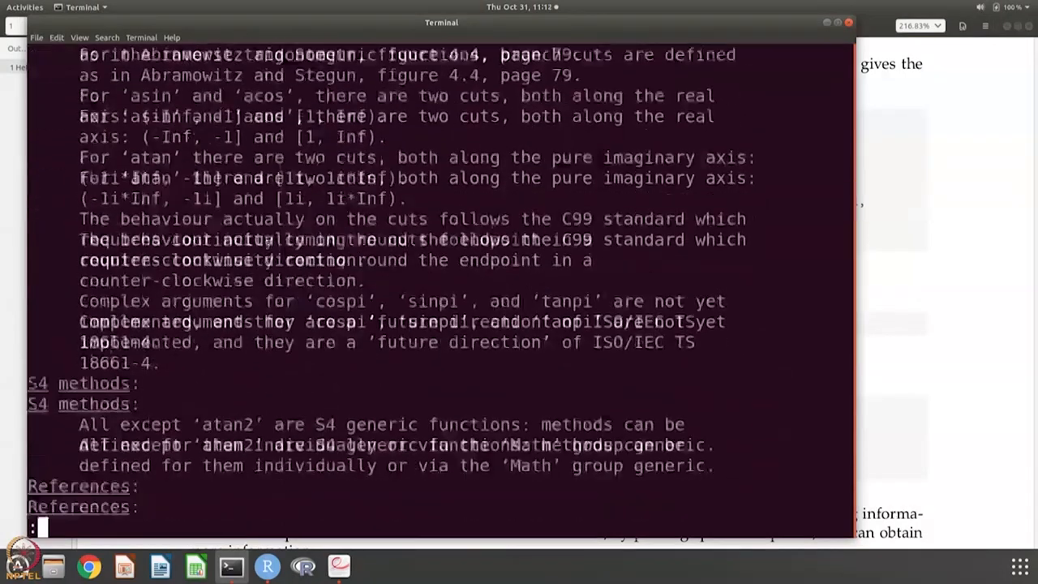
scroll("down", 3)
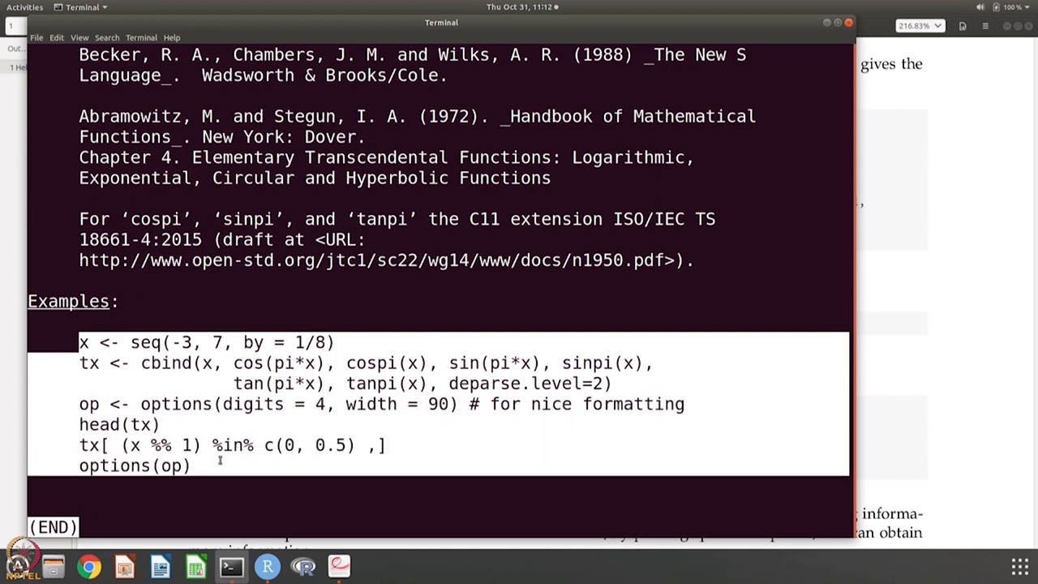
left_click(55, 38)
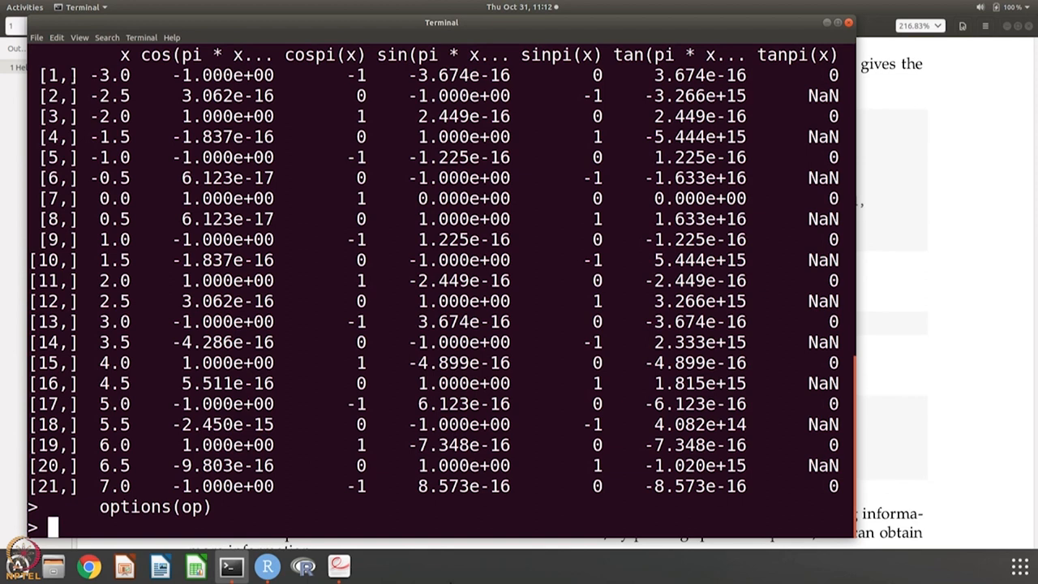
mouse_move(338, 565)
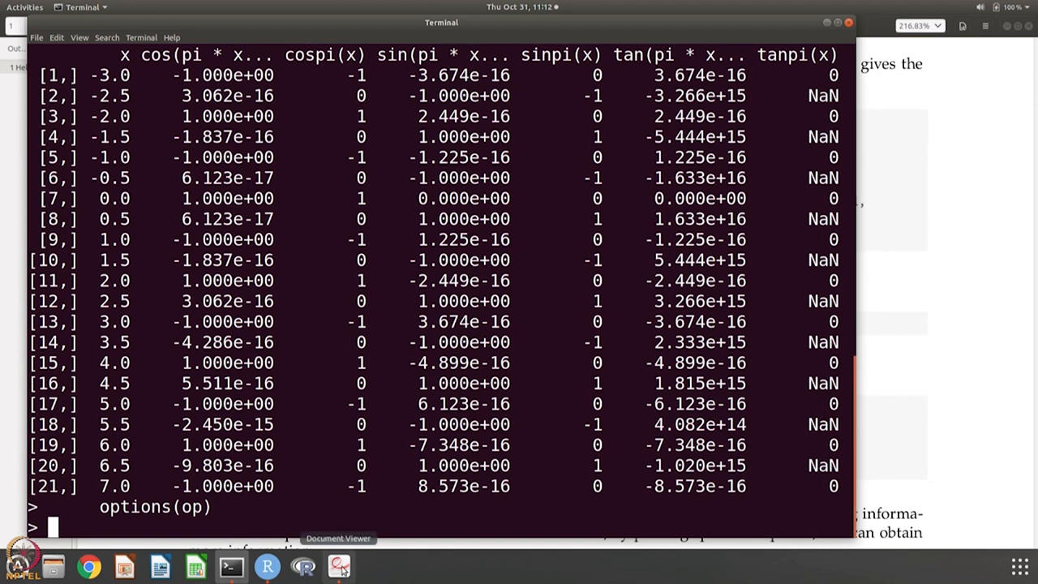
Step: Enter help("axes"), which finds nothing, then run the ??axes keyword search
left_click(338, 565)
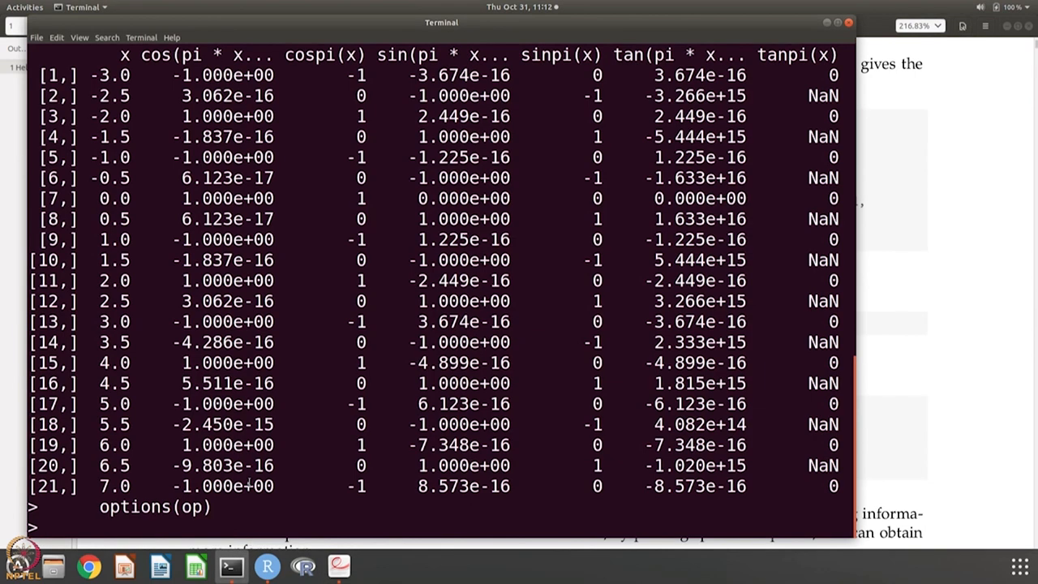
type("help(\"")
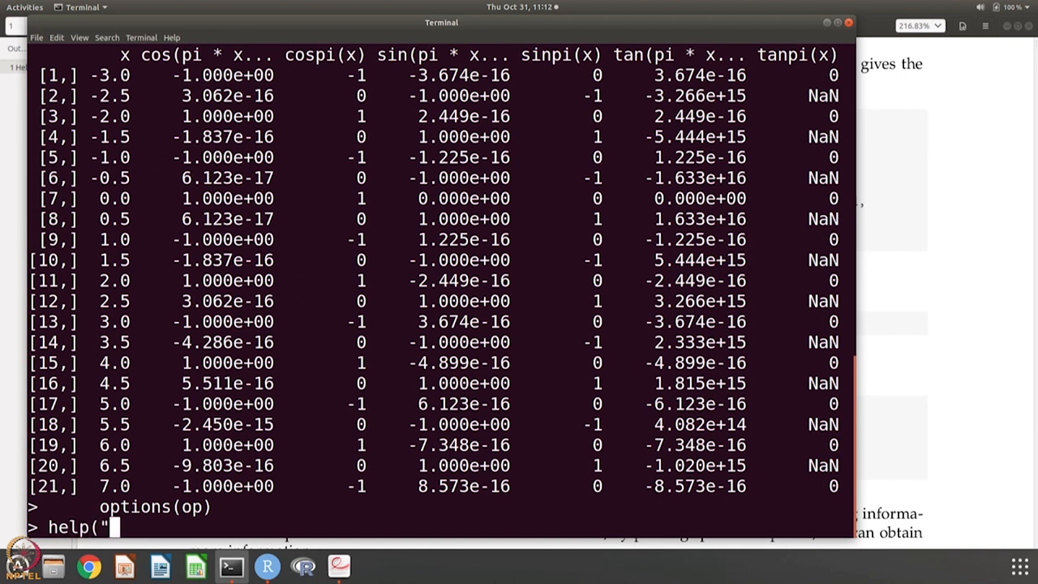
type("axes\")")
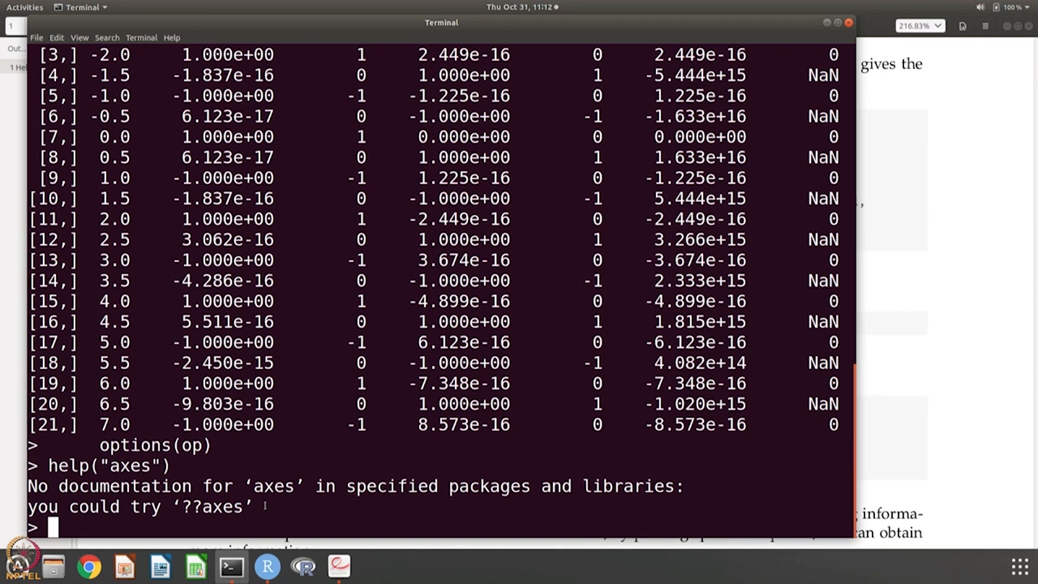
type("??axes")
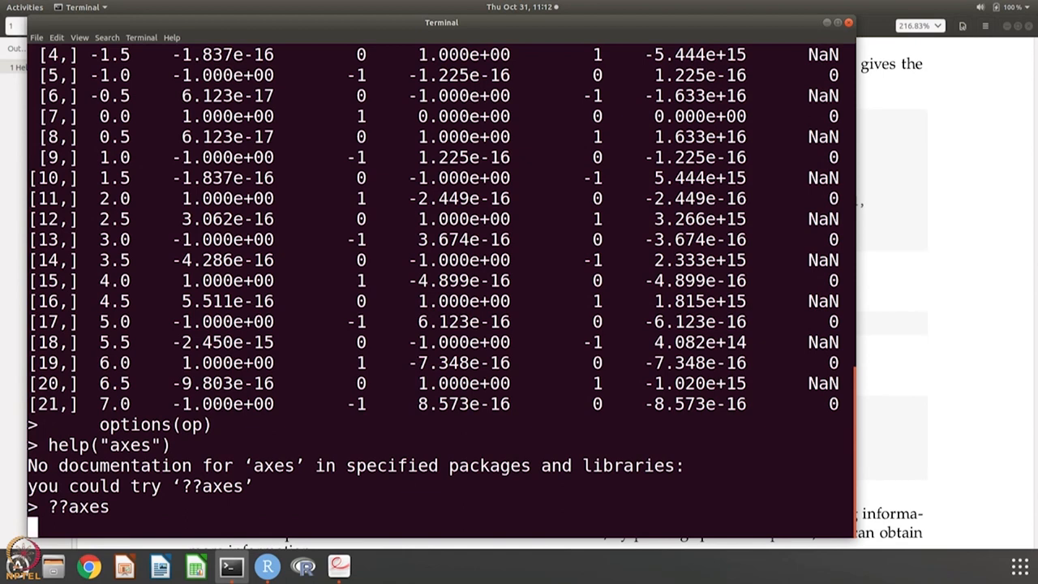
key("Return")
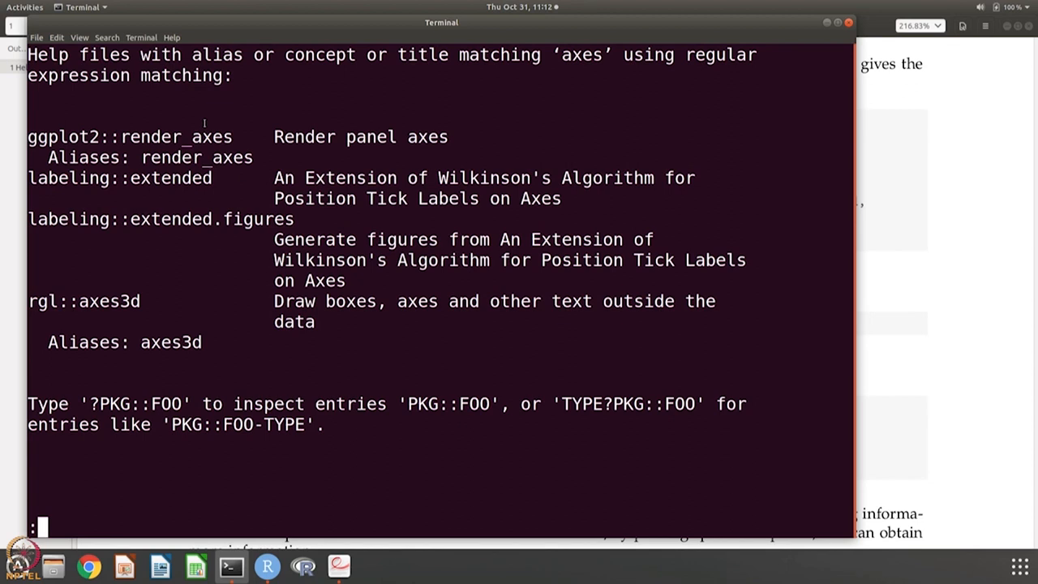
mouse_move(407, 100)
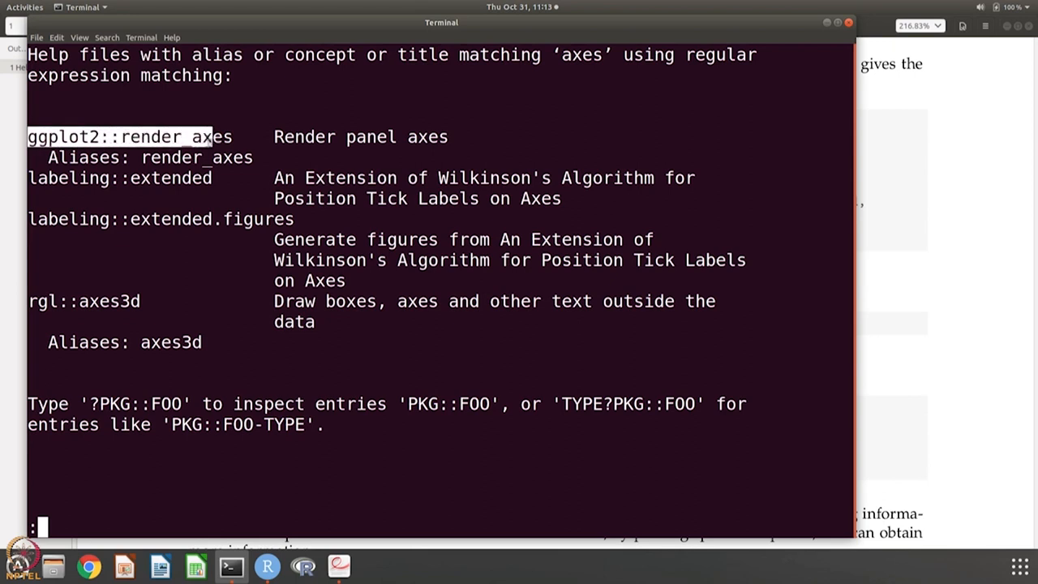
Step: Pick ggplot2::render_axes from the search results and open its help at the prompt
left_click(56, 38)
type("?")
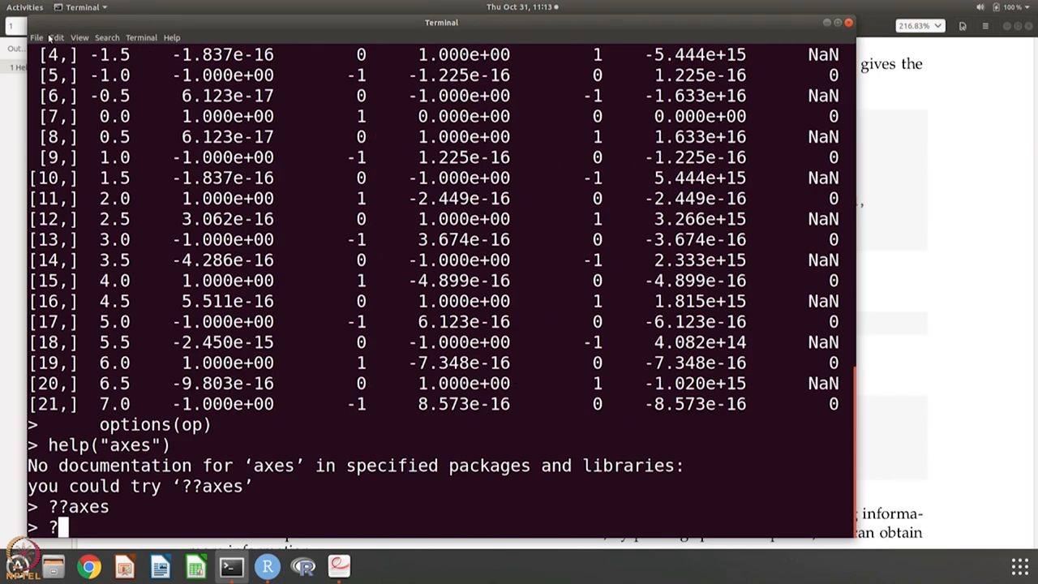
type("ggplot2::render_axes")
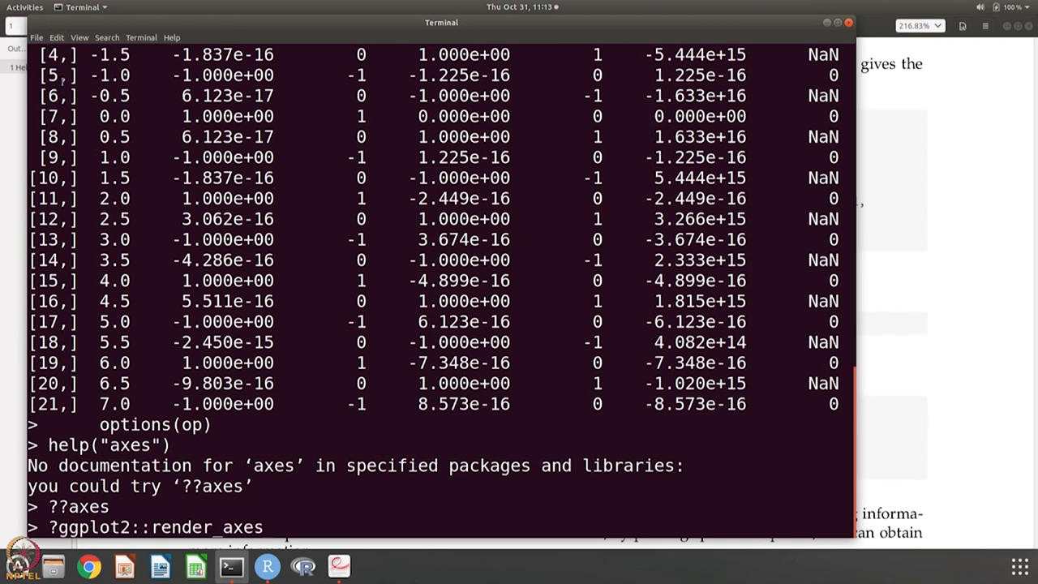
key("Return")
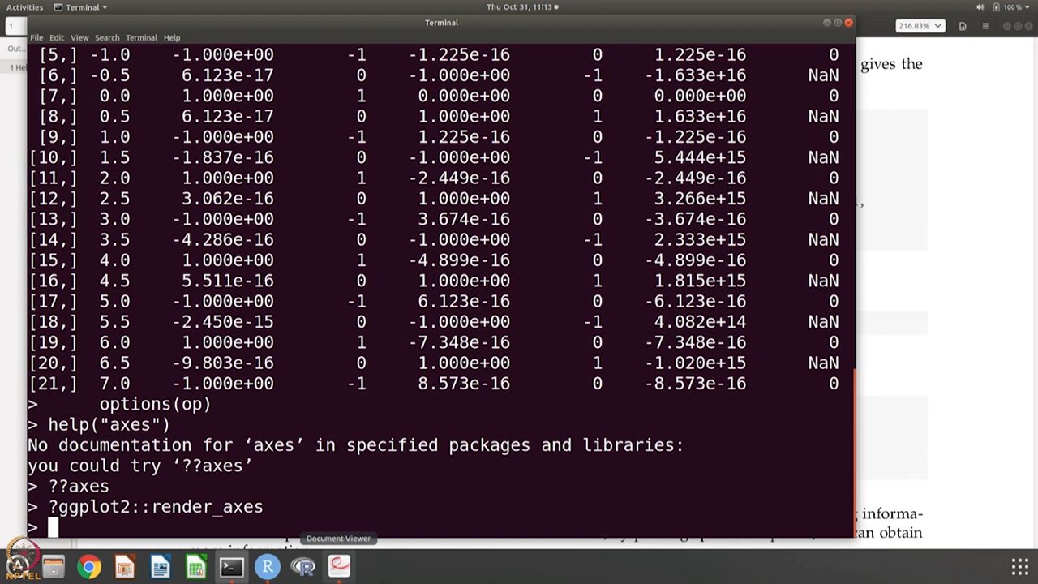
Step: Scroll the course notes PDF to the demo() examples, then return to the R console
left_click(338, 565)
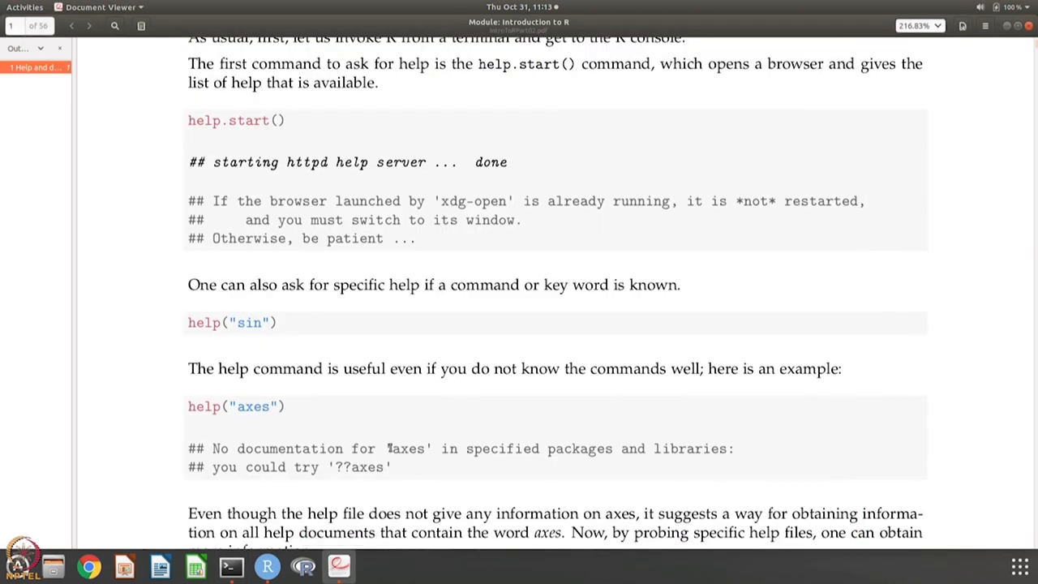
scroll("down", 3)
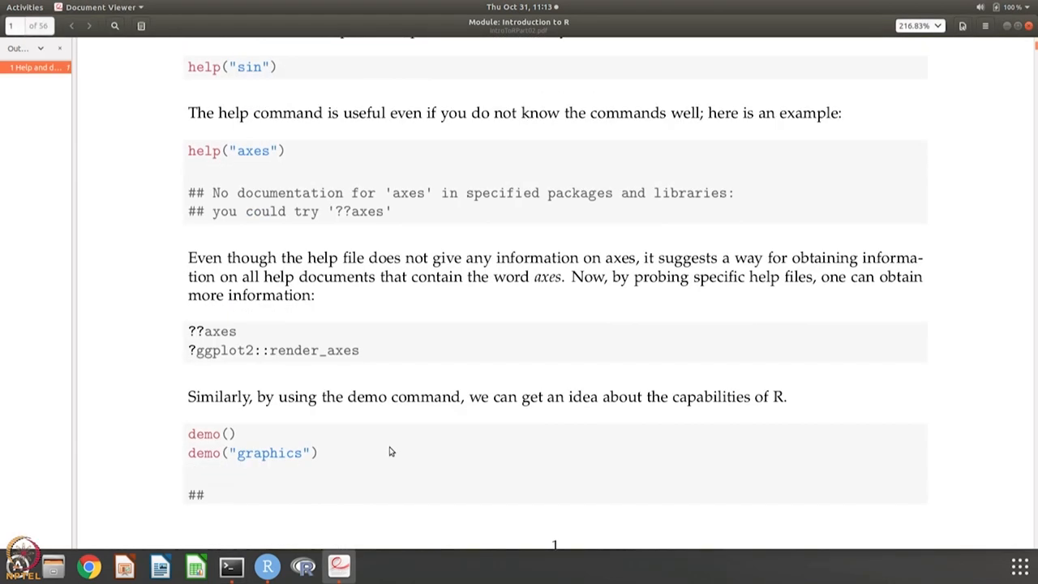
scroll("down", 3)
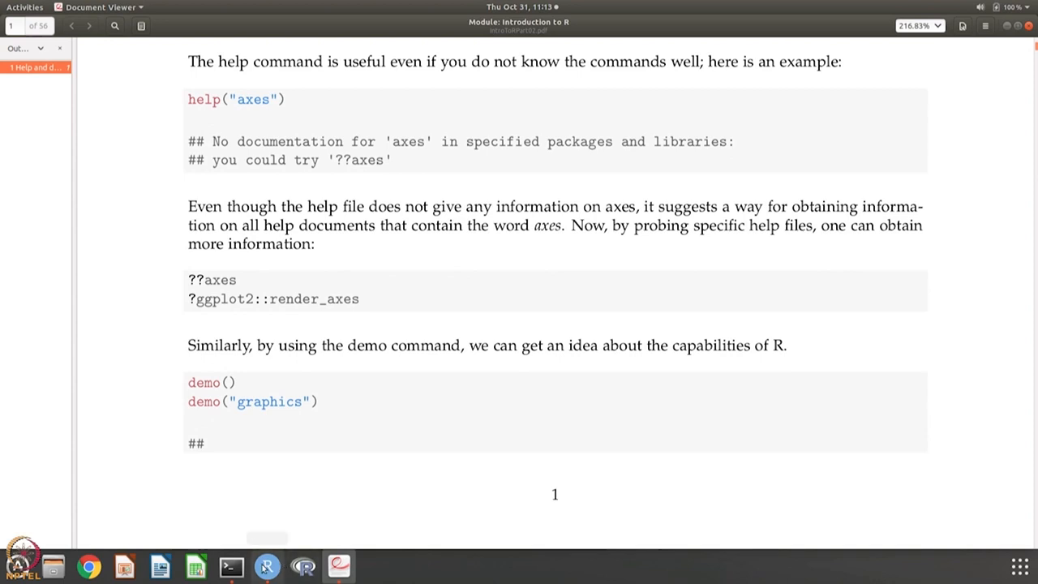
left_click(231, 565)
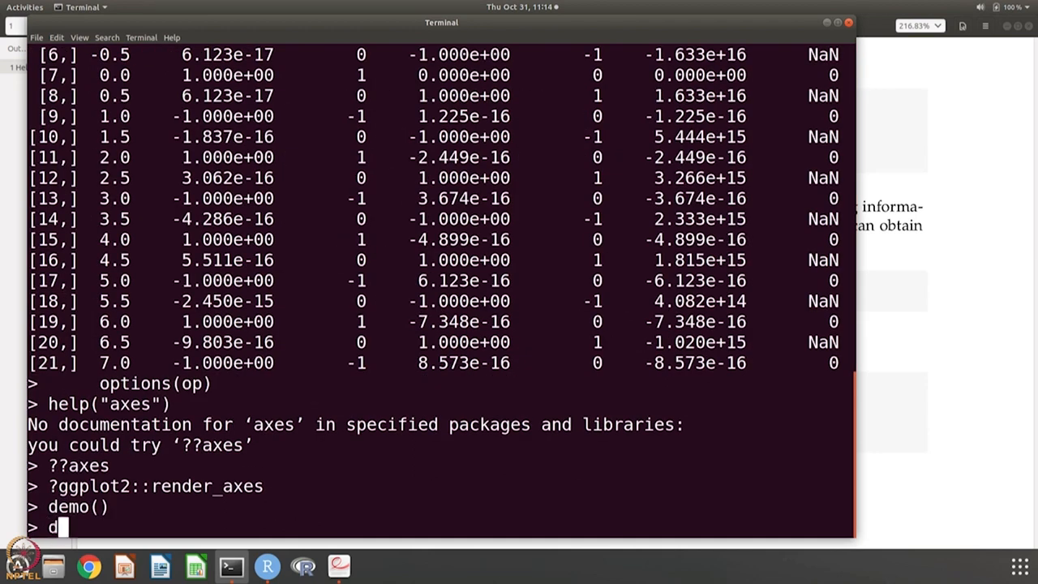
Step: Start the Hershey fonts demo with demo(Hershey)
type("emo(Her")
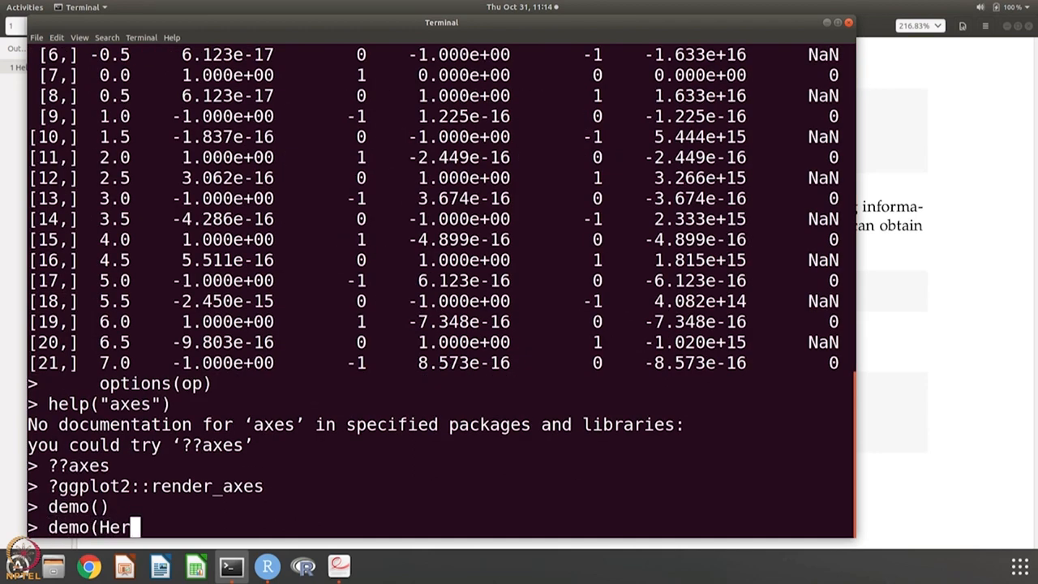
type("shey")
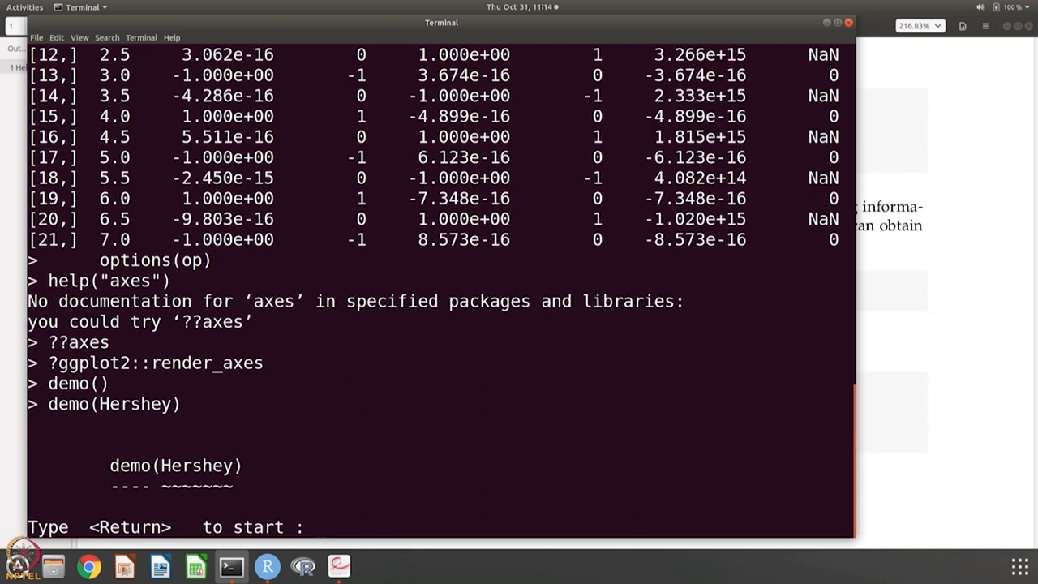
key("Return")
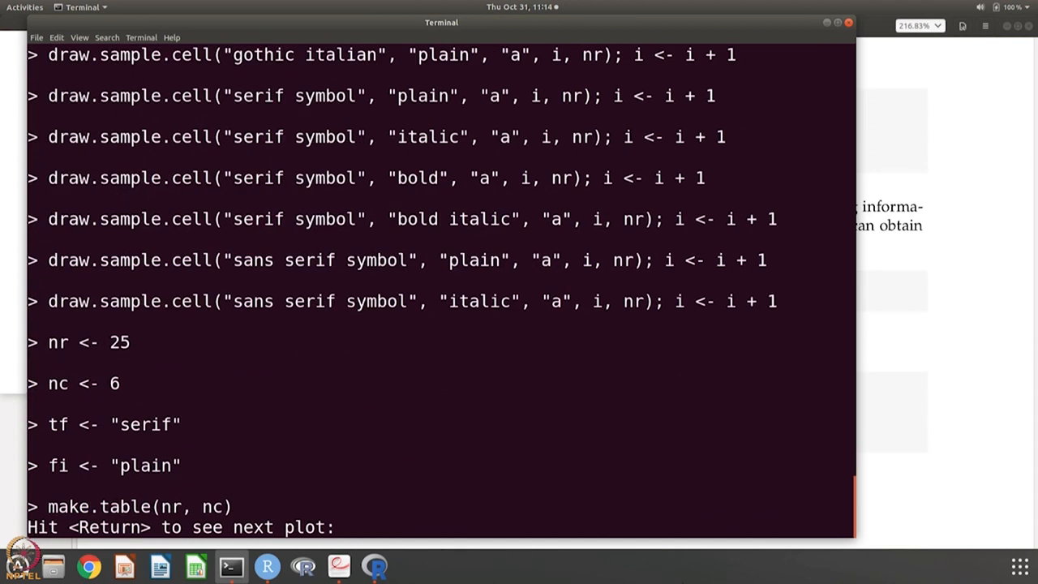
Step: Step through the Hershey font tables to the final escape-sequence table
left_click(374, 566)
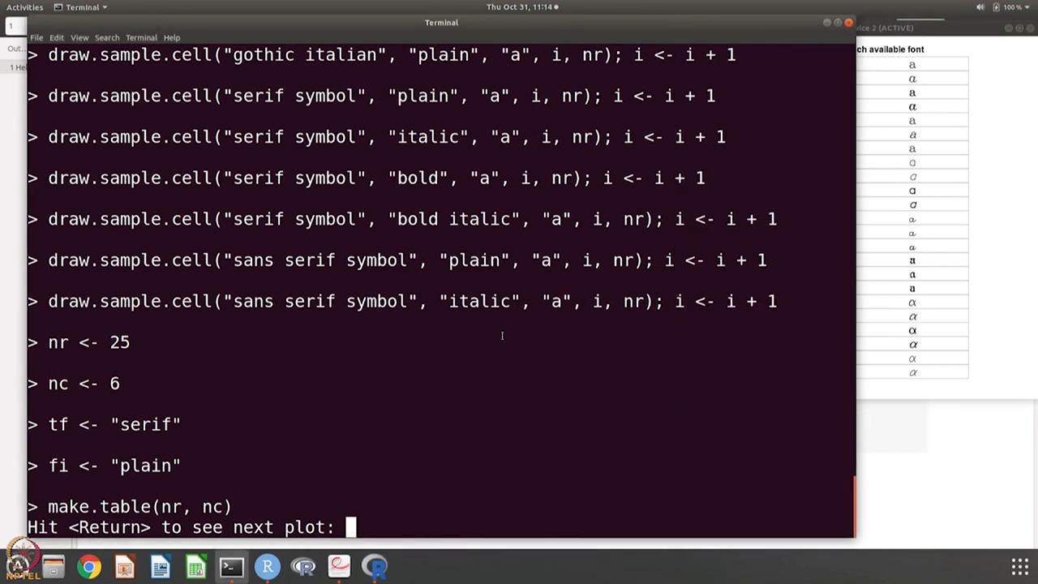
key("Return")
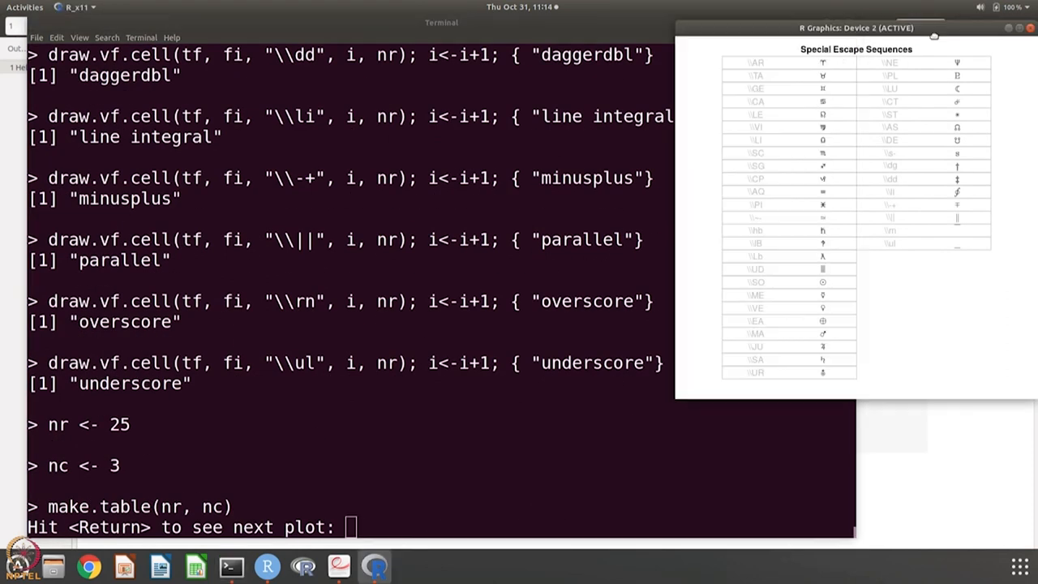
type("demo(Hershey)")
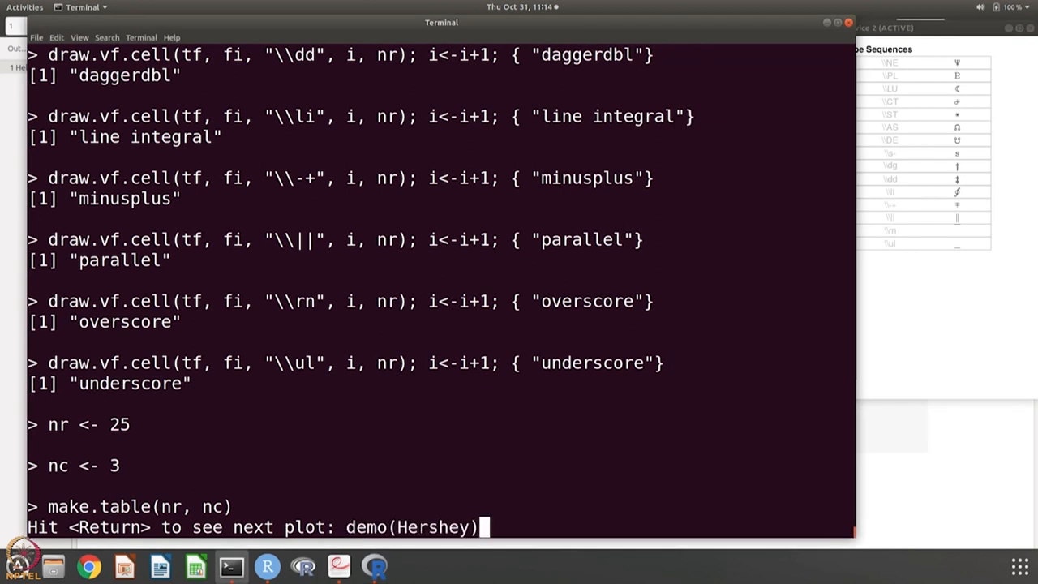
key("Return")
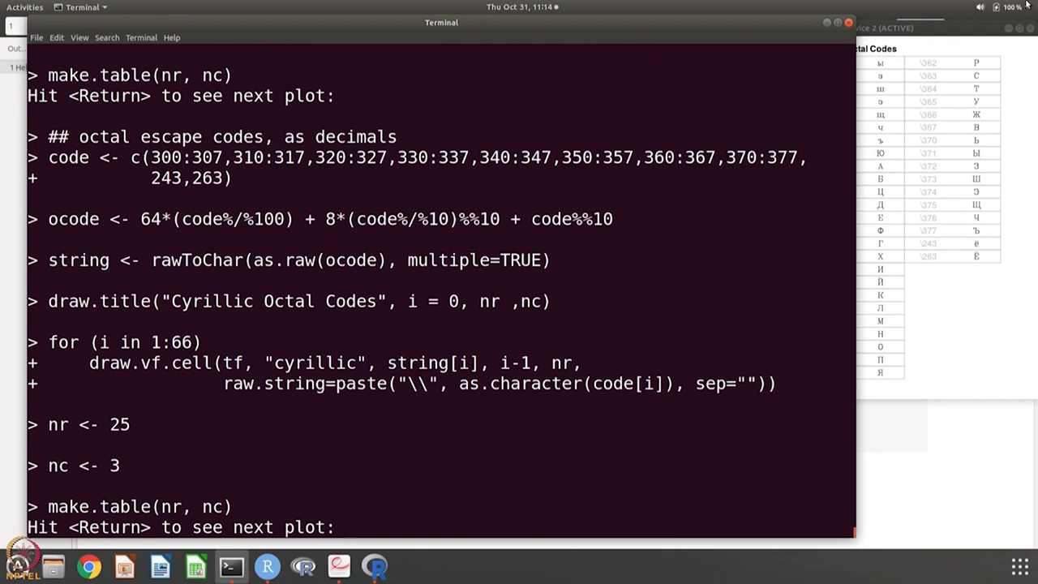
key("Return")
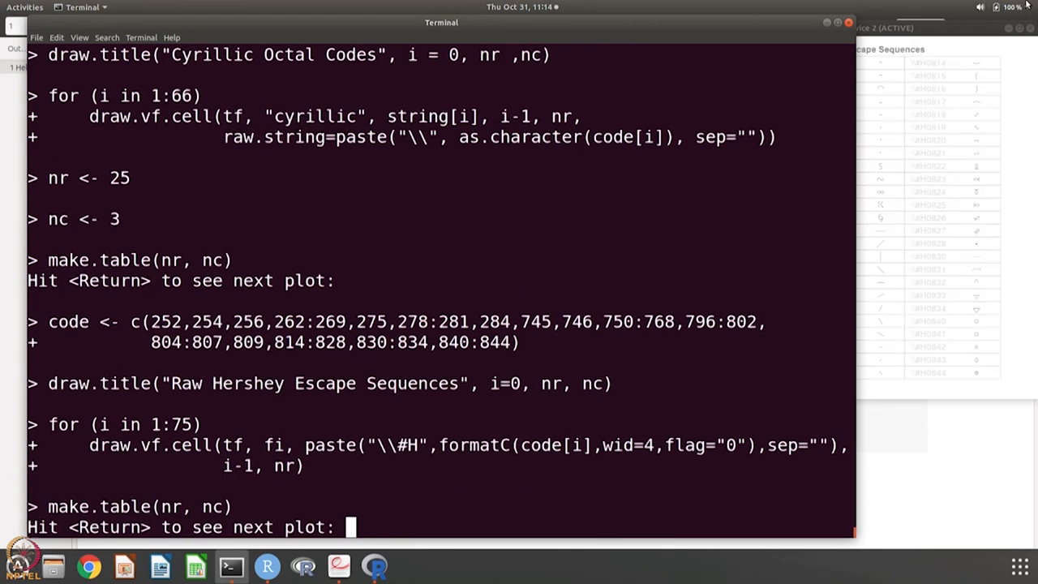
key("Return")
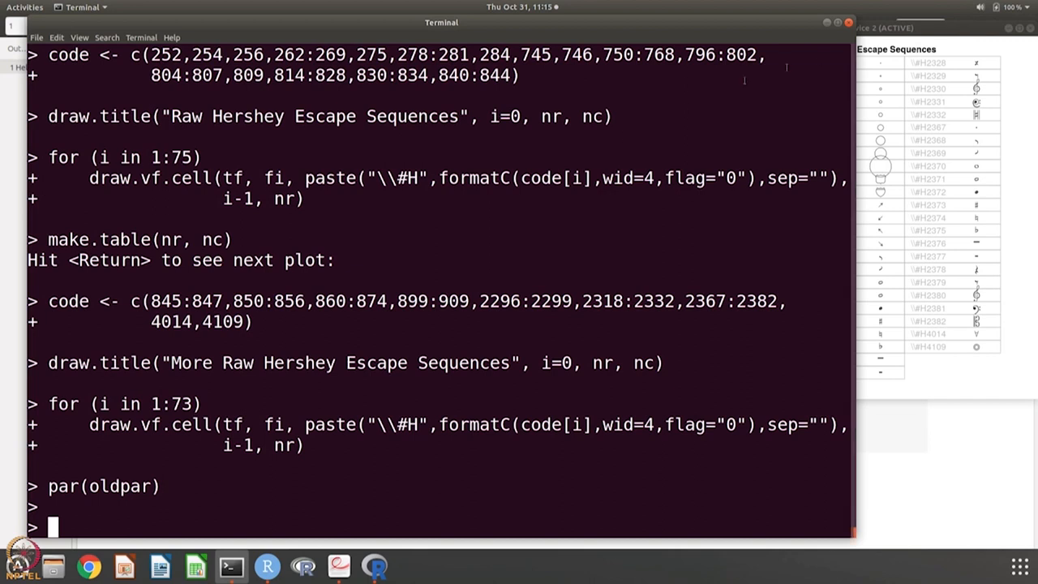
mouse_move(335, 385)
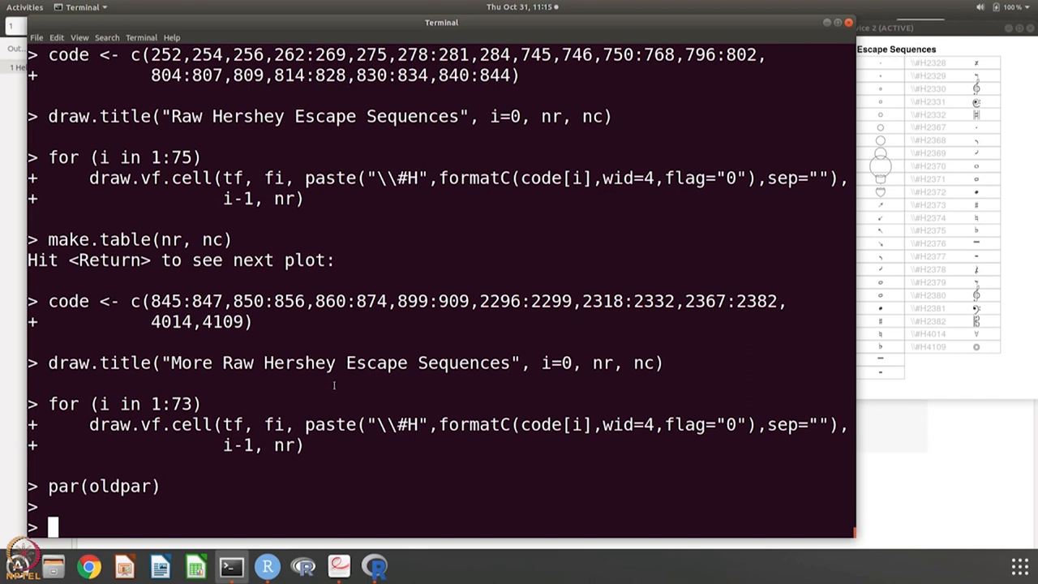
mouse_move(267, 566)
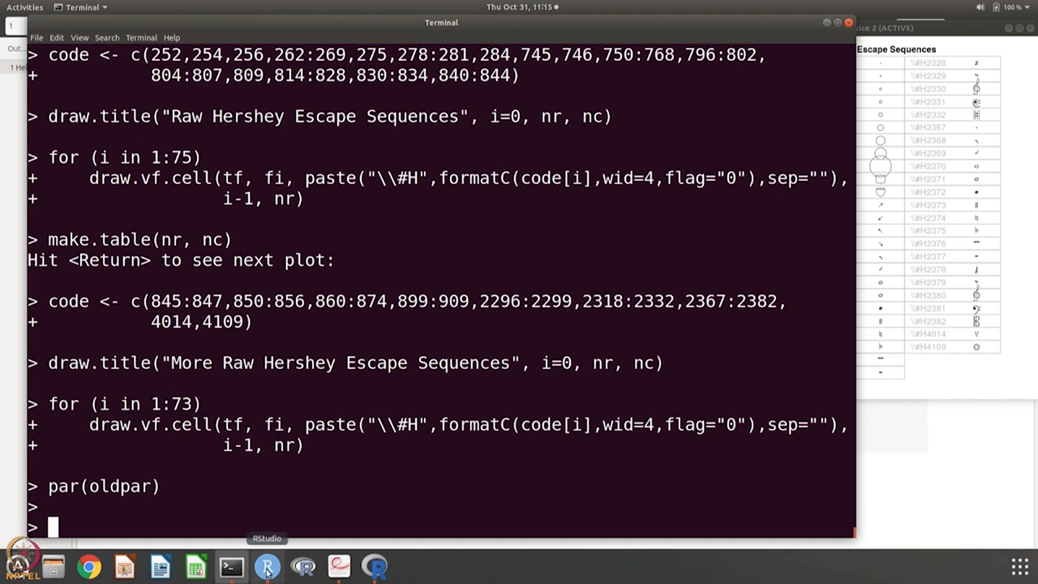
Step: Switch to RStudio and create a new blank R script from File > New File
left_click(266, 565)
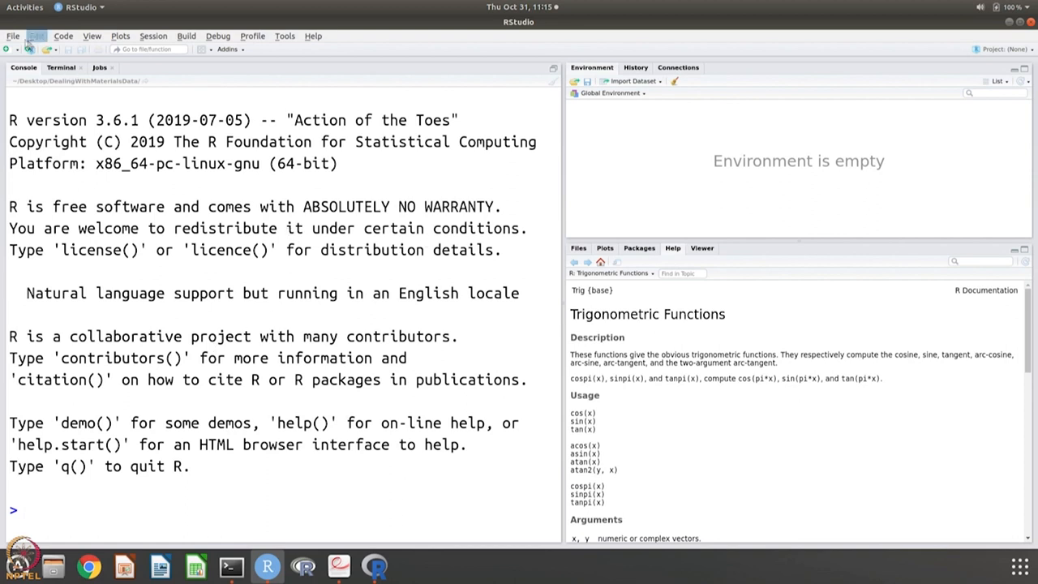
left_click(13, 36)
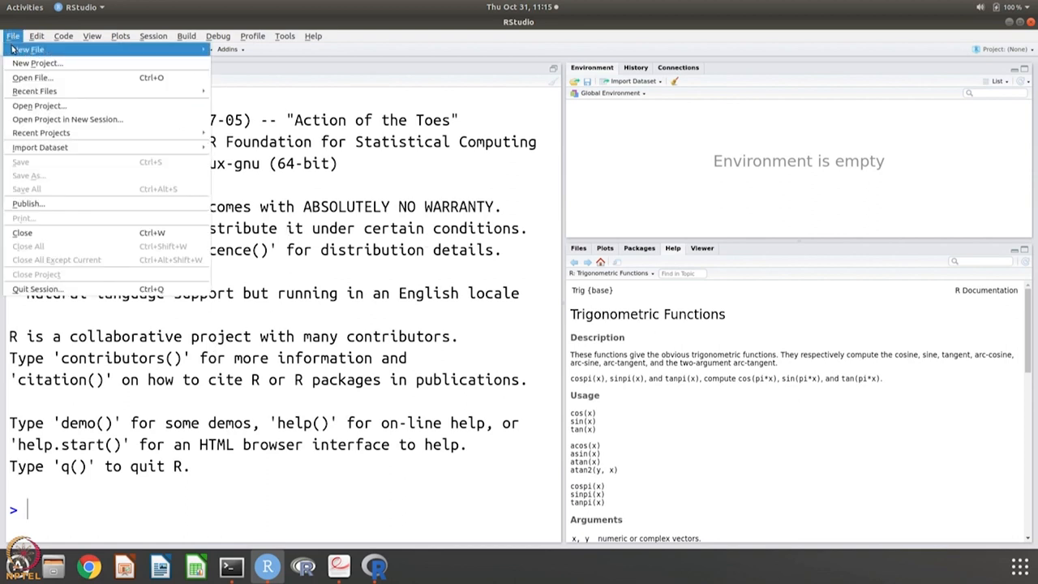
left_click(153, 36)
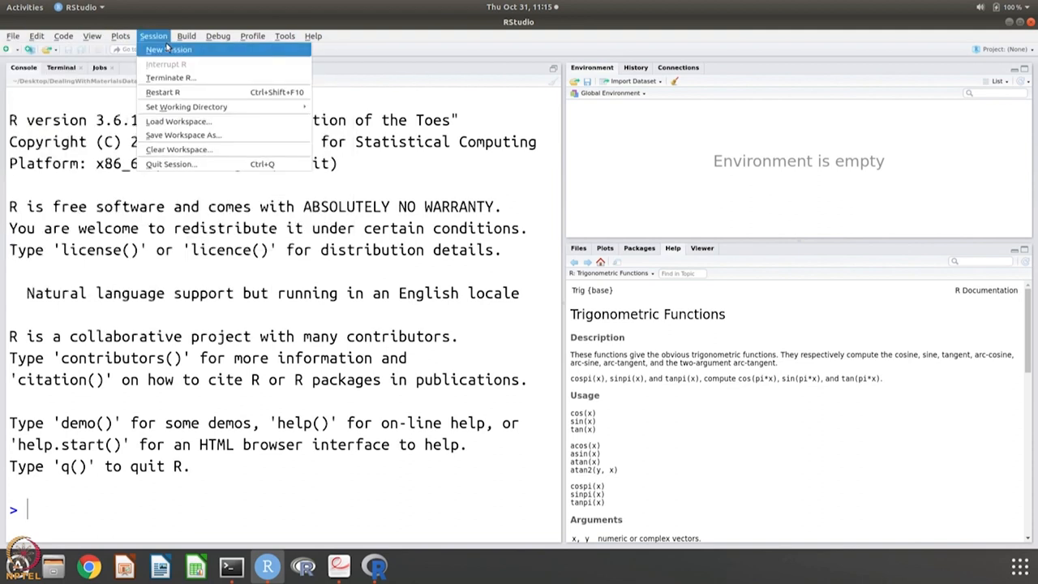
left_click(13, 35)
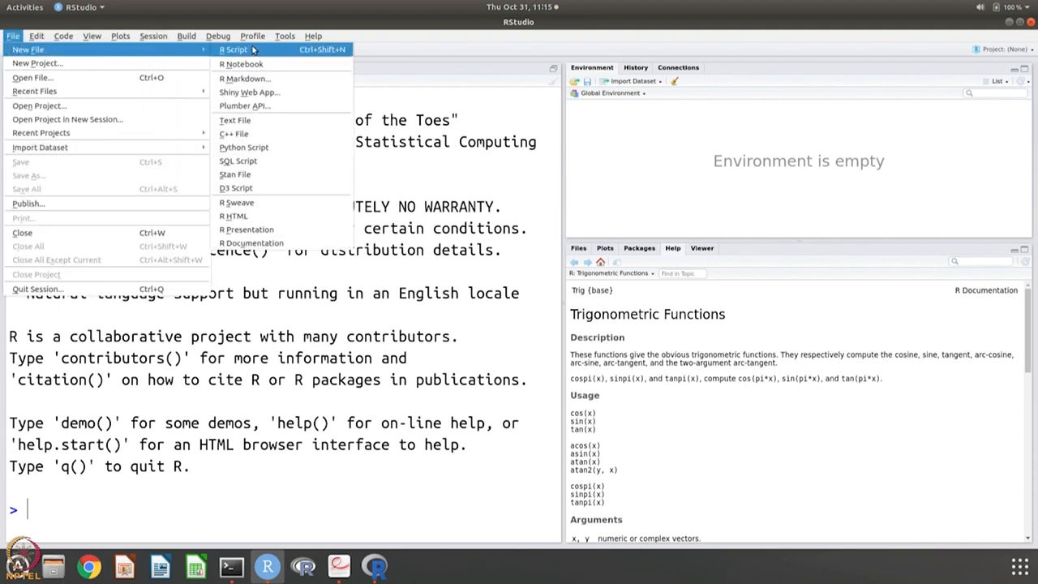
left_click(234, 49)
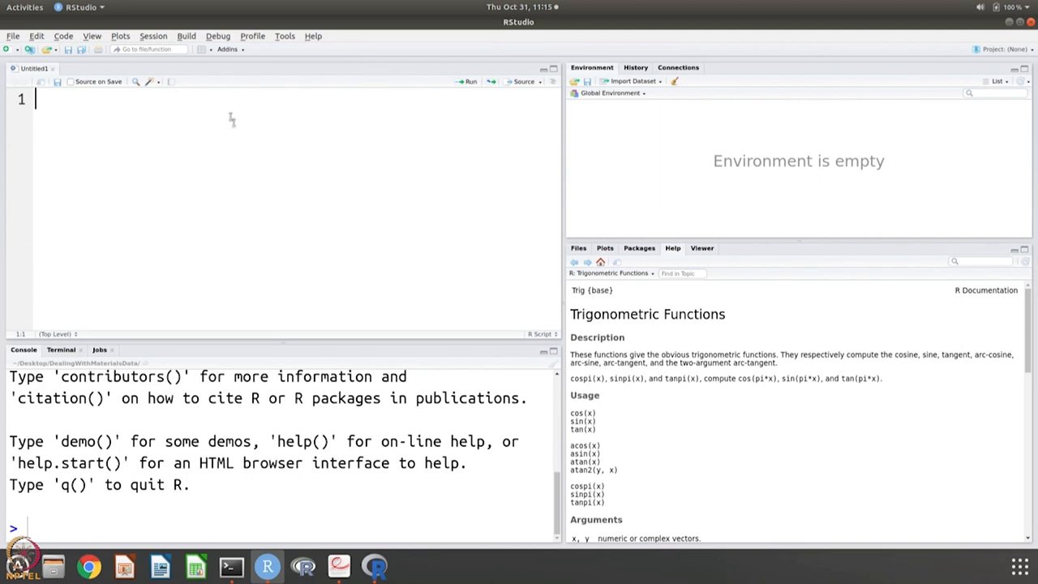
mouse_move(221, 143)
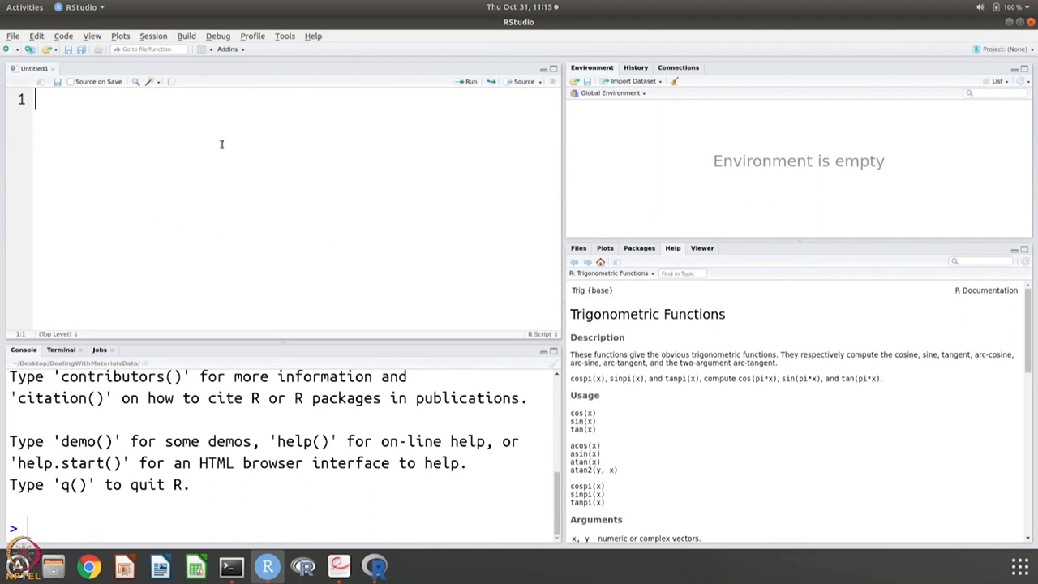
mouse_move(220, 146)
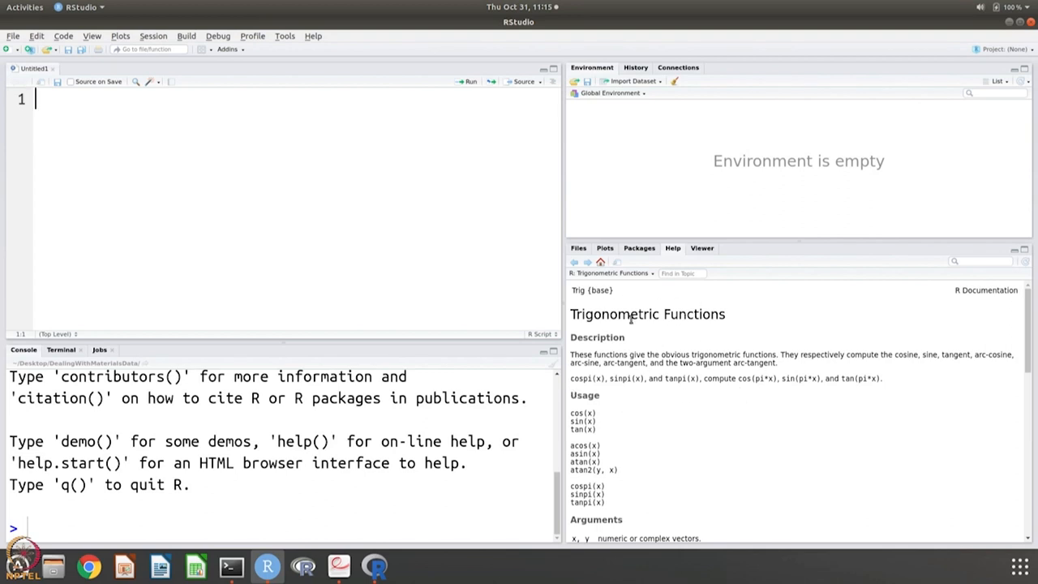
mouse_move(655, 396)
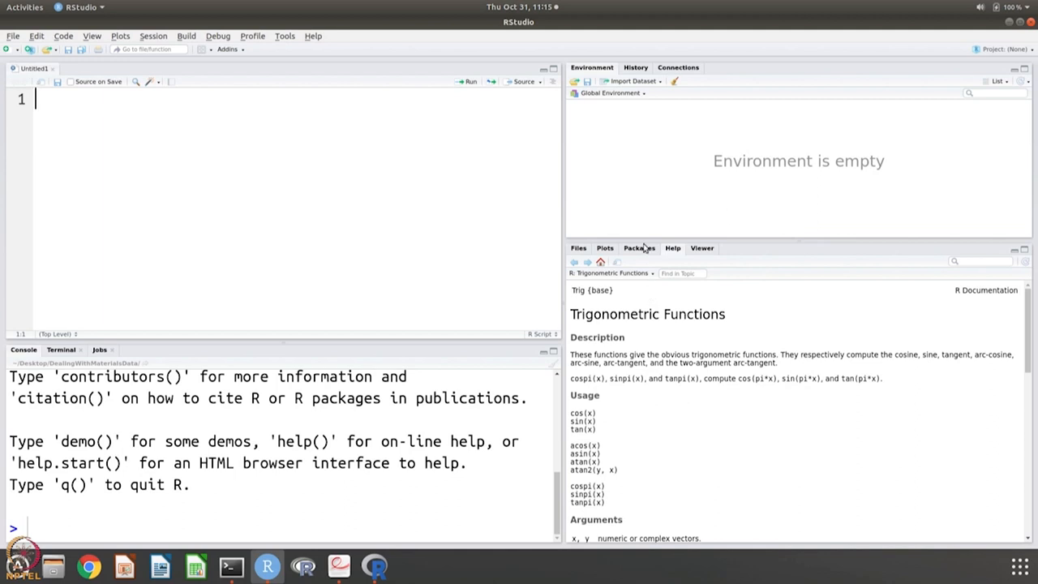
mouse_move(740, 372)
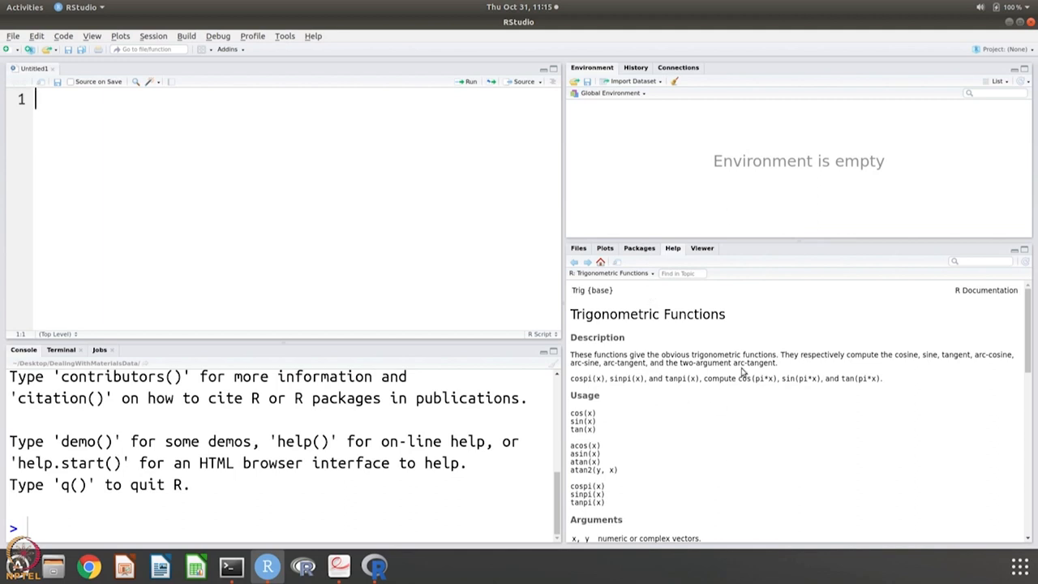
mouse_move(693, 161)
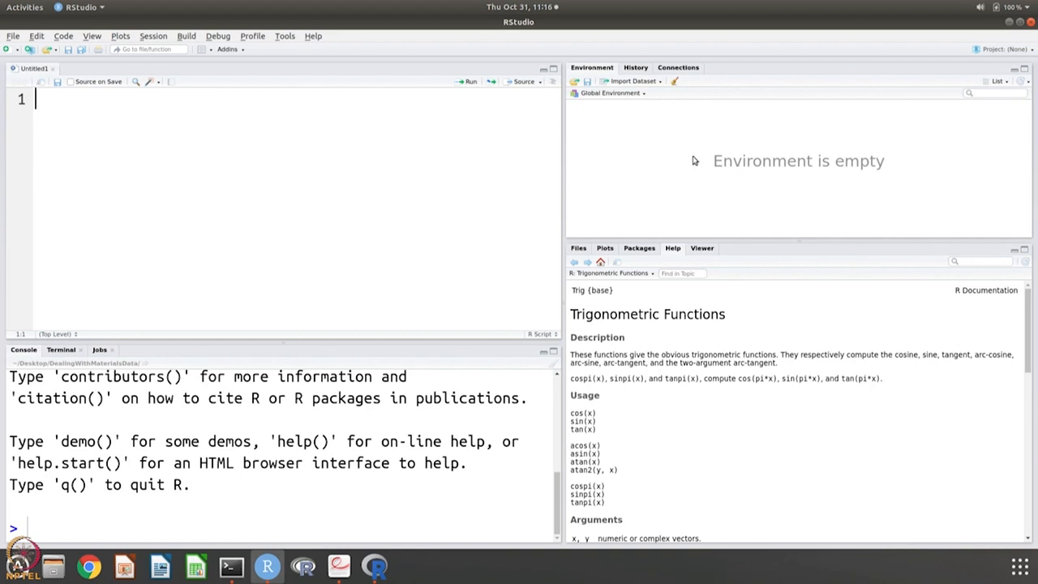
mouse_move(645, 188)
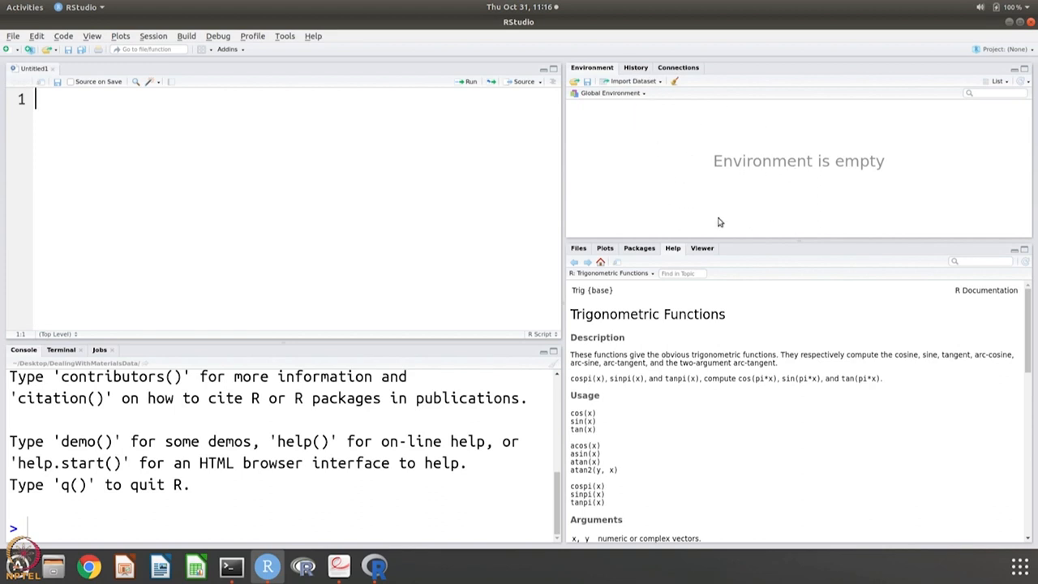
mouse_move(853, 167)
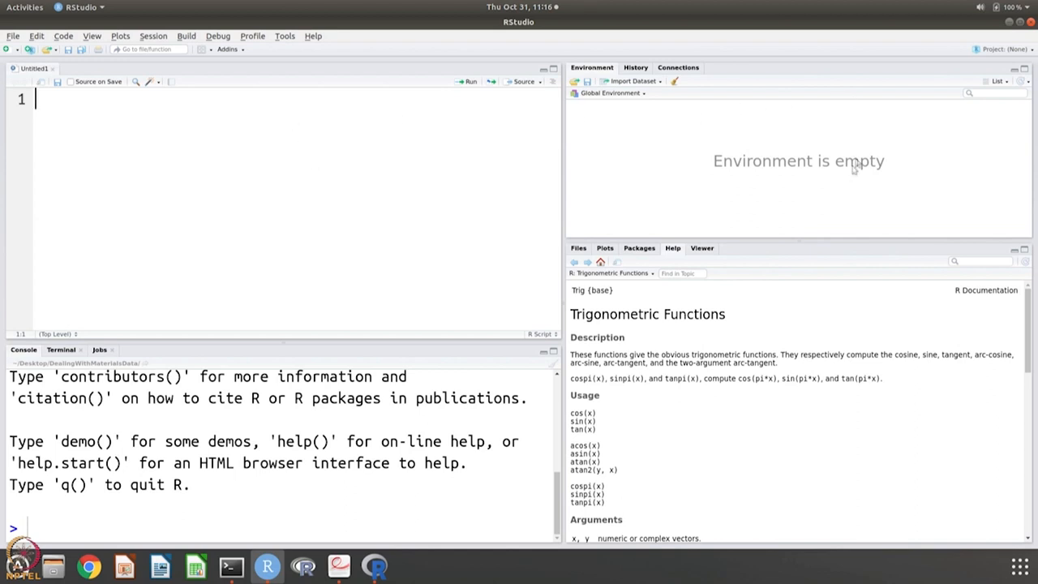
mouse_move(225, 219)
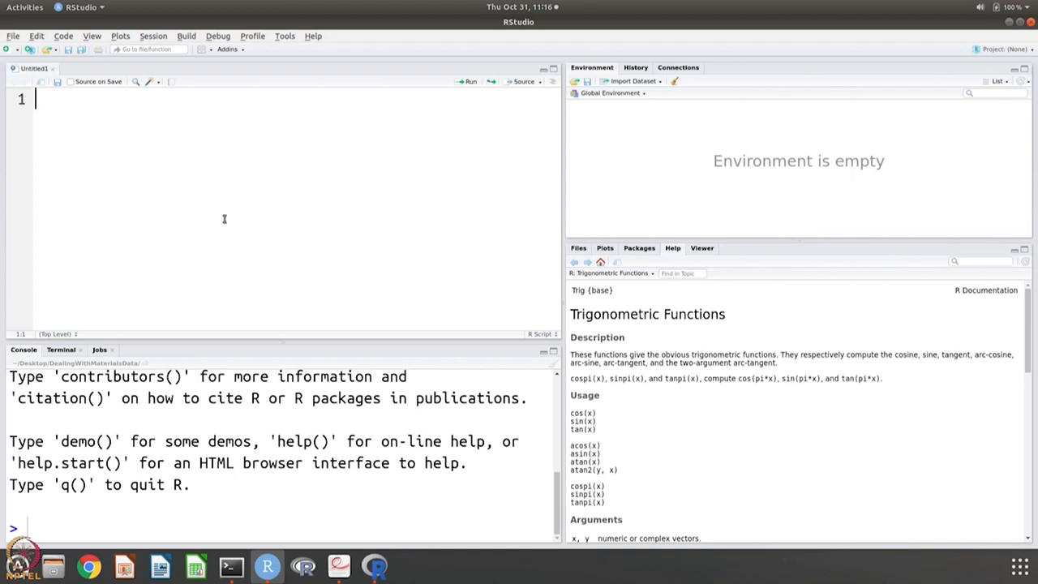
mouse_move(188, 363)
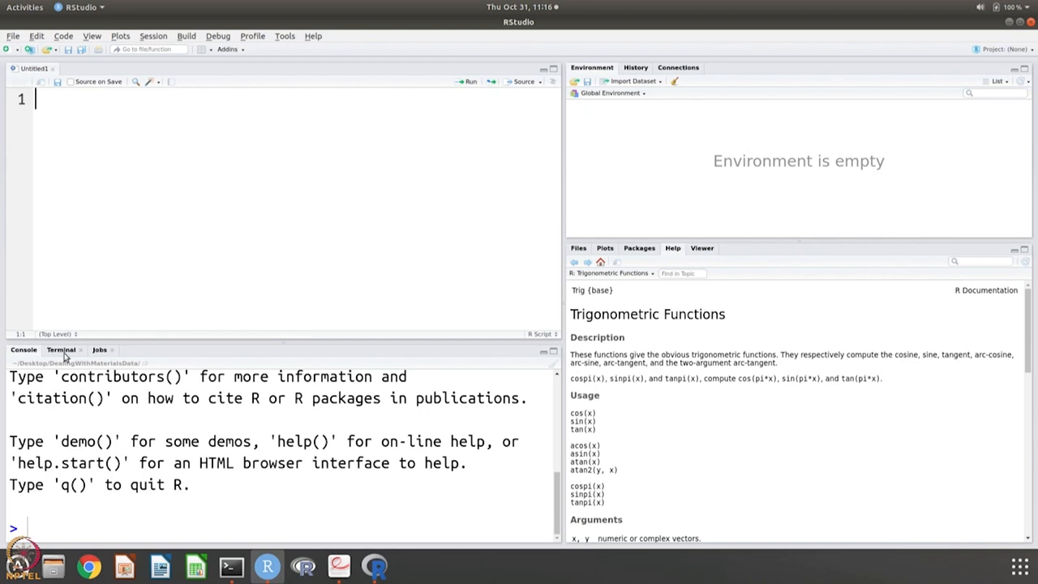
left_click(61, 350)
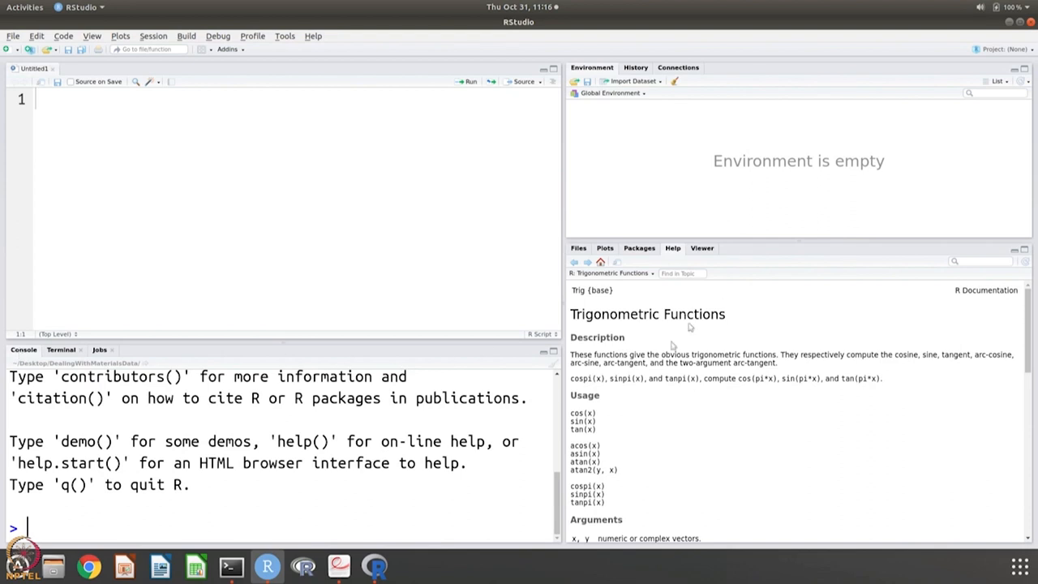
mouse_move(400, 350)
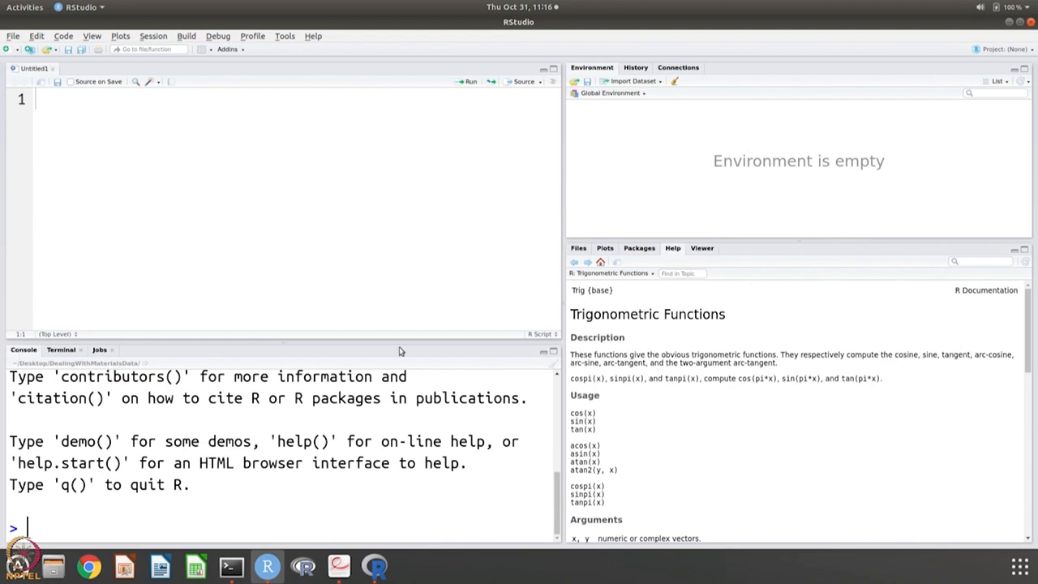
mouse_move(249, 505)
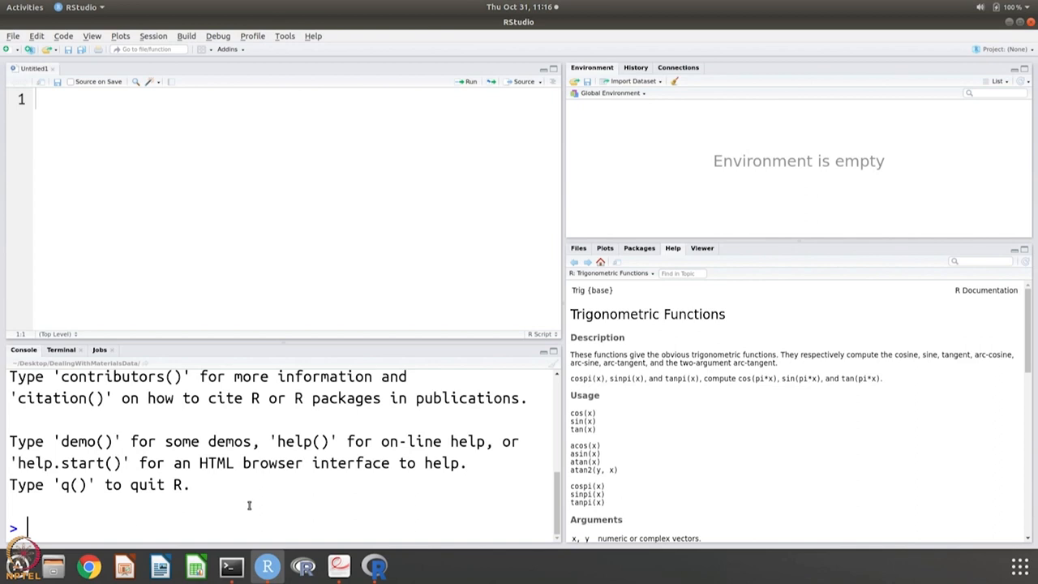
Step: Enter demo("graphics") in the Console, then switch back to the RStudio window
type("demo()")
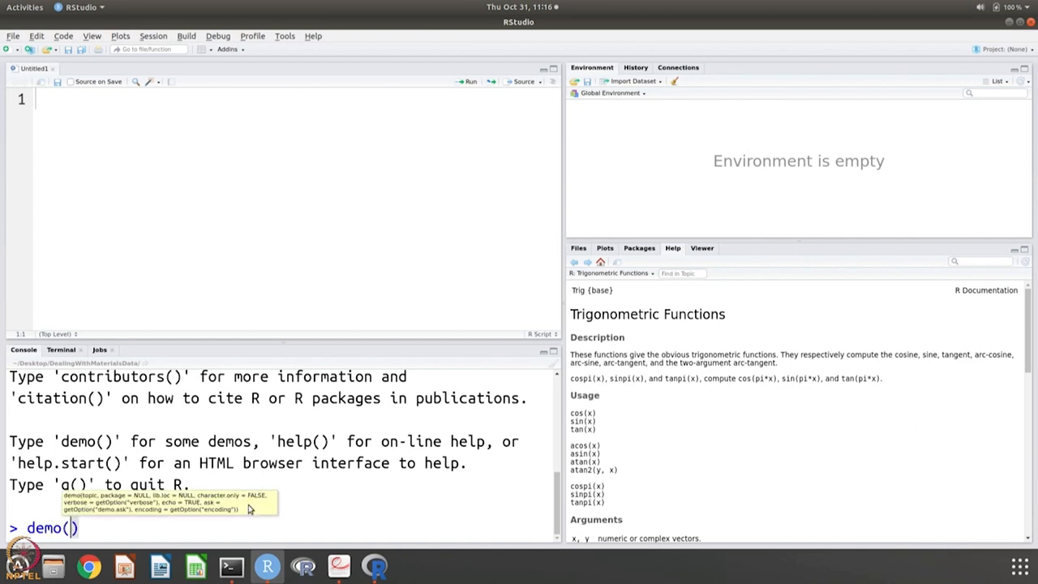
type("\"graph")
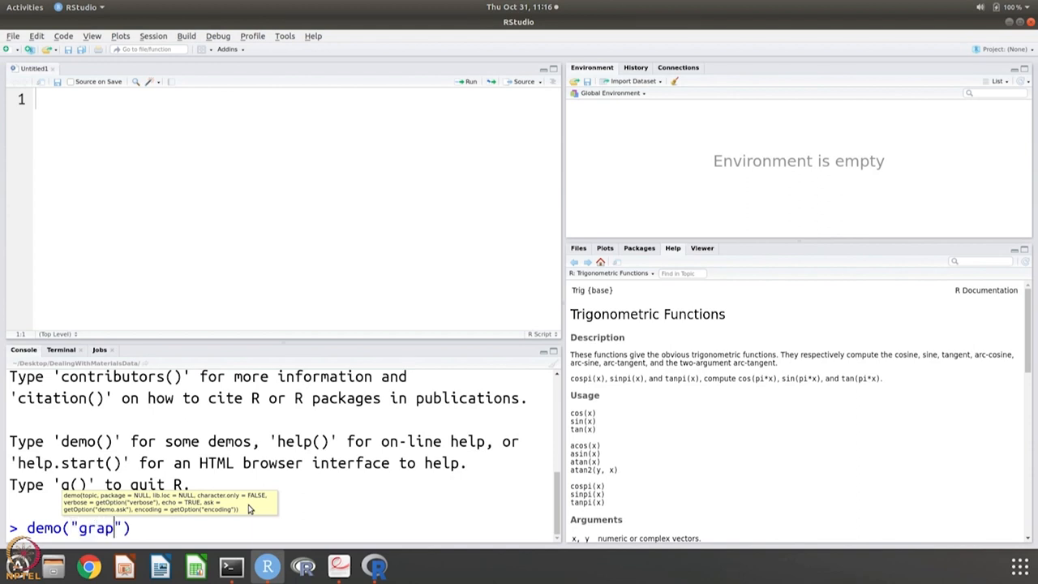
type("hics")
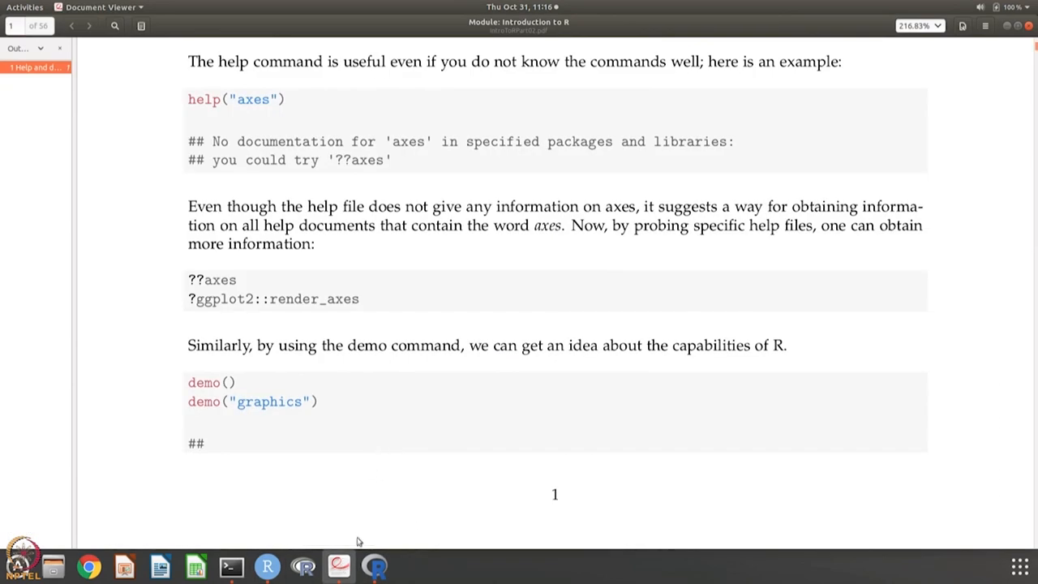
mouse_move(267, 566)
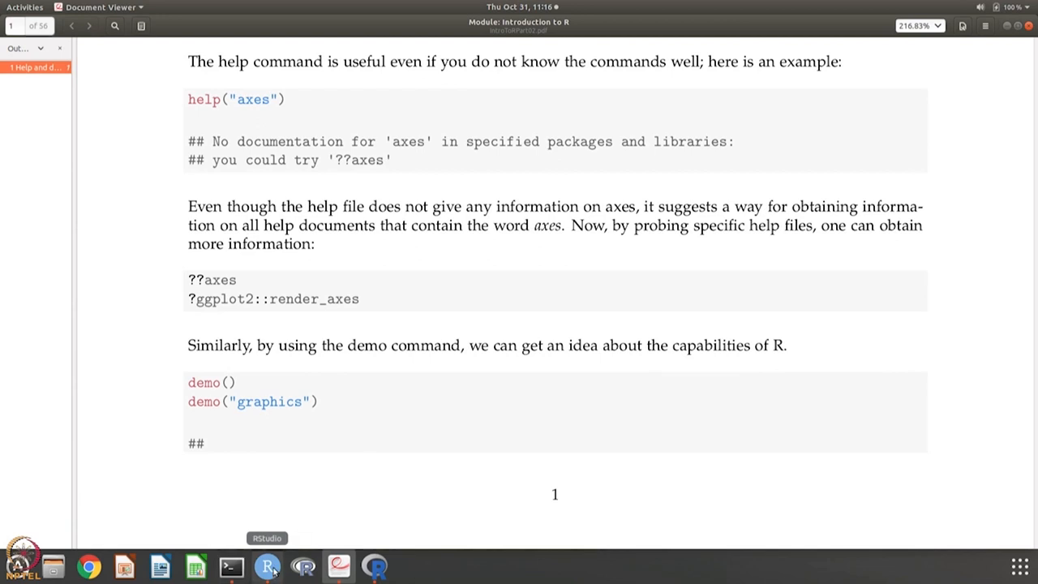
left_click(267, 565)
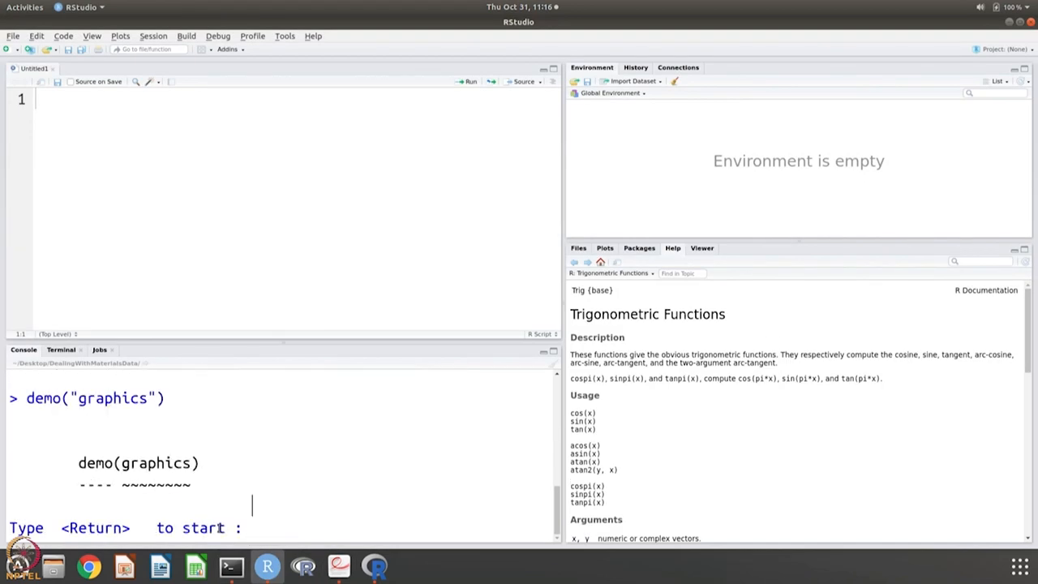
Step: Start the graphics demo and show the Plots pane instead of Help
key("Return")
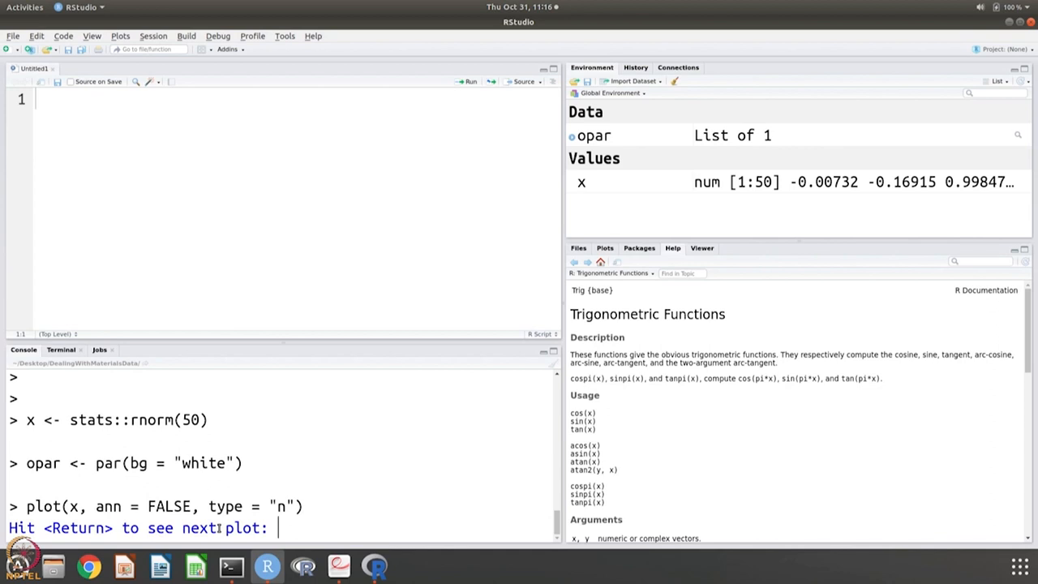
mouse_move(591, 256)
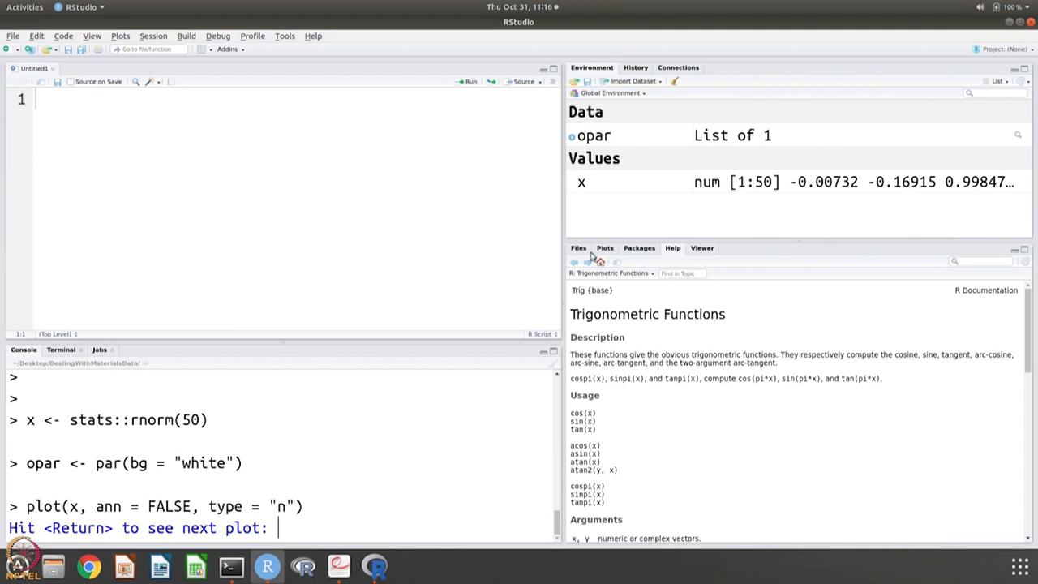
left_click(604, 248)
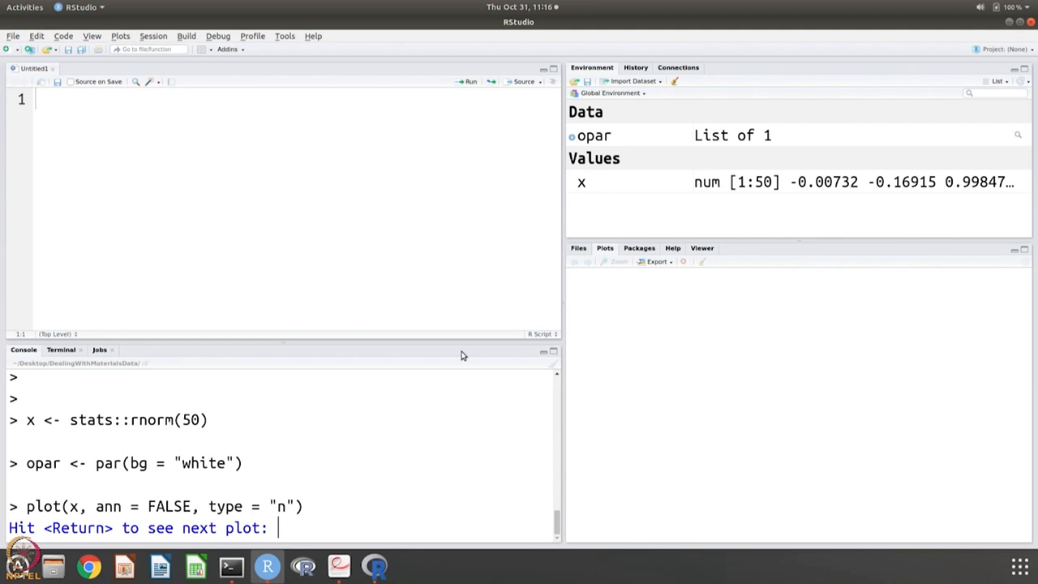
left_click(373, 565)
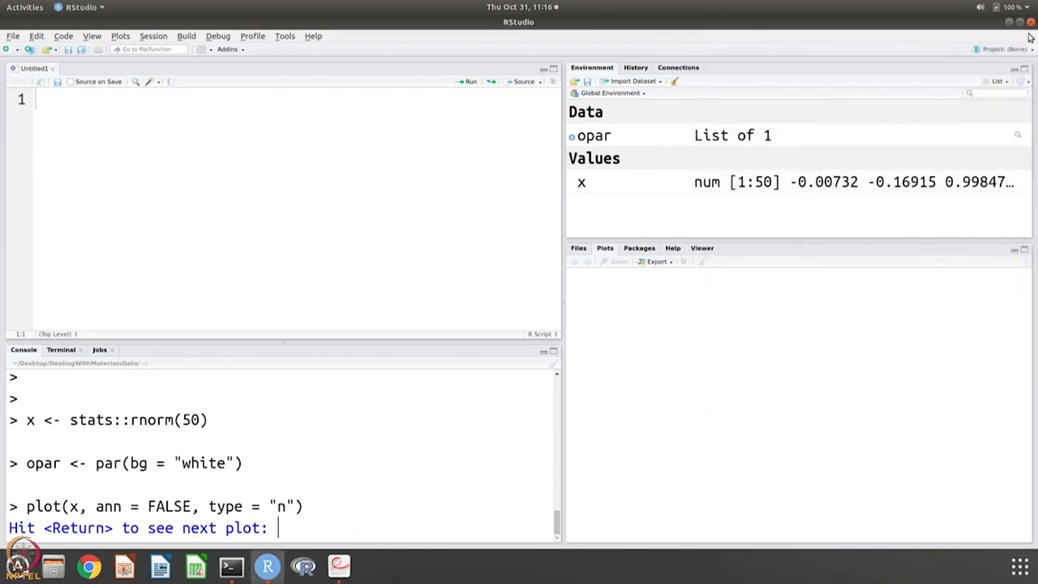
Step: Advance the demo through its plots, including January Pie Sales and Brownian motion
key("Return")
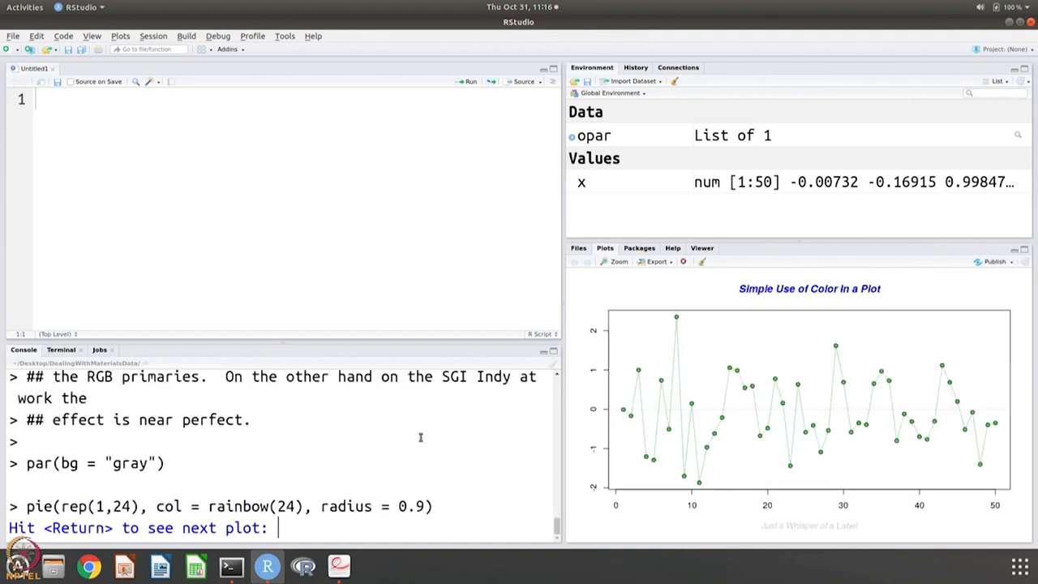
mouse_move(444, 479)
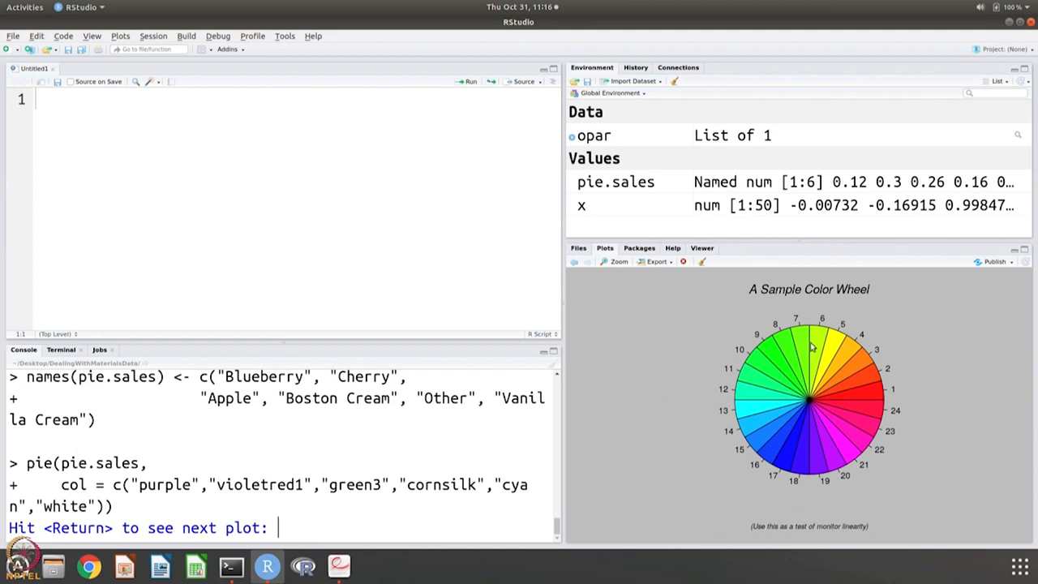
key("Return")
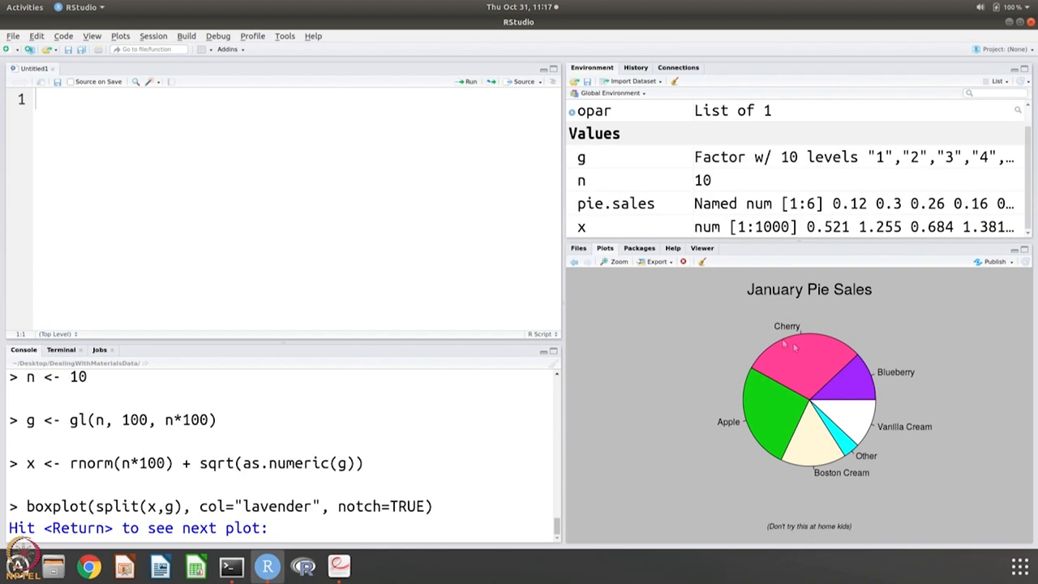
mouse_move(831, 393)
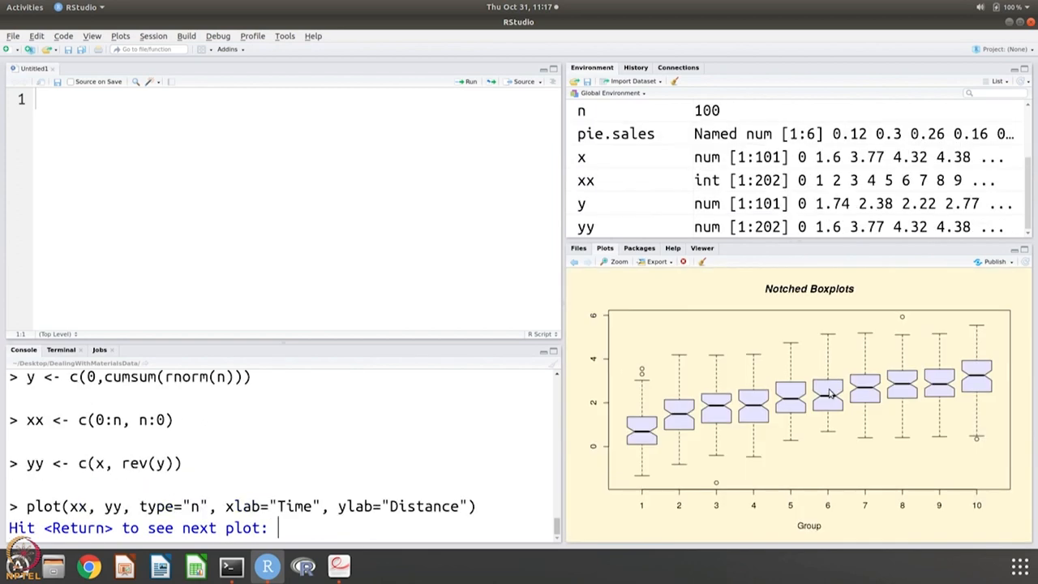
key("Return")
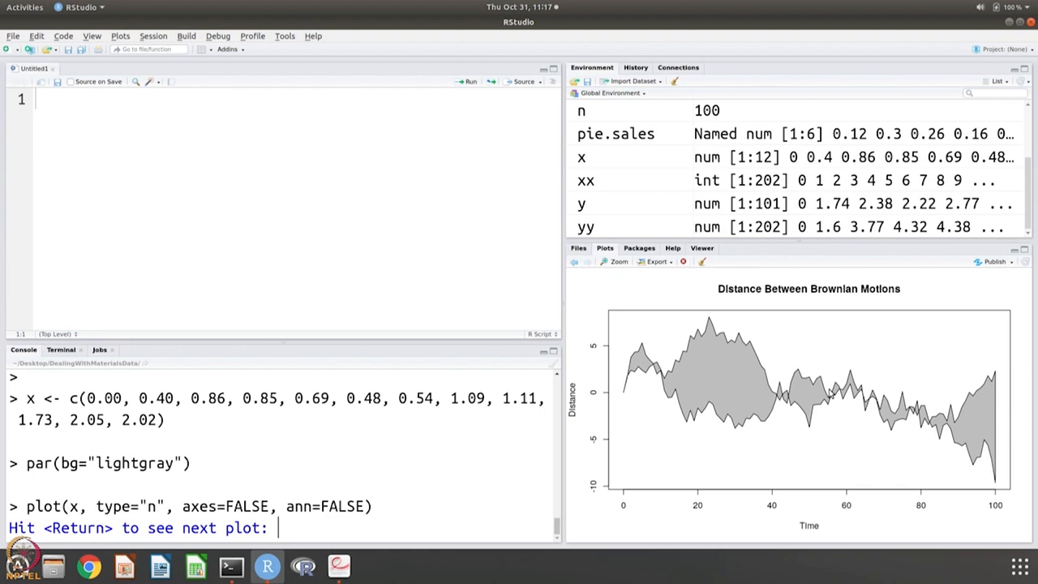
key("Return")
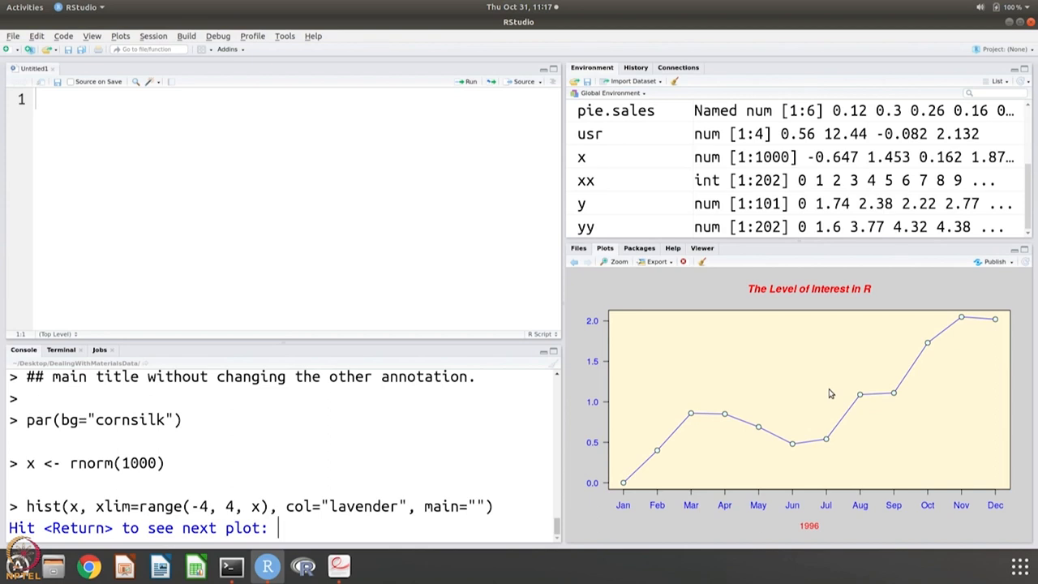
key("Return")
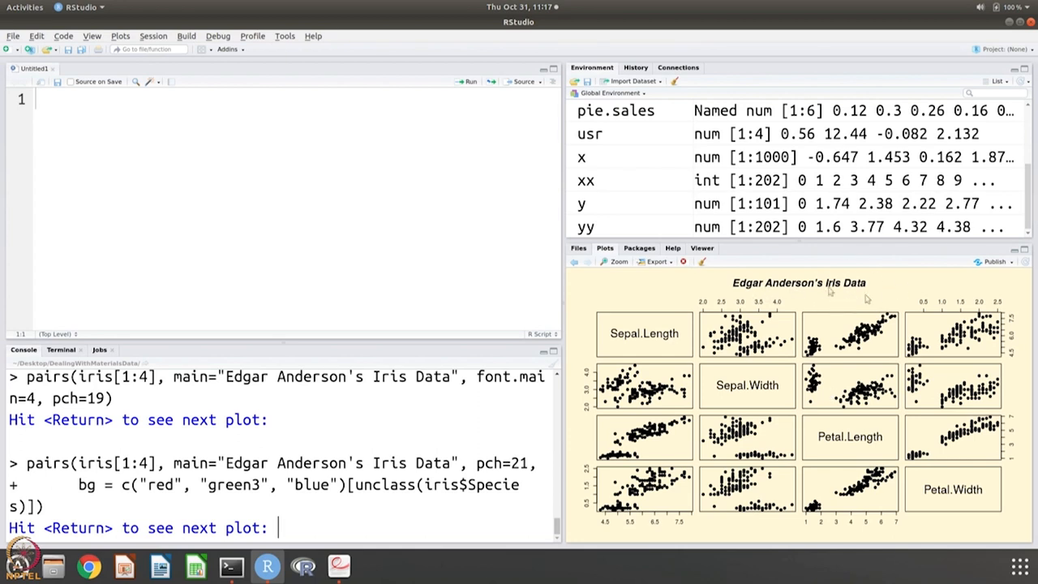
mouse_move(837, 306)
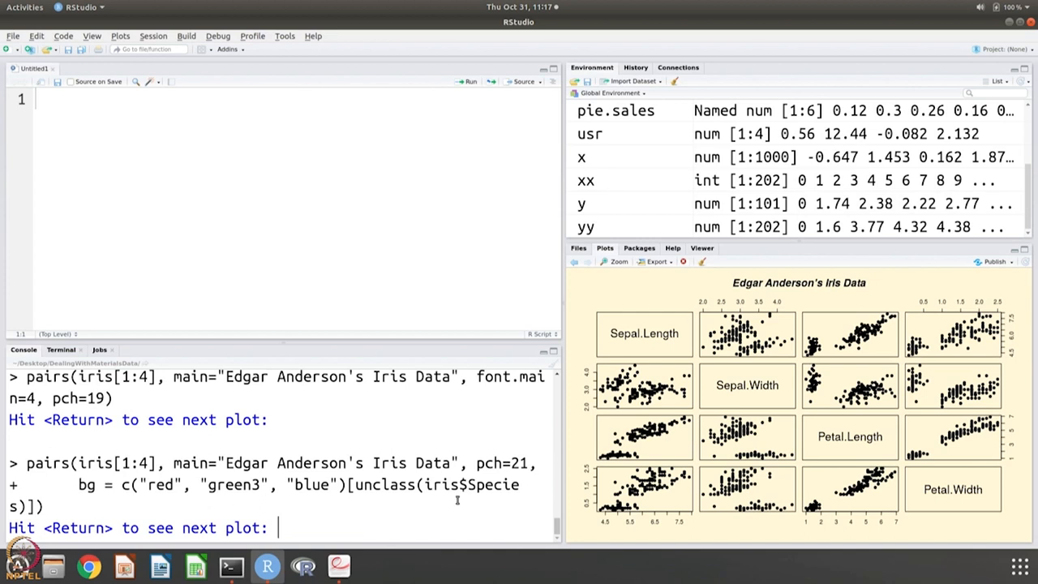
mouse_move(397, 525)
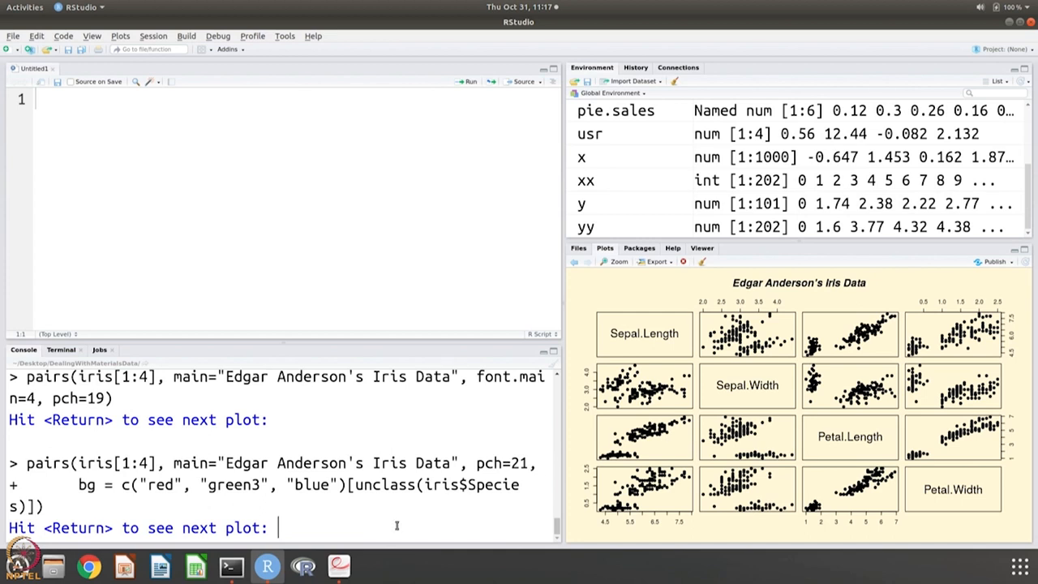
Step: Advance through the coloured iris, Maunga Whau map and quakes coplot, then show the course notes
key("Return")
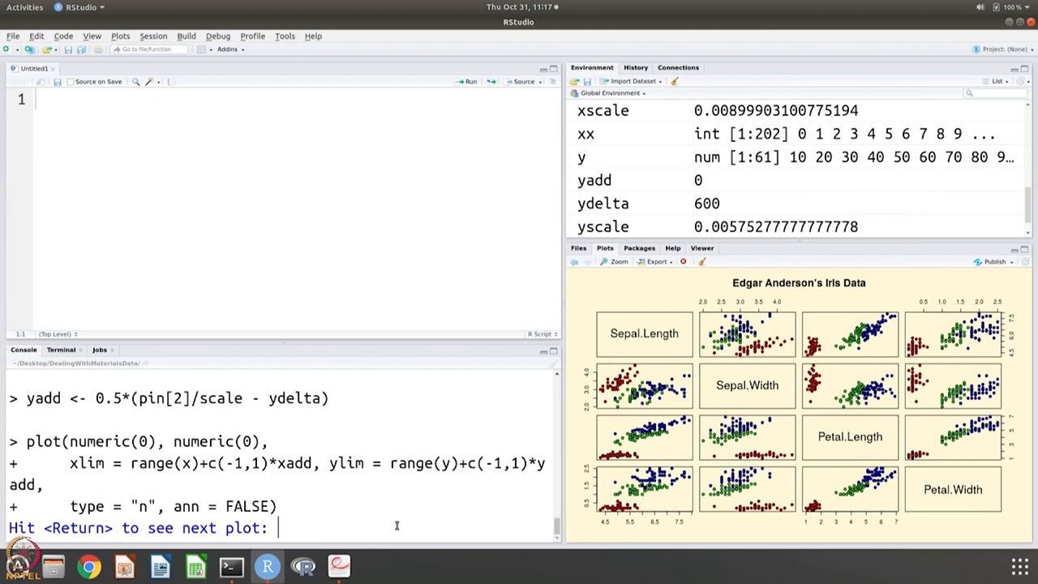
key("Return")
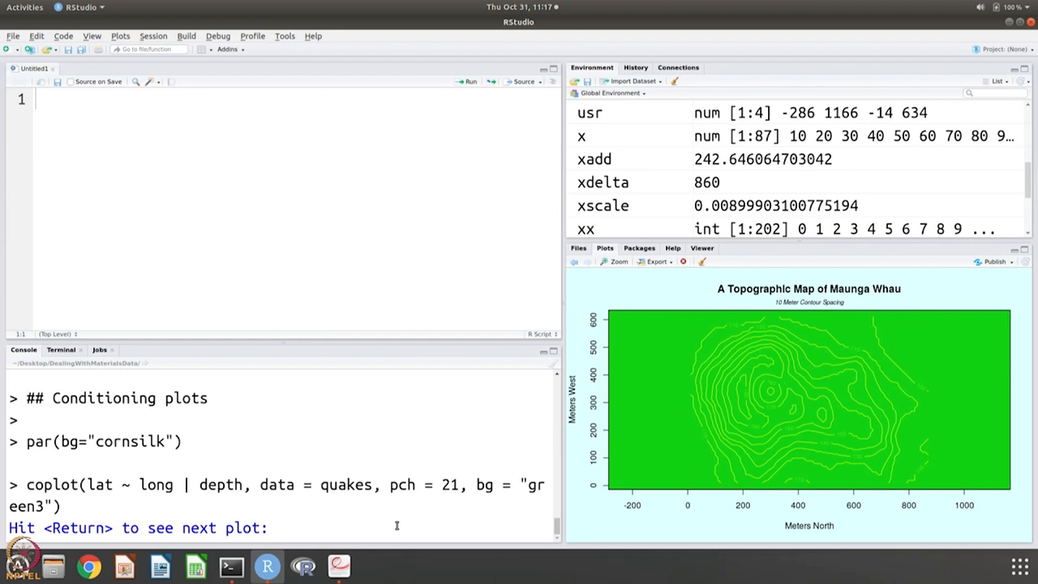
key("Return")
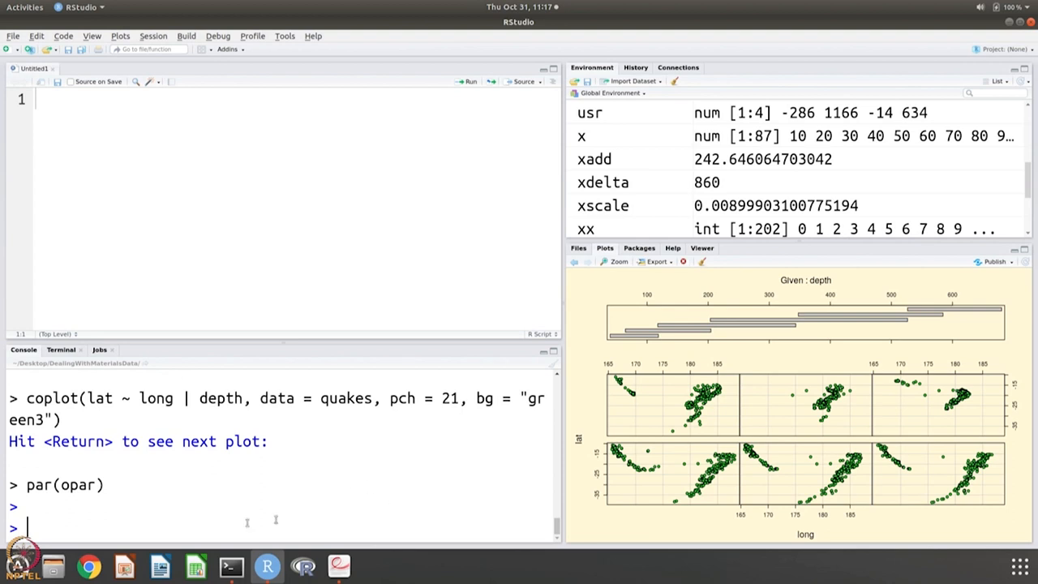
mouse_move(458, 422)
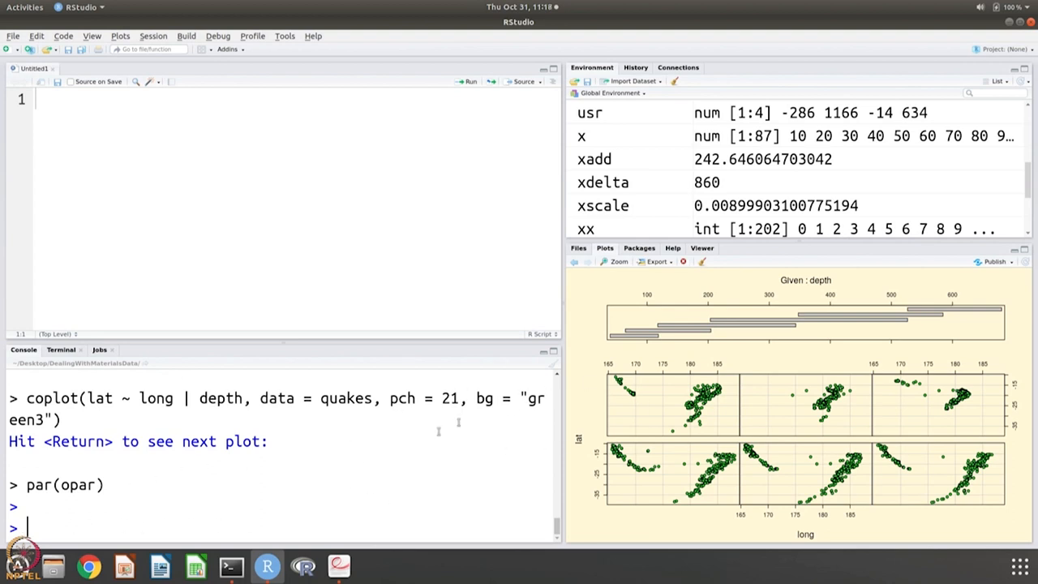
left_click(338, 565)
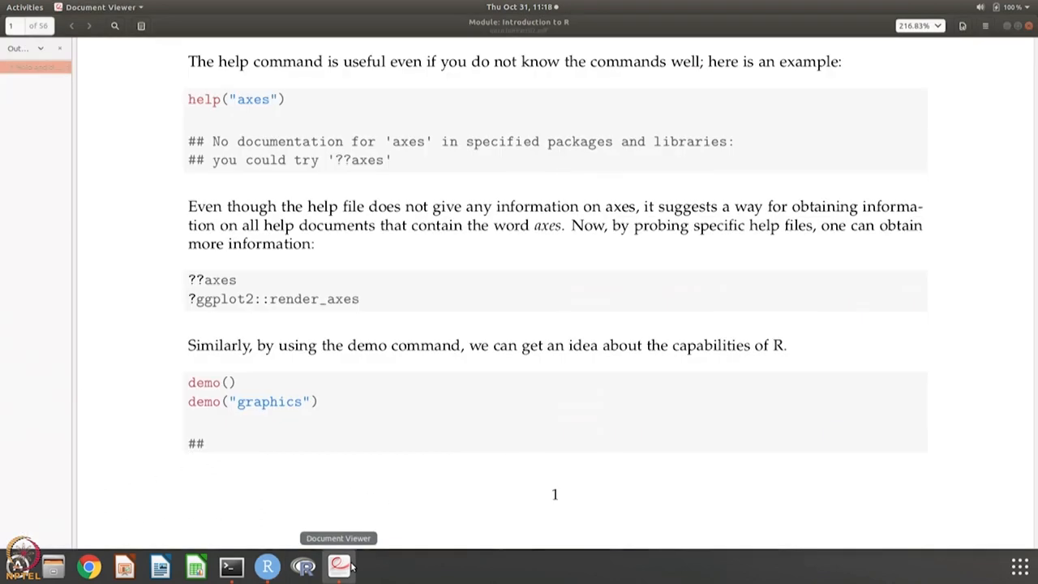
Step: Scroll through the course notes' graphics demo output pages
scroll("down", 3)
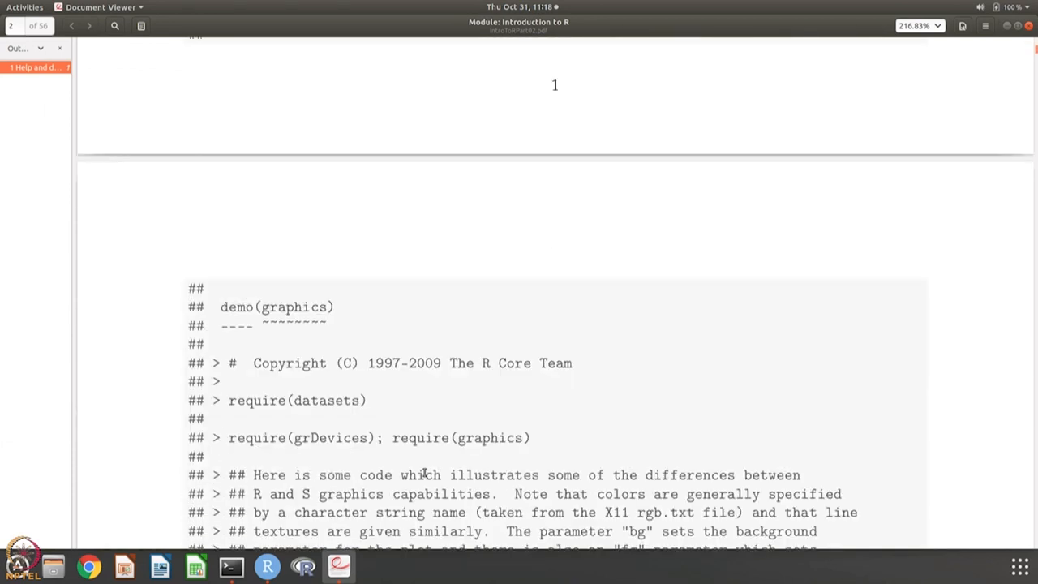
scroll("down", 3)
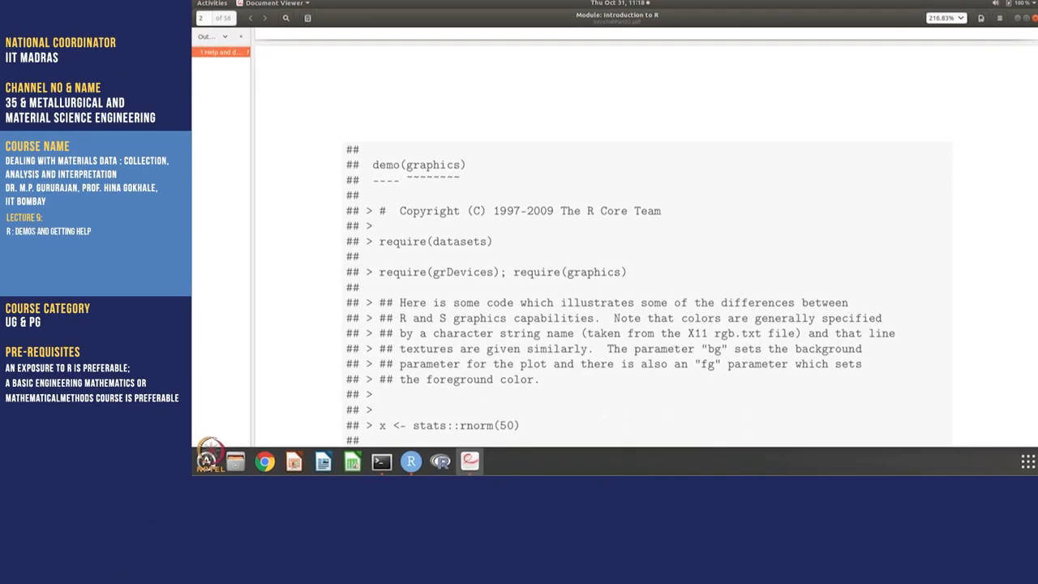
scroll("down", 3)
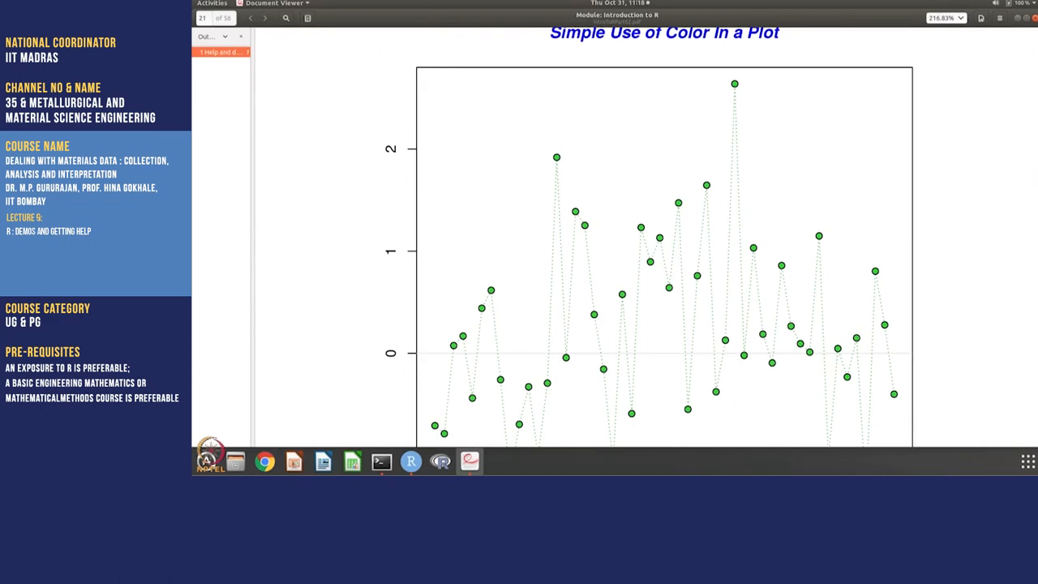
left_click(265, 18)
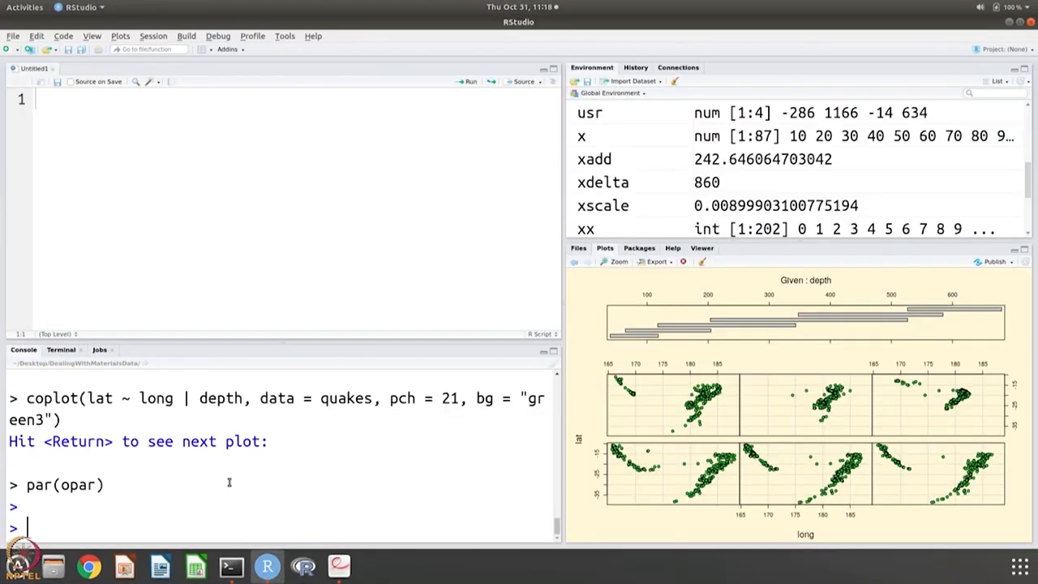
Step: Enter demo("image") in the RStudio console
type("demo()")
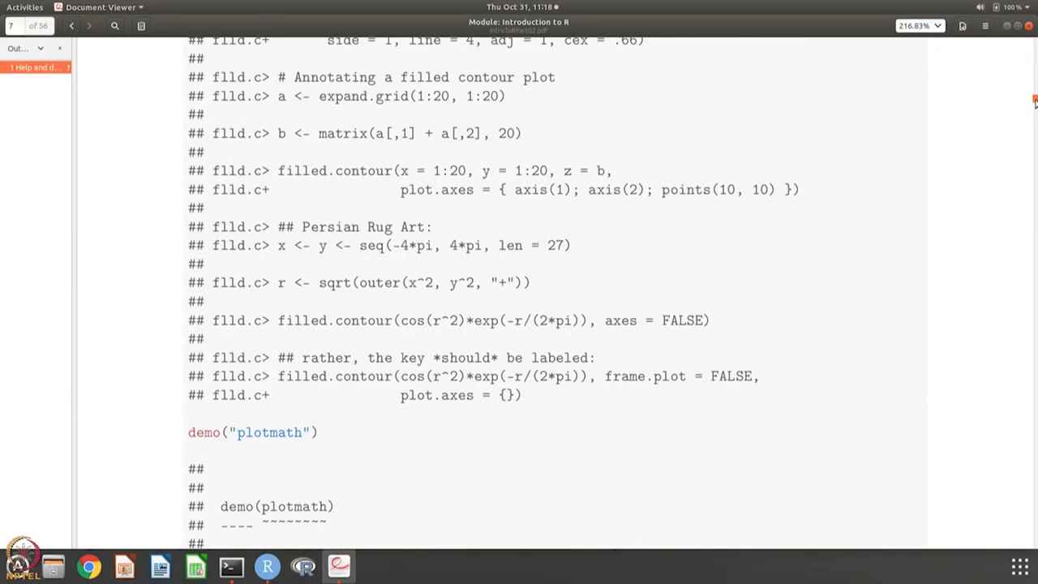
scroll("down", 3)
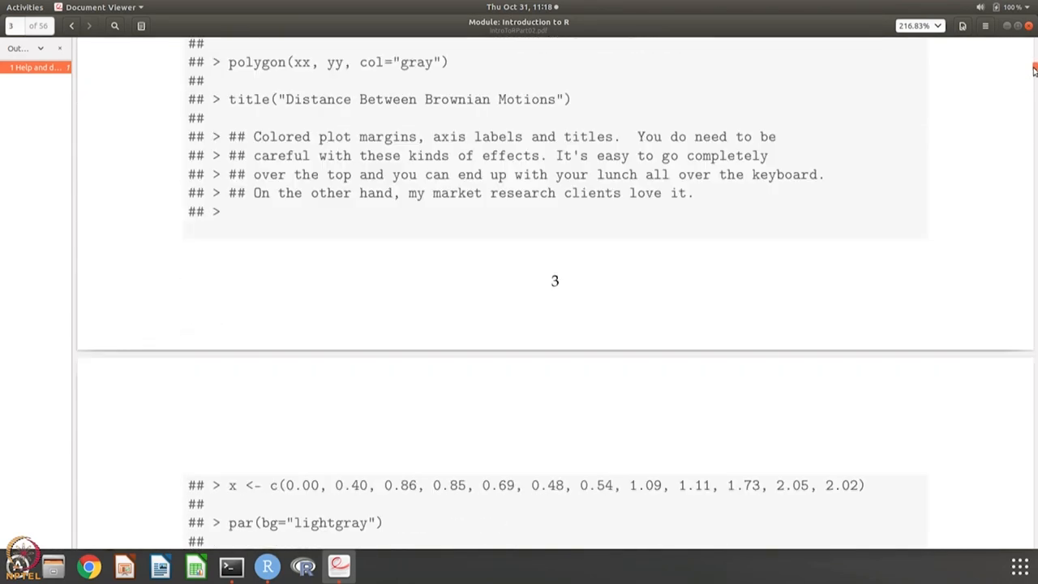
scroll("up", 3)
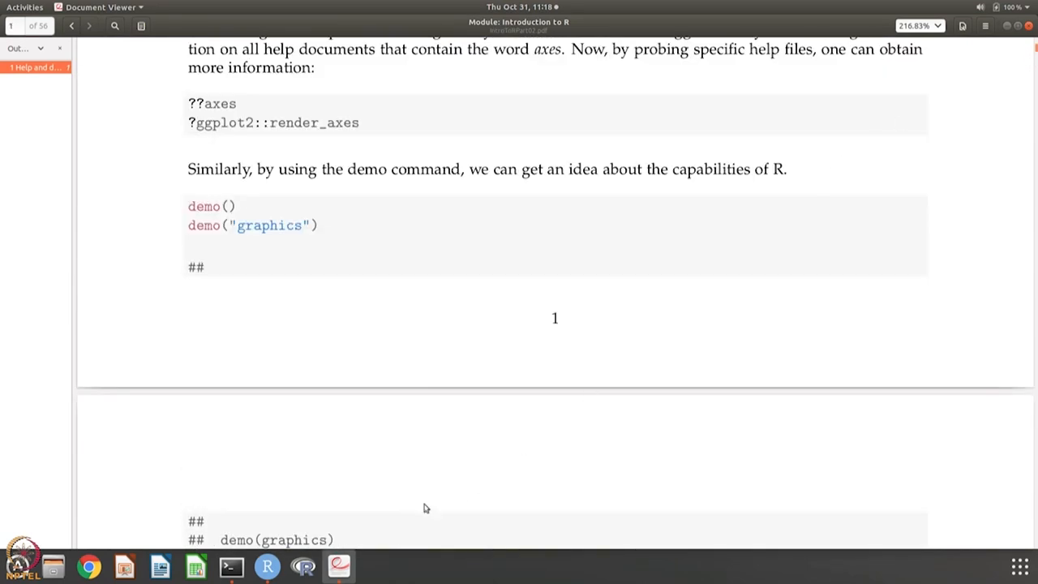
left_click(231, 566)
type("demo(\"image\")")
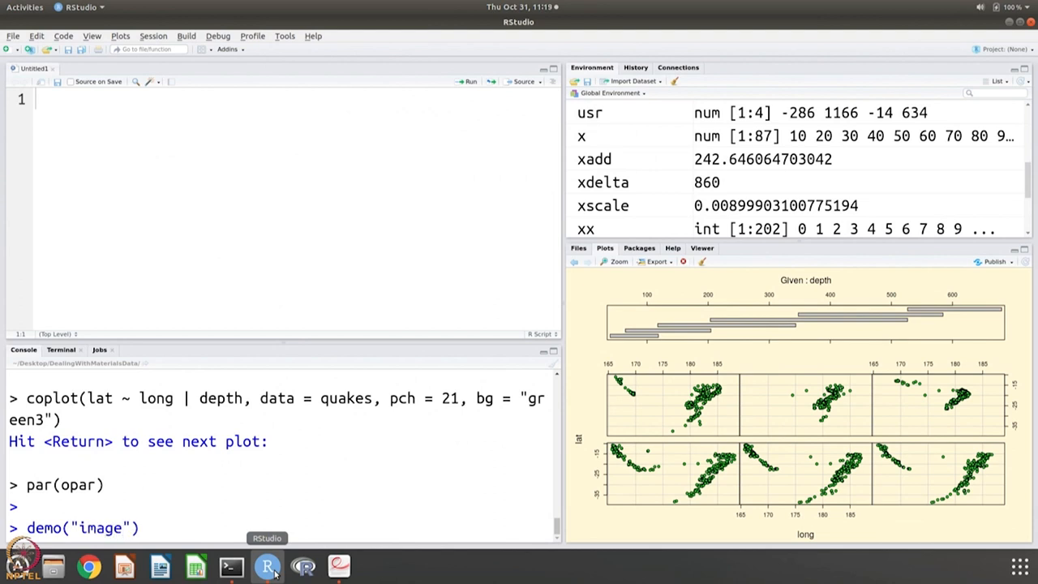
Step: Run the image demo through volcano terrain, heat-colour and rippled filled-contour plots
key("Return")
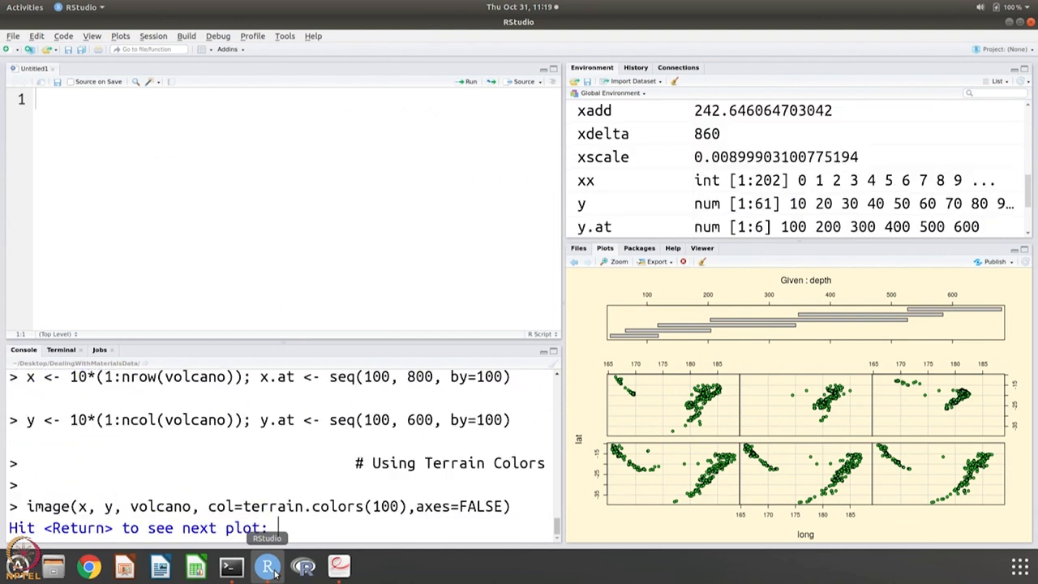
key("Return")
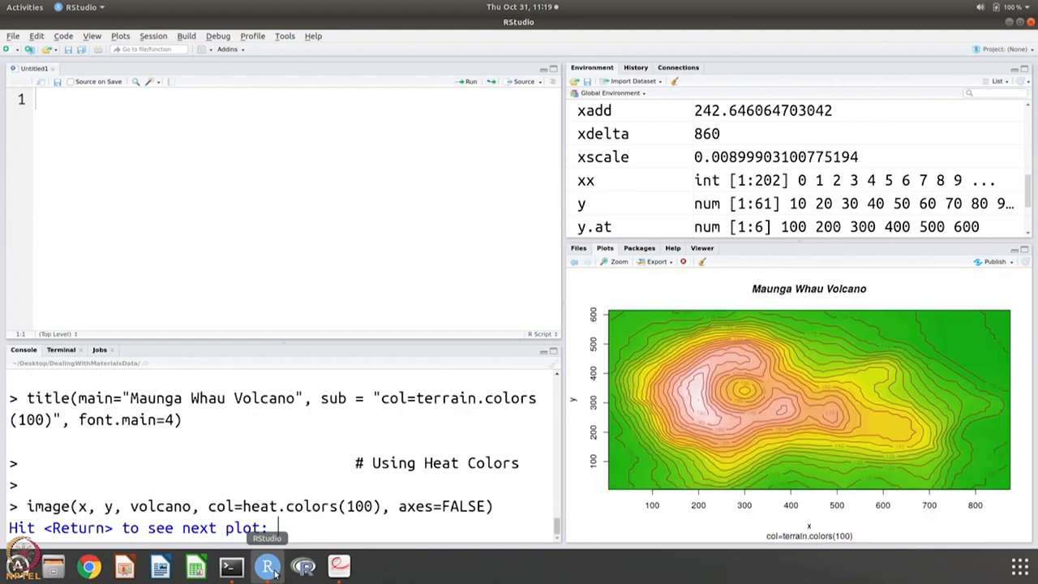
key("Return")
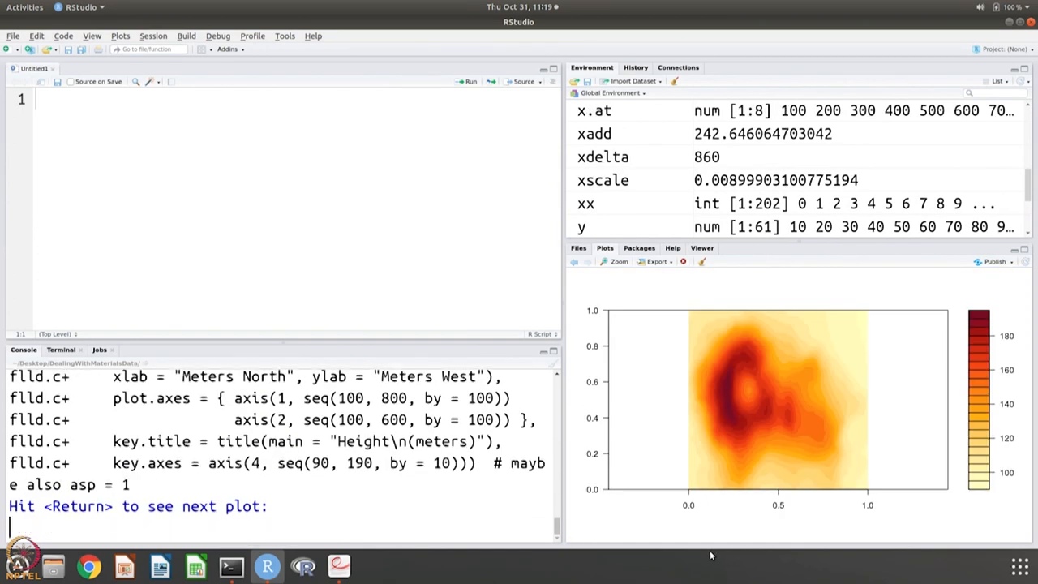
key("Return")
type("demo(\"col\")")
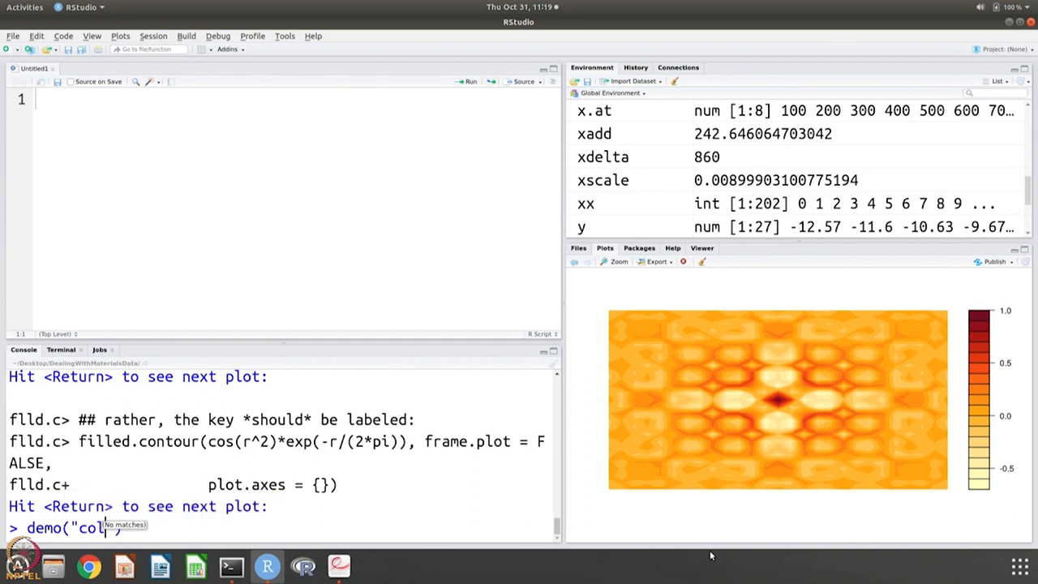
Step: Run demo("colors") through the named-colour charts and tomato near-colour grids
key("BackSpace")
type("o")
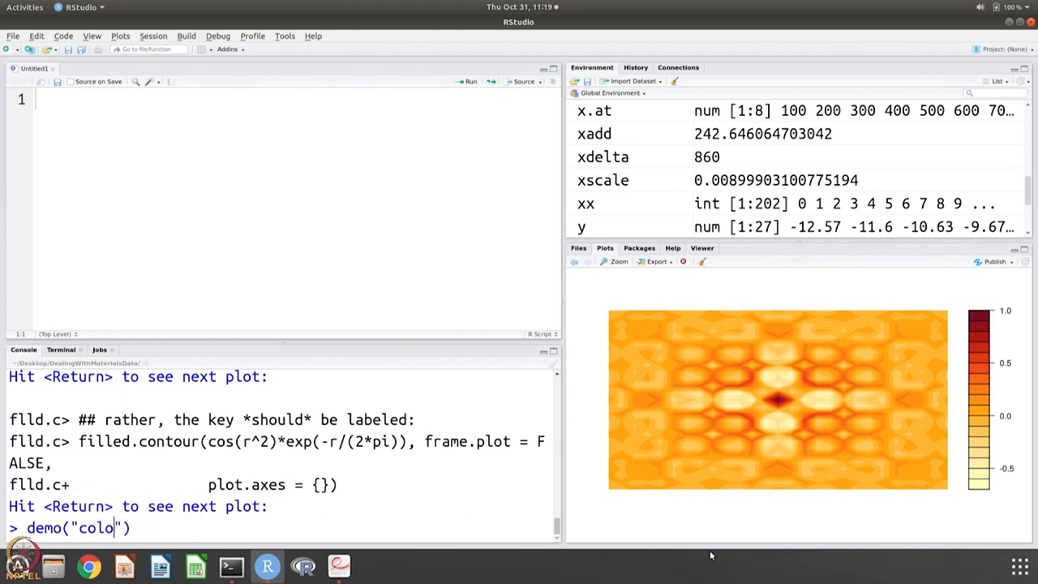
key("Return")
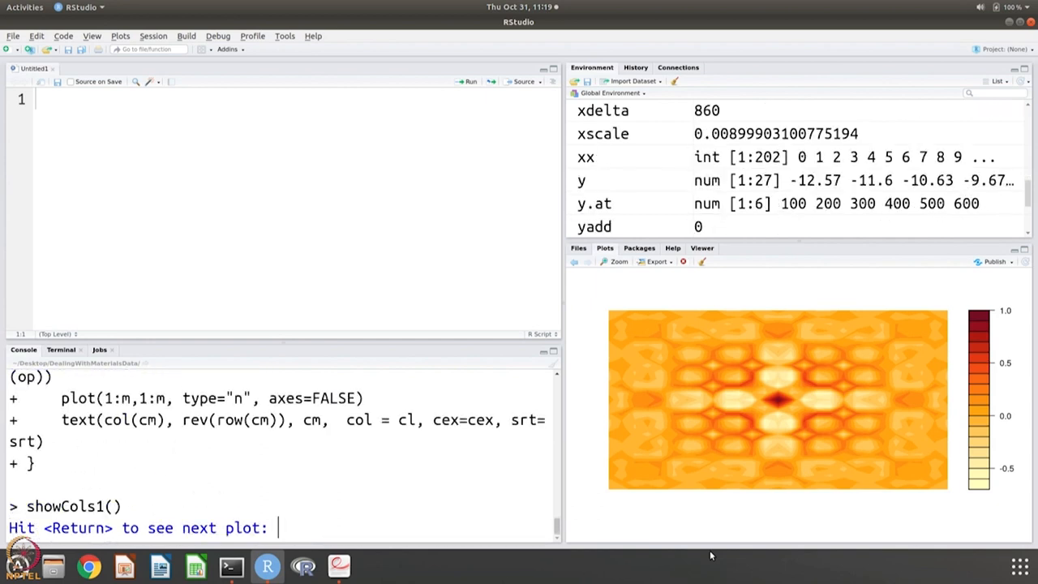
key("Return")
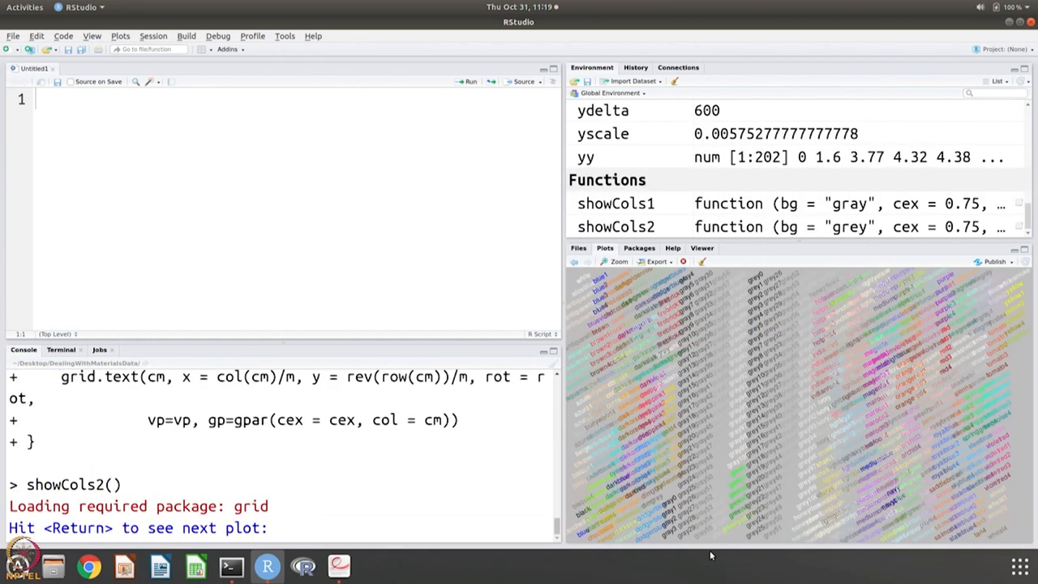
key("Return")
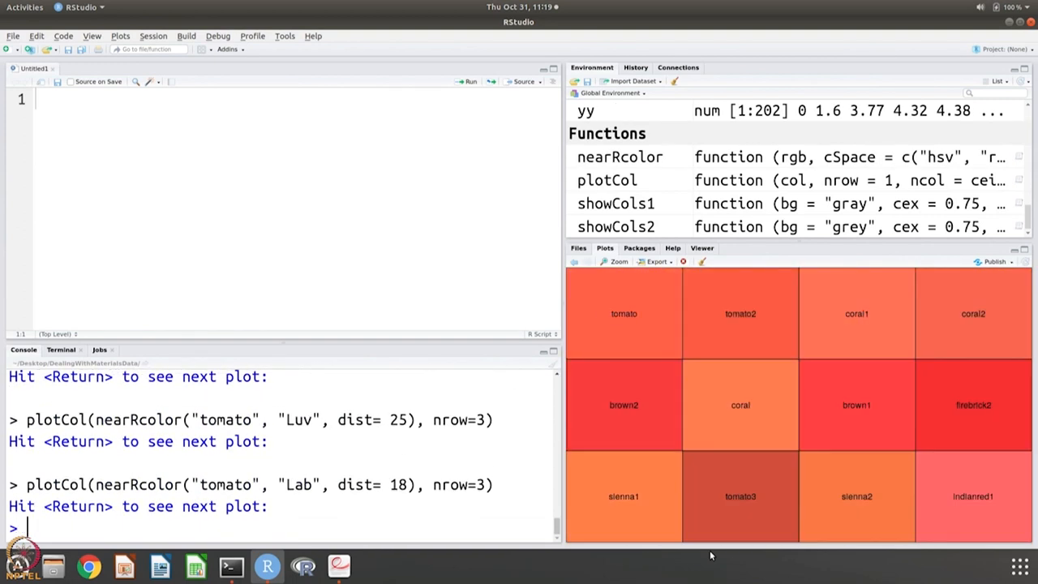
key("Return")
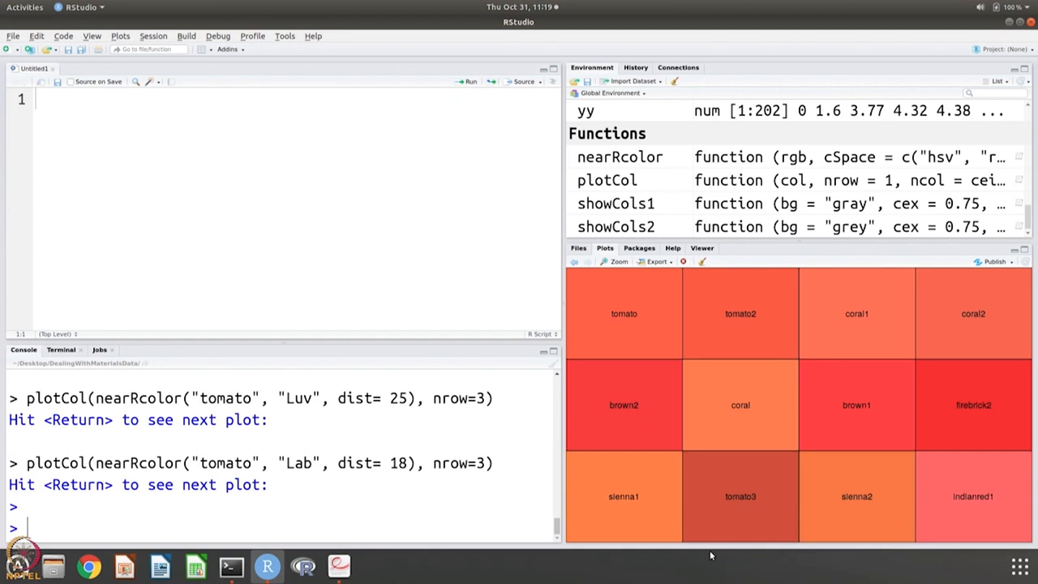
mouse_move(339, 565)
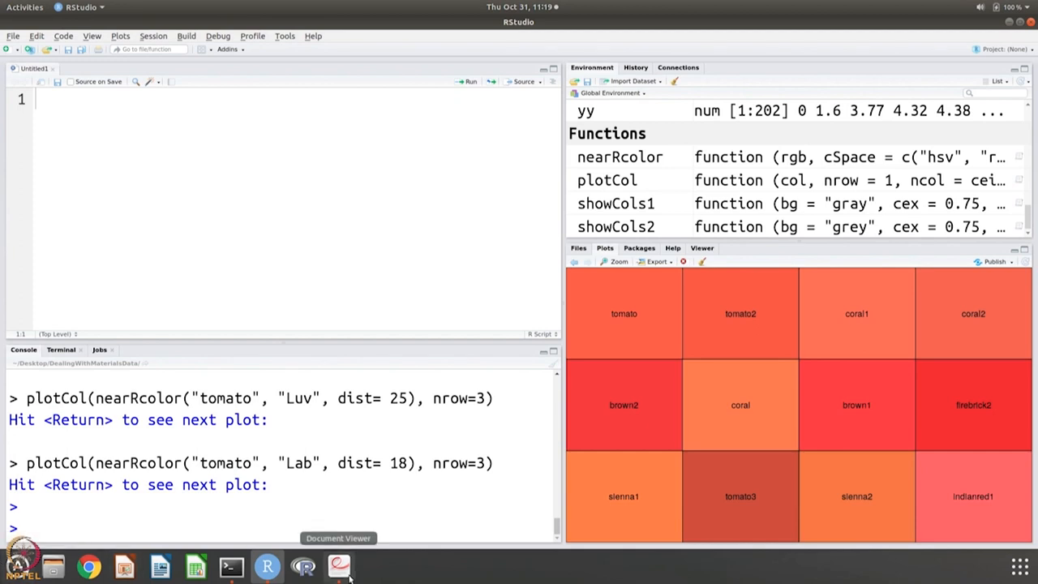
Step: Page the course notes to the closing RStudio page, then switch back to RStudio
left_click(338, 565)
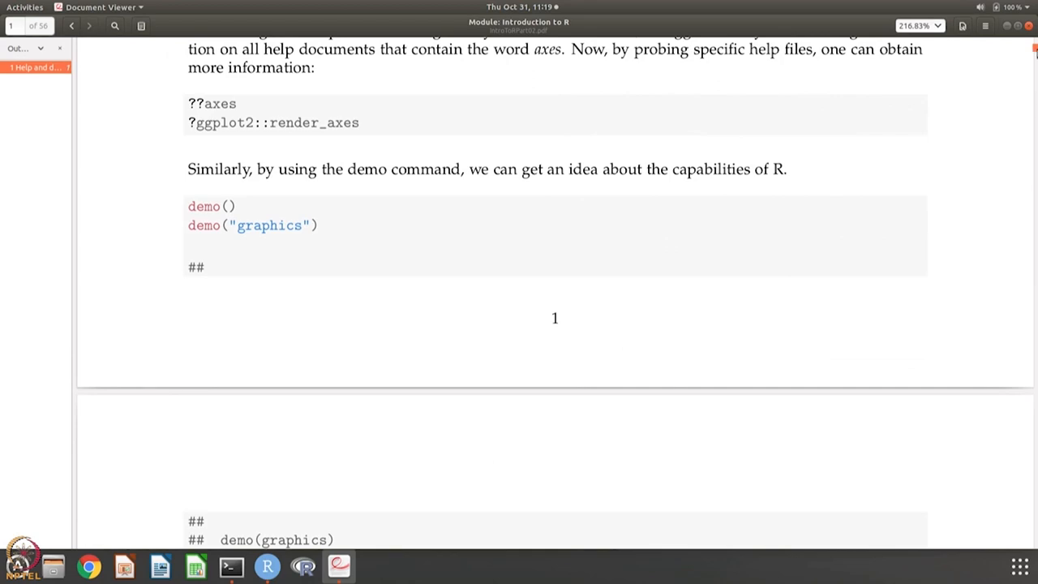
scroll("down", 3)
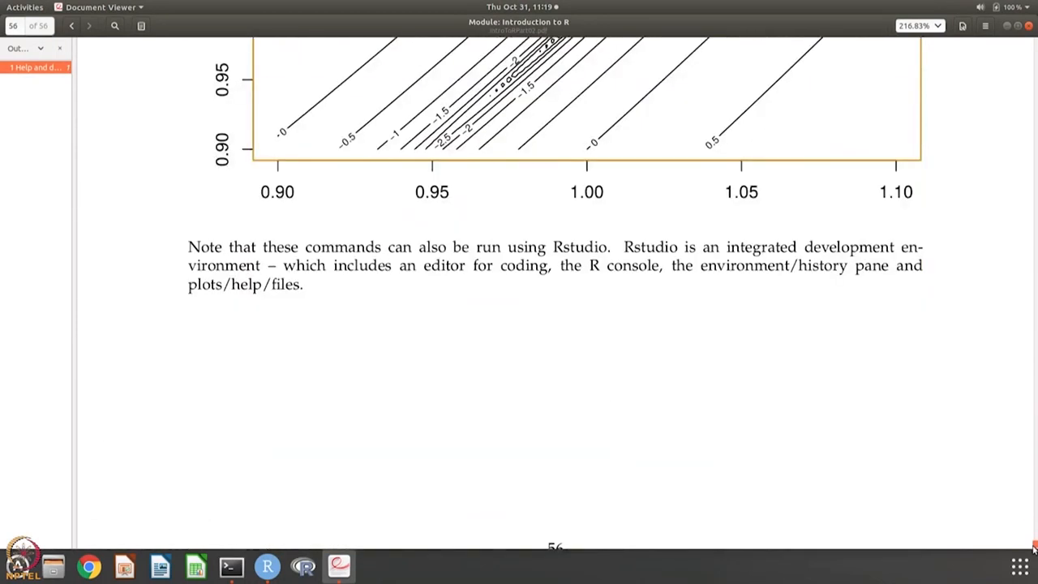
mouse_move(231, 564)
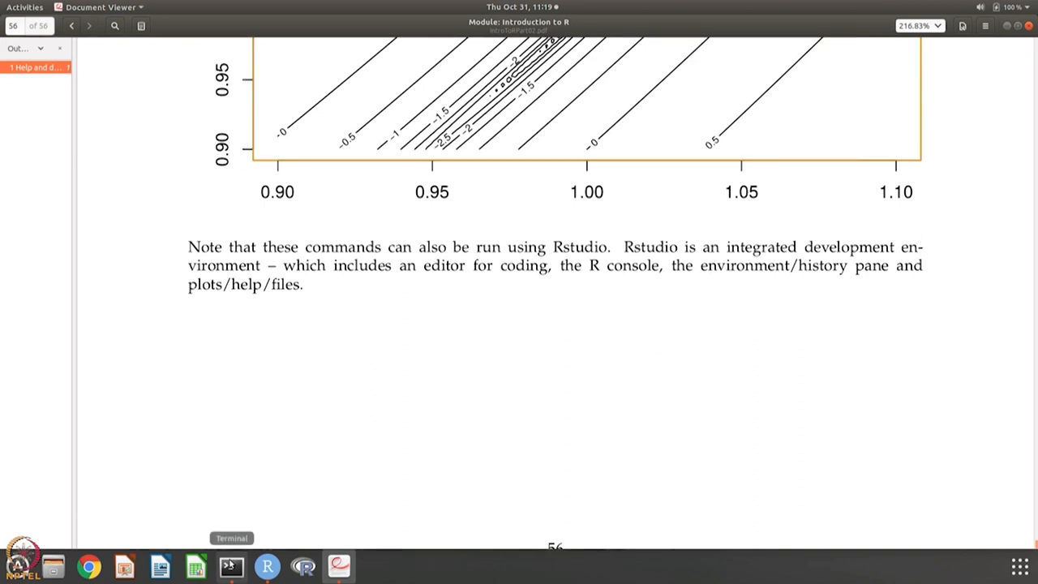
left_click(231, 565)
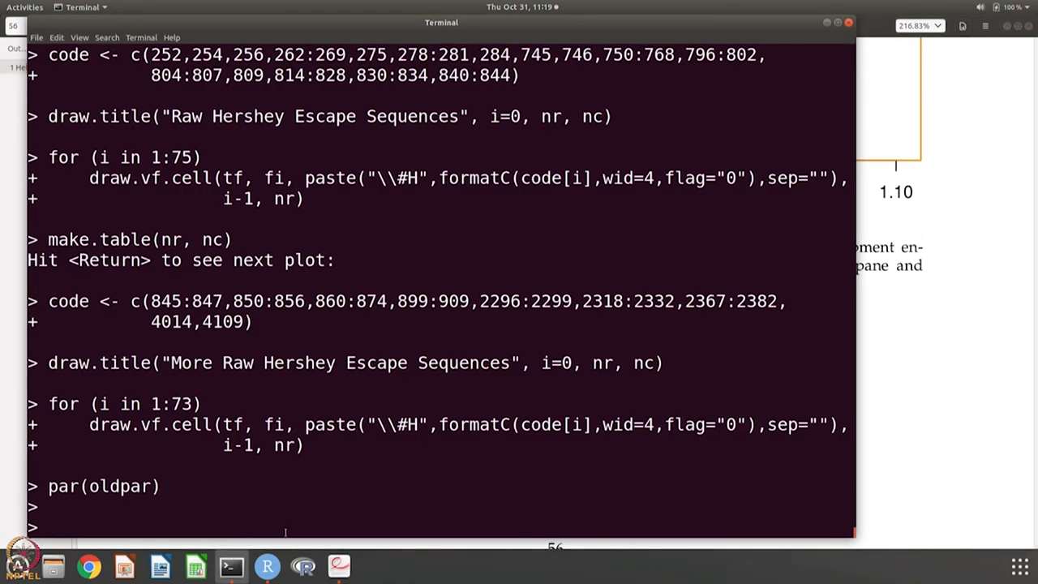
left_click(267, 565)
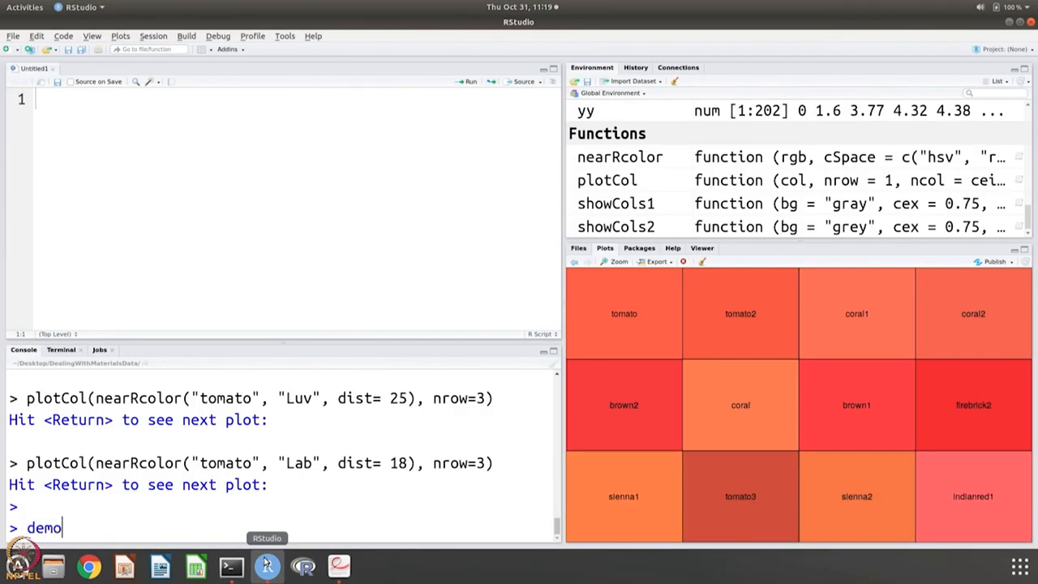
Step: Run demo("nlm") through its full and zoomed-in Rosenbrock contour plots
type("(\"nlm")
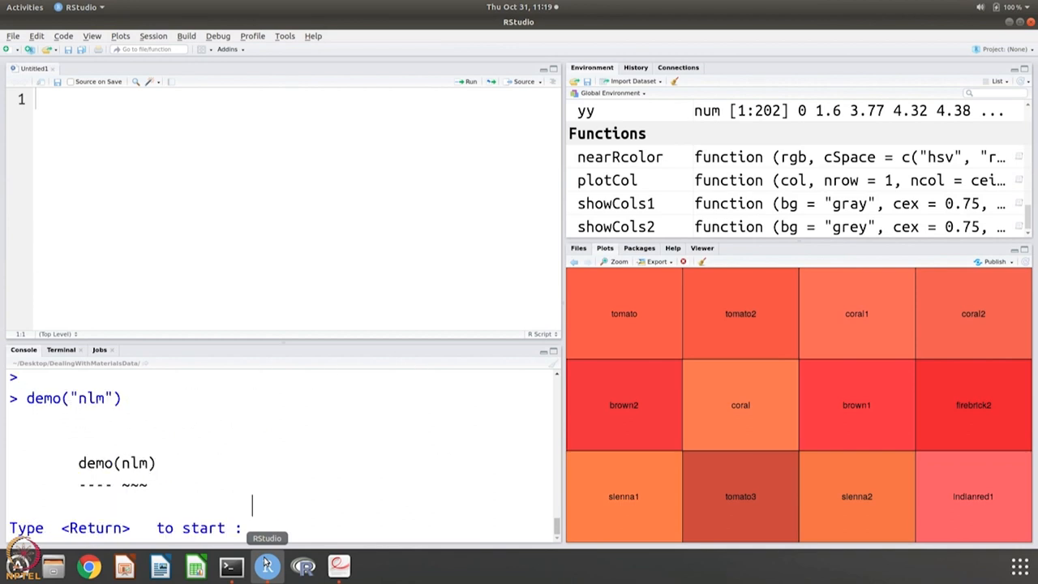
key("Return")
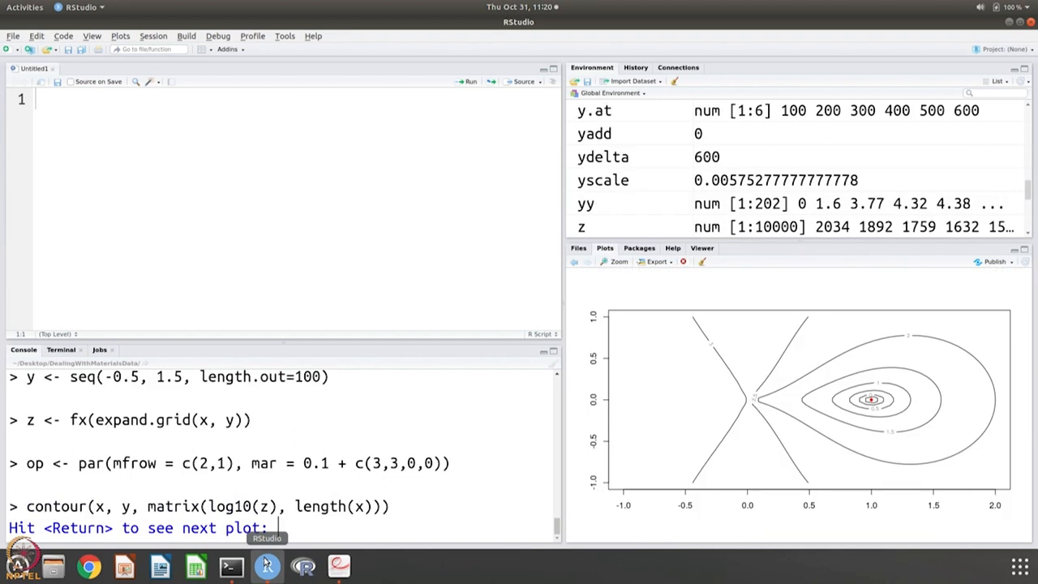
key("Return")
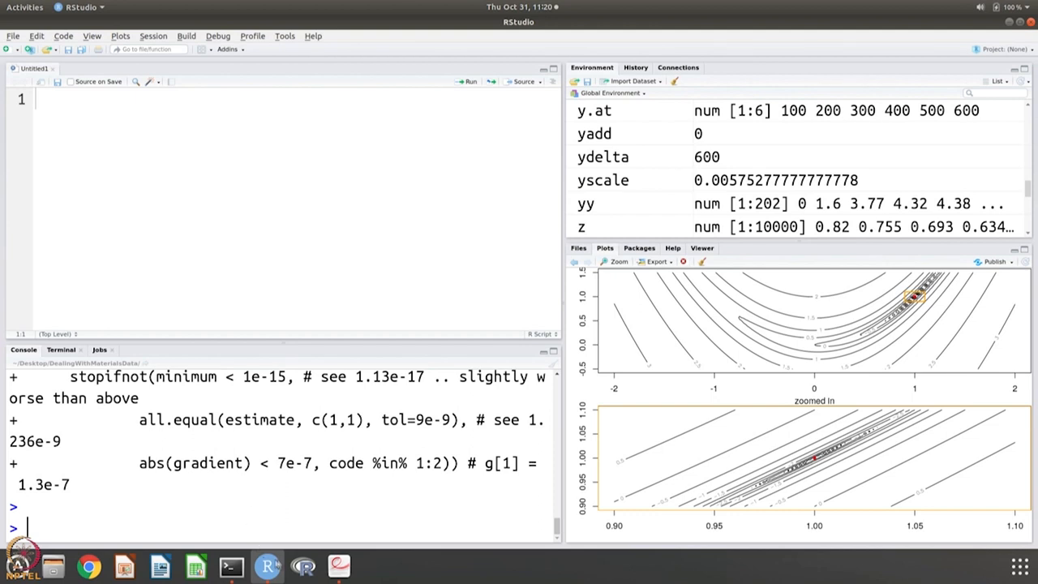
mouse_move(267, 566)
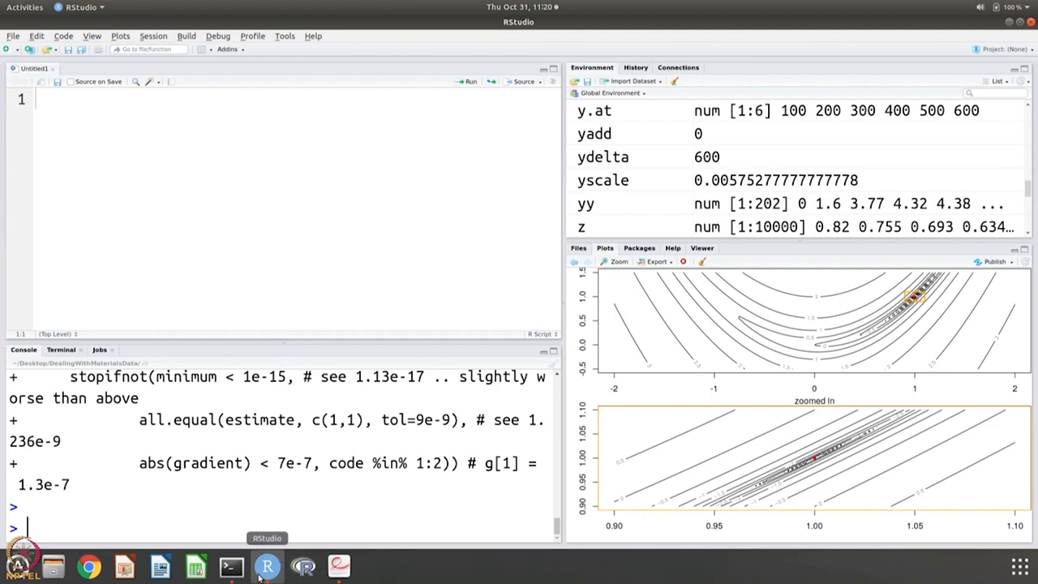
left_click(231, 566)
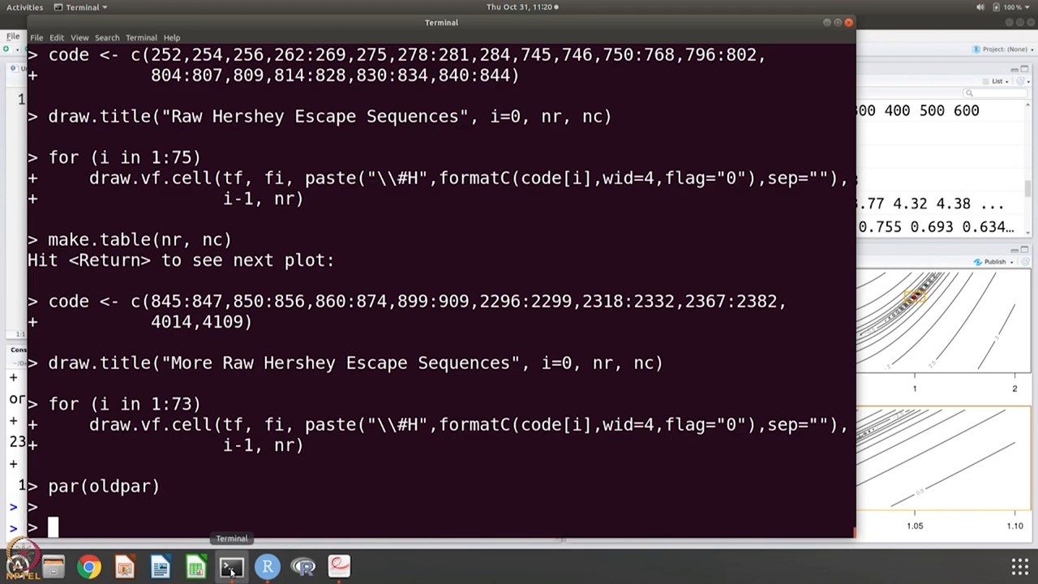
left_click(266, 564)
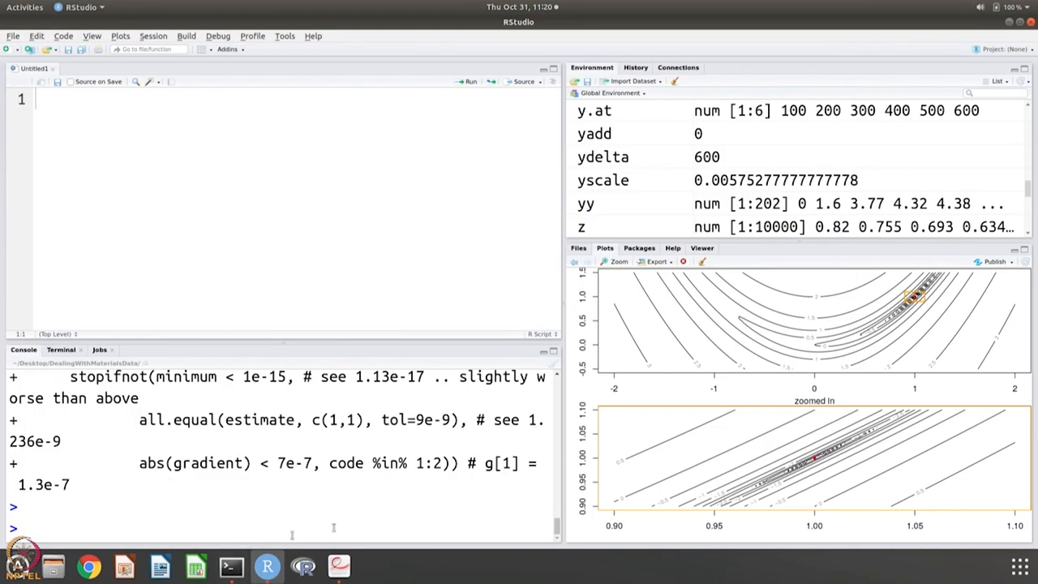
mouse_move(204, 500)
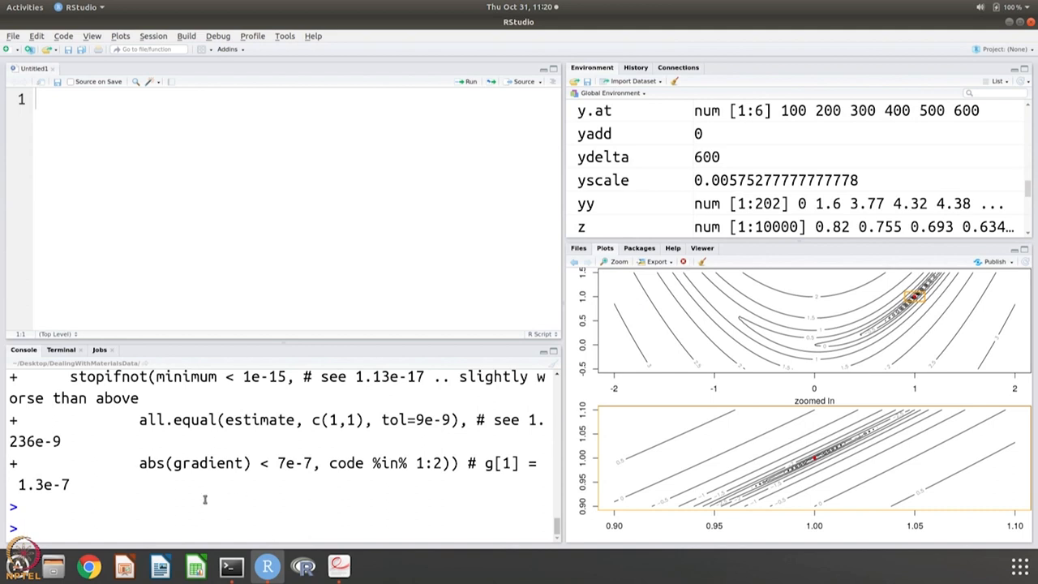
Step: Type help("tan in the console, bringing up tan, tanh and tanpi suggestions
type("help")
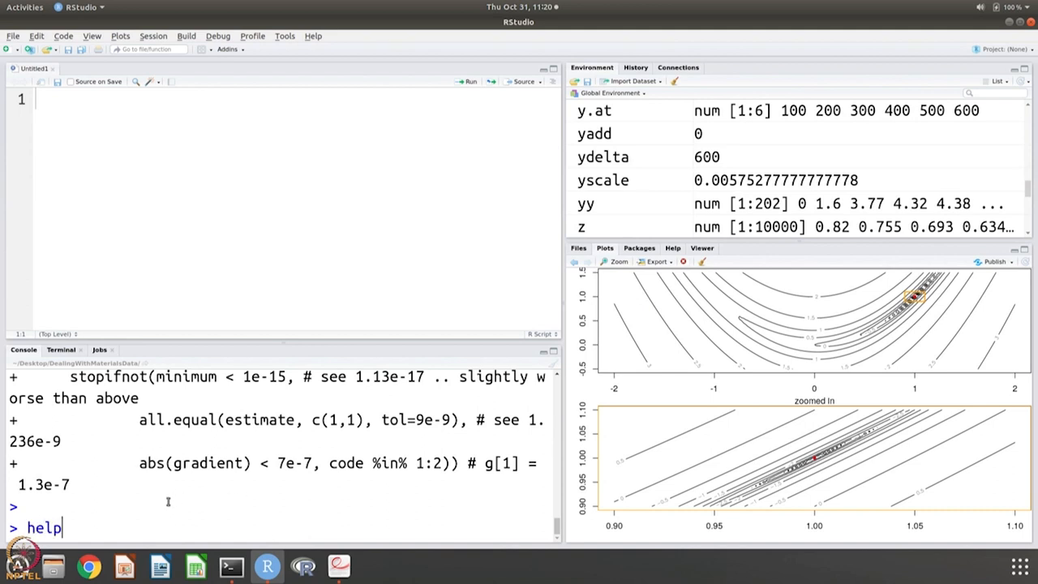
type("()")
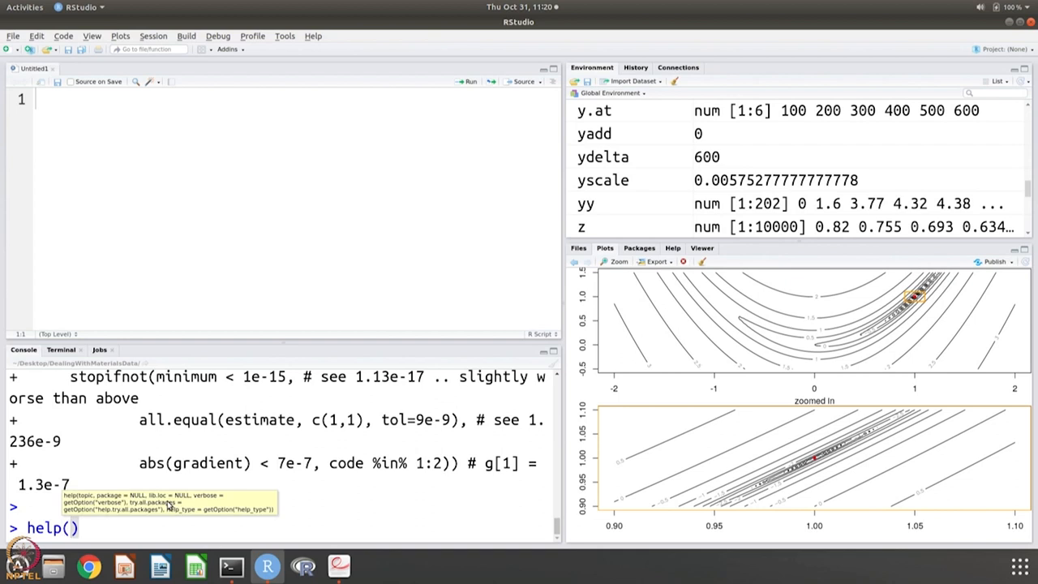
type("t")
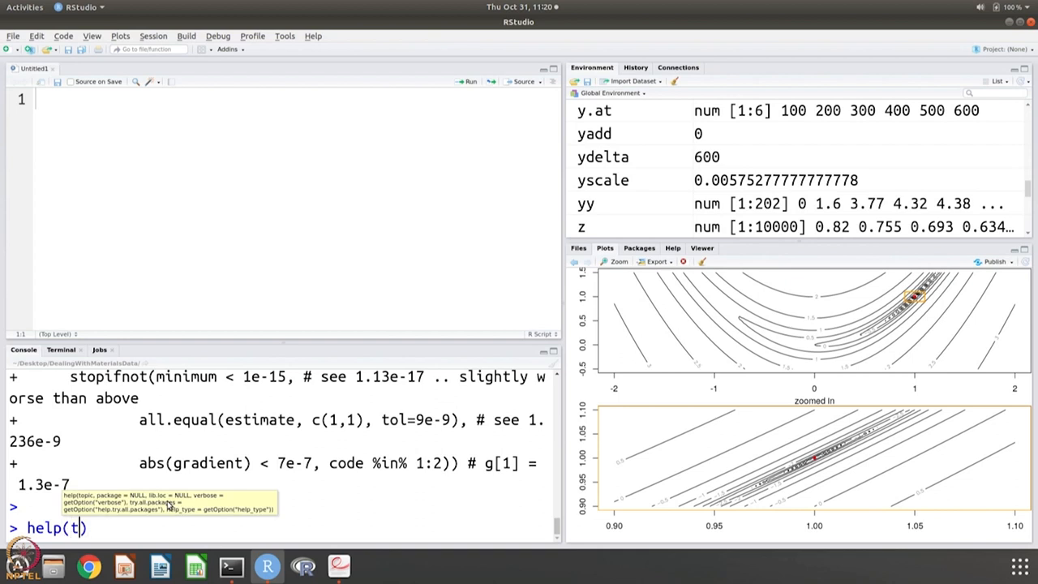
type("an")
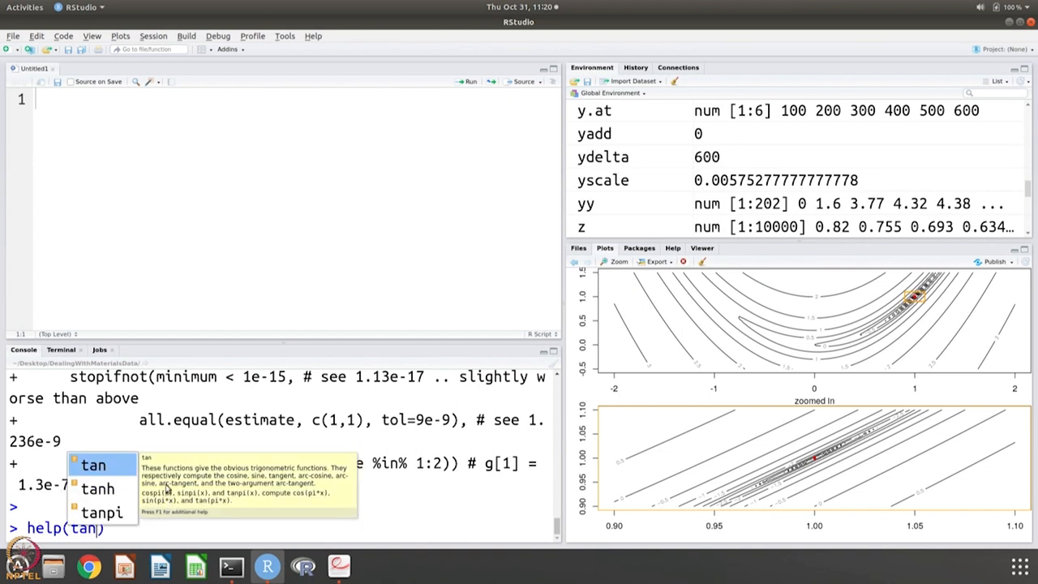
mouse_move(114, 535)
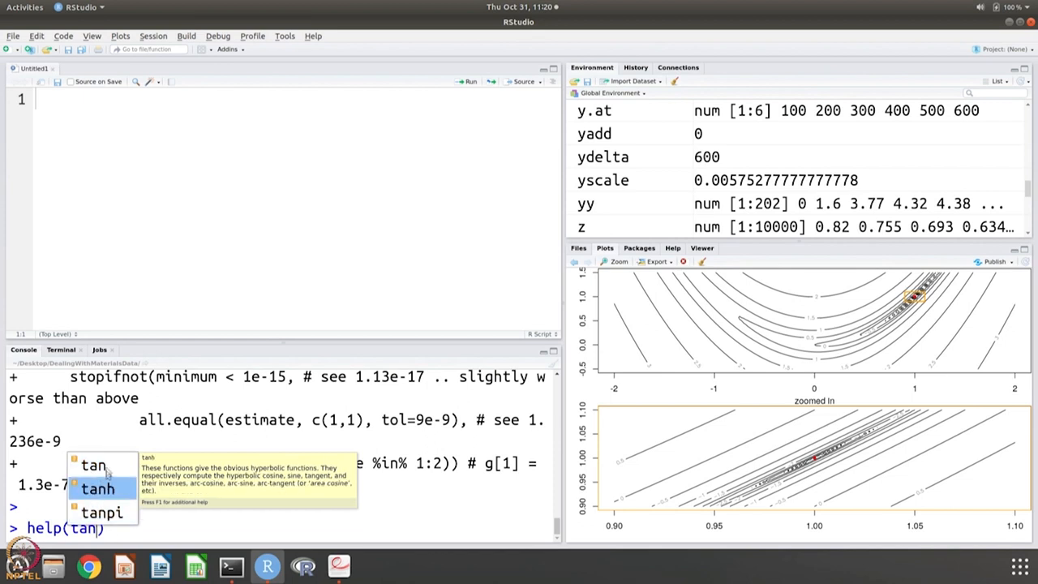
mouse_move(107, 497)
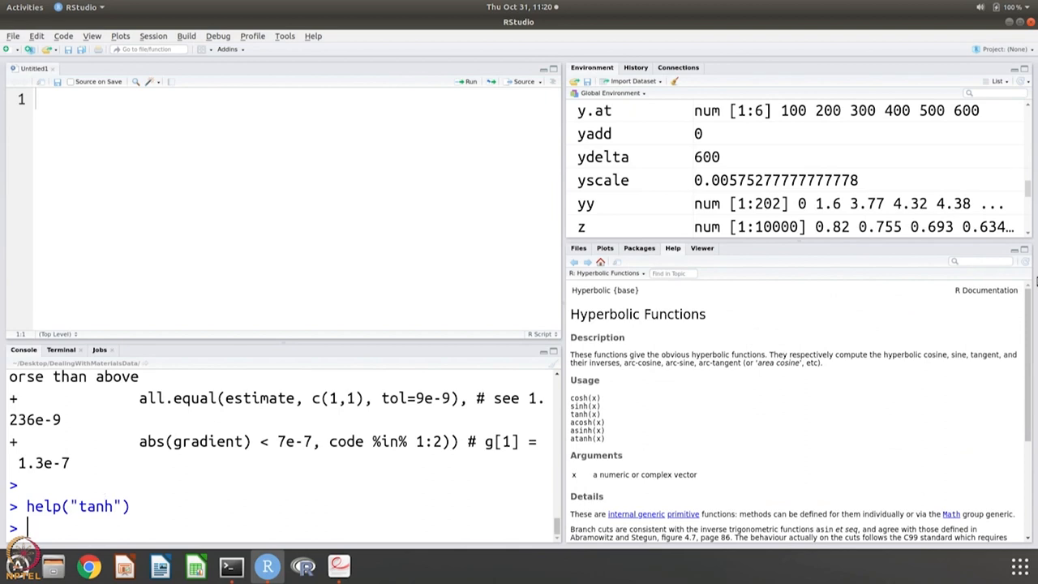
mouse_move(747, 325)
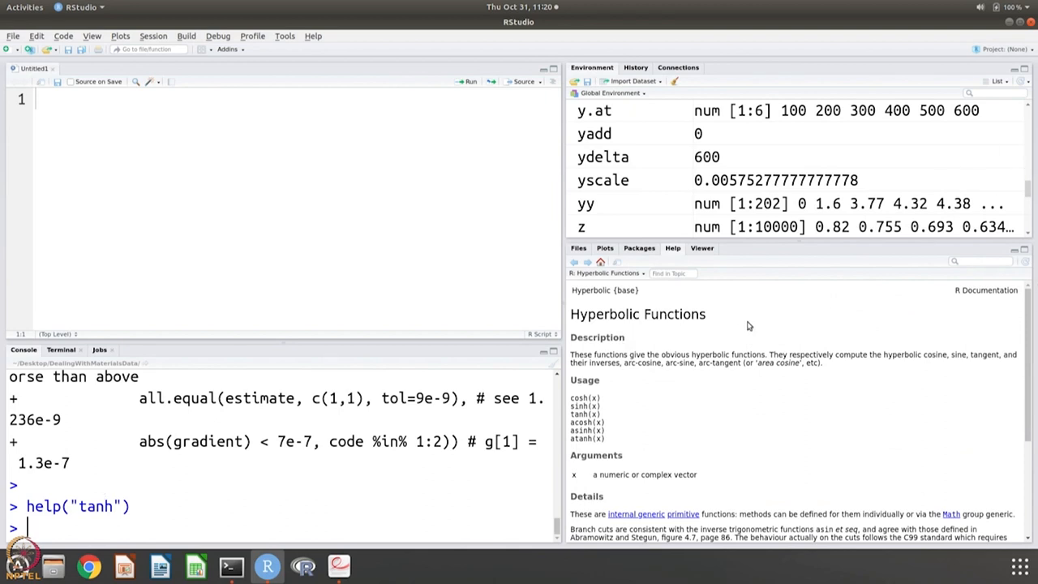
mouse_move(584, 422)
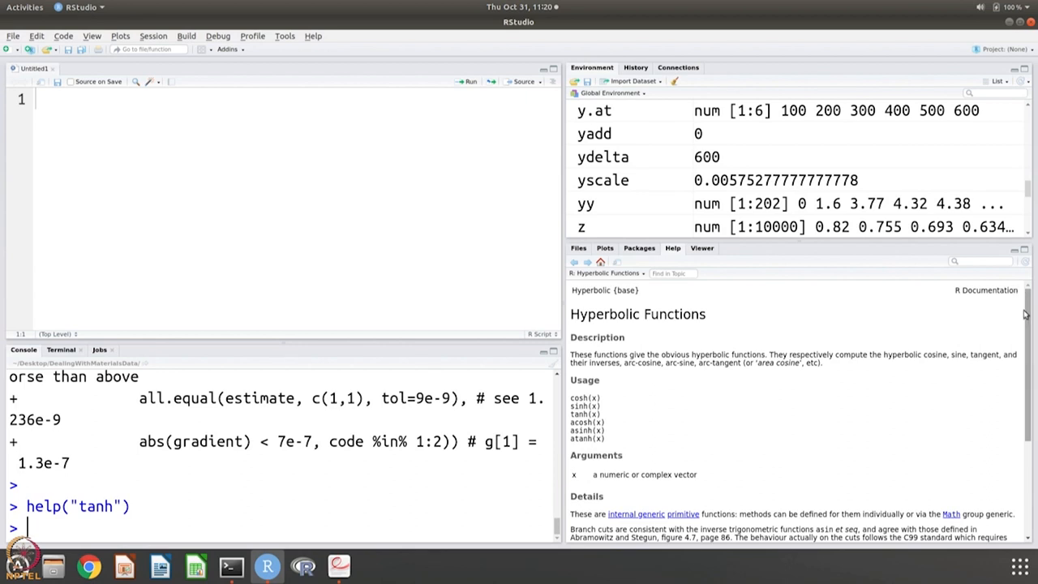
scroll("down", 3)
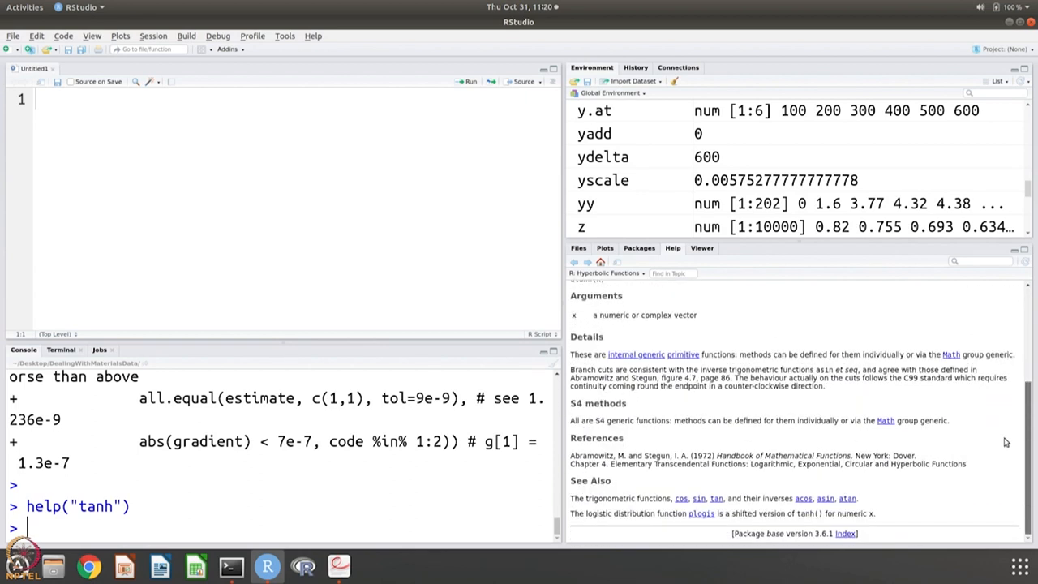
mouse_move(848, 485)
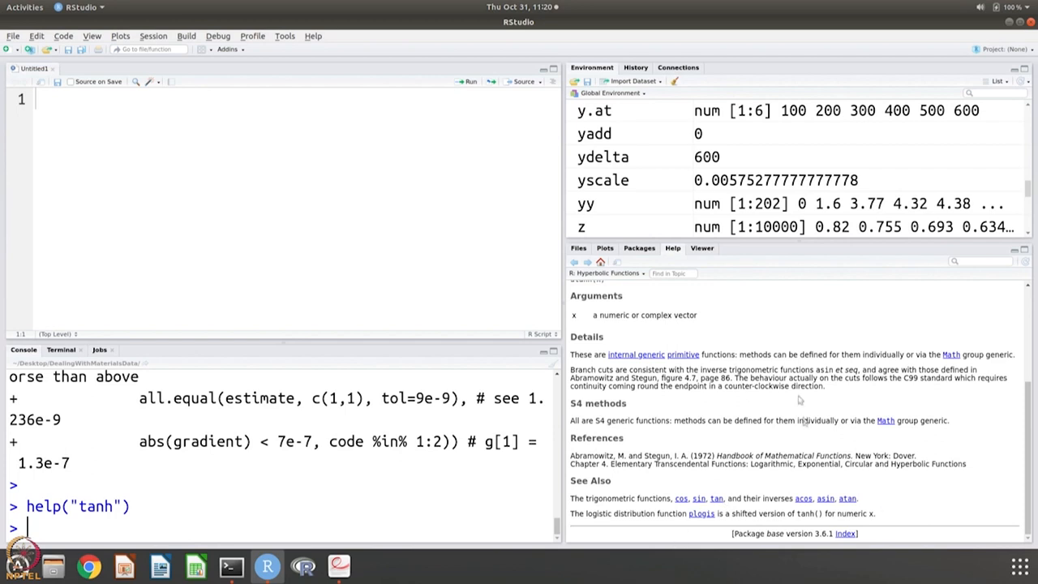
mouse_move(535, 151)
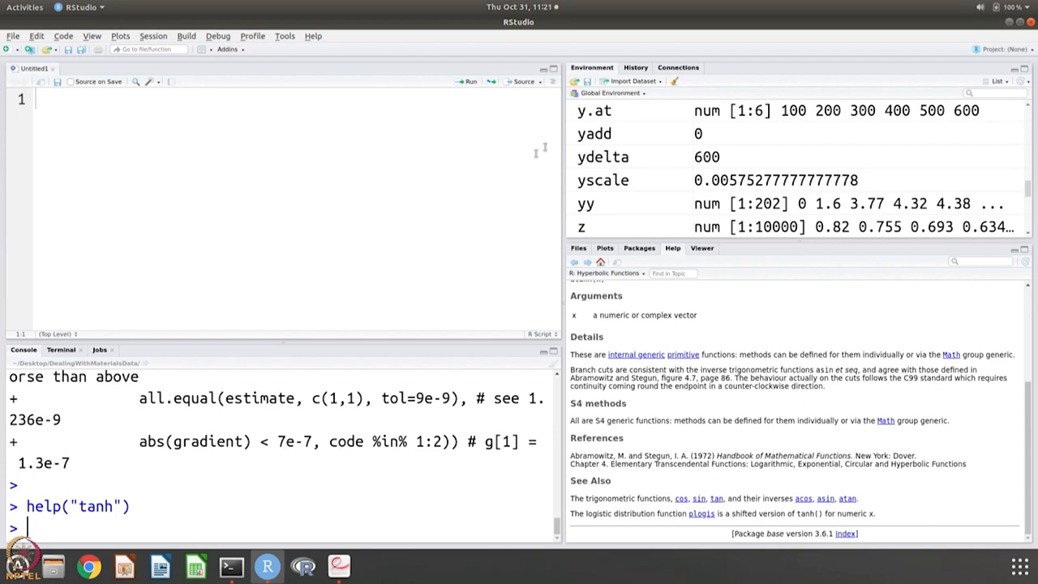
mouse_move(339, 344)
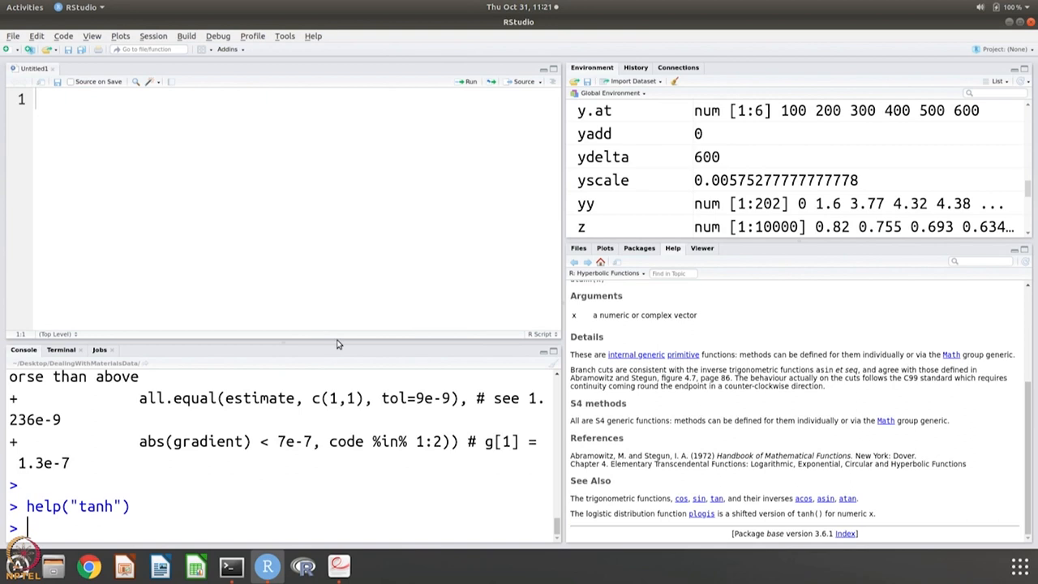